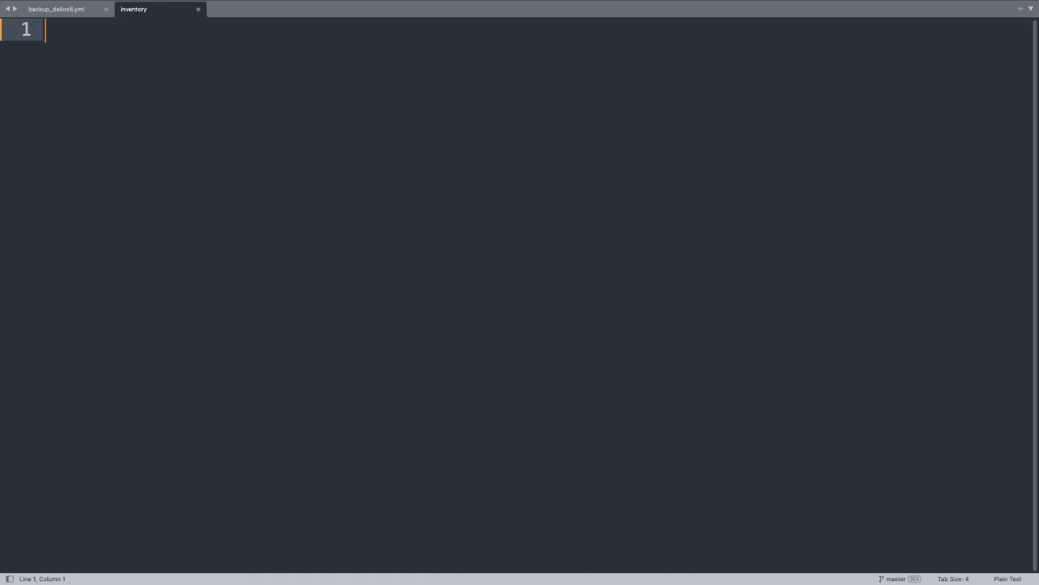
Add a [dellos6] group with host 192.168.88.3 and a [dellos6:vars] section header.
{"action": "type", "text": "["}
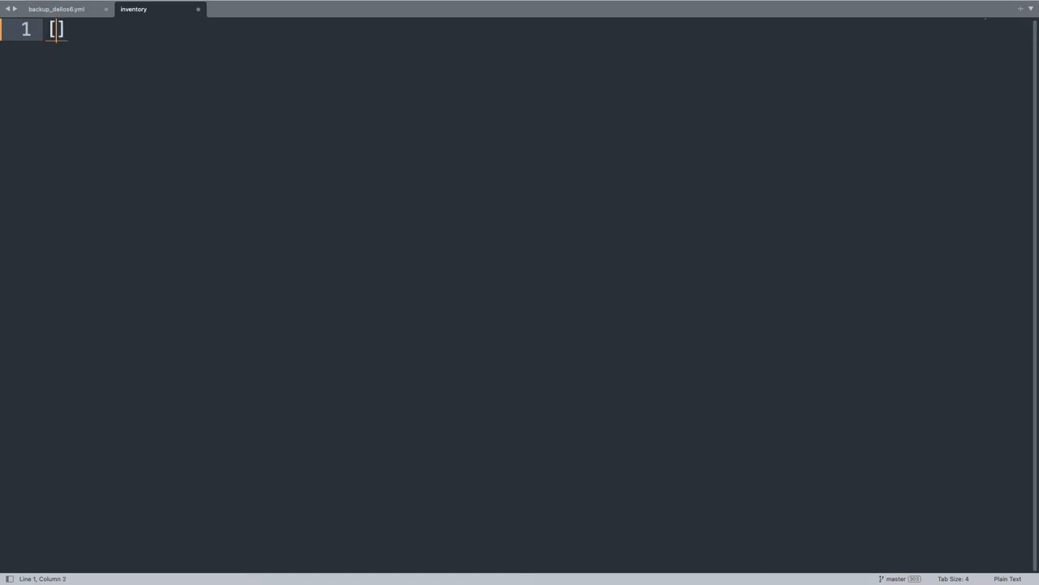
{"action": "type", "text": "dellos6"}
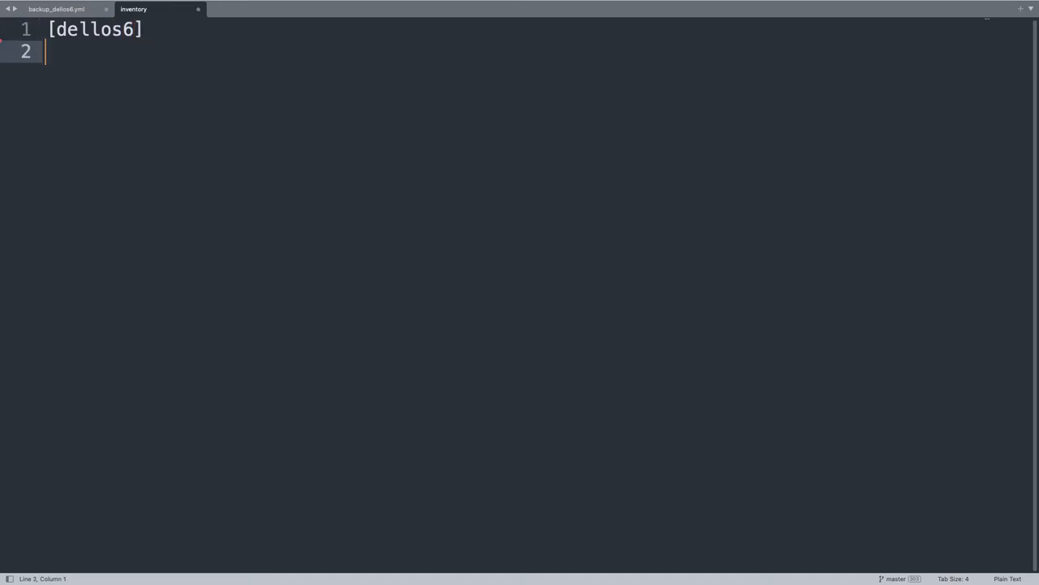
{"action": "type", "text": "192.168."}
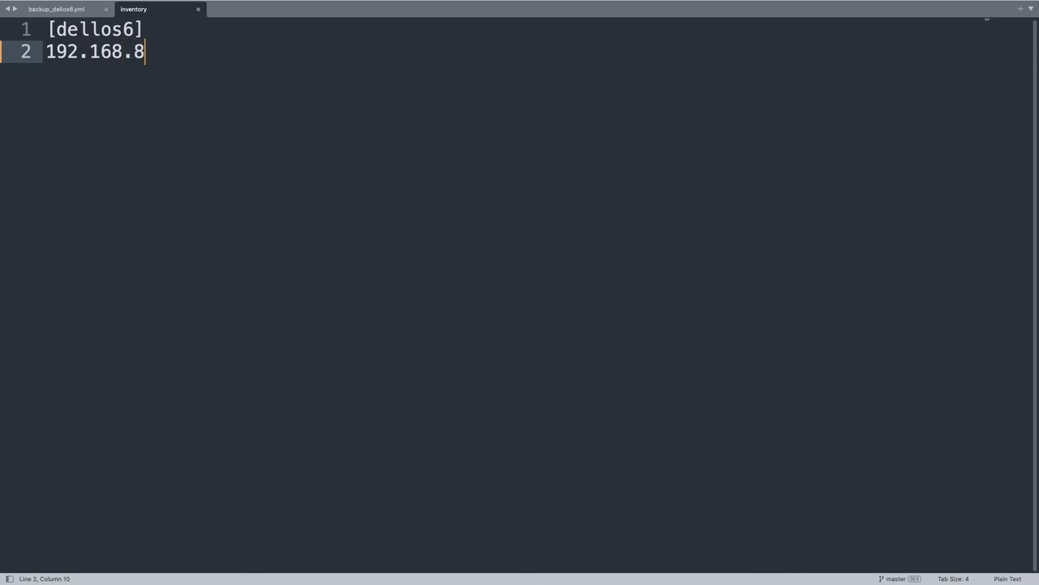
{"action": "type", "text": "8.3"}
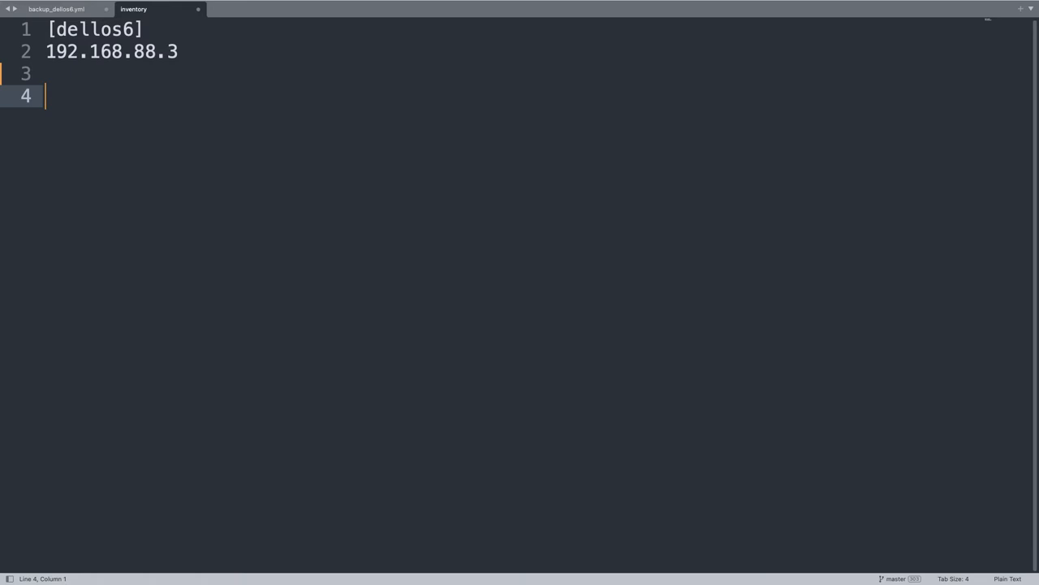
{"action": "type", "text": "[dello]"}
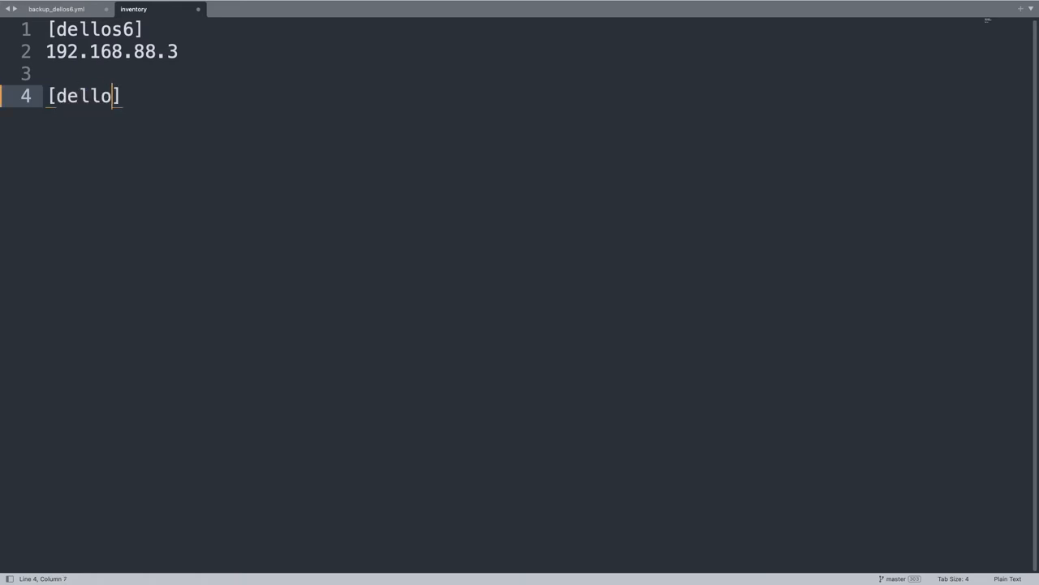
{"action": "type", "text": "s"}
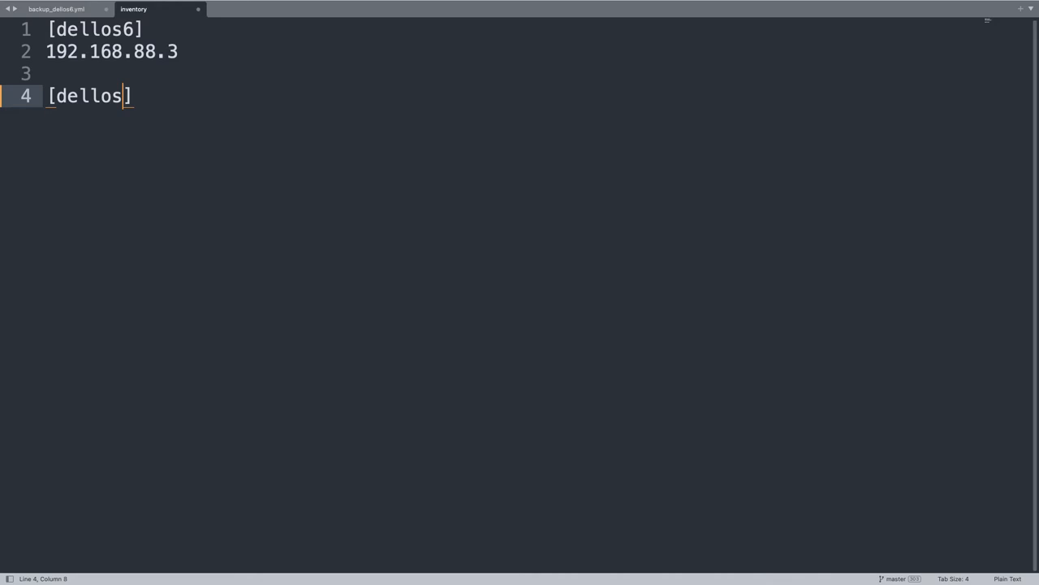
{"action": "type", "text": "6:vars"}
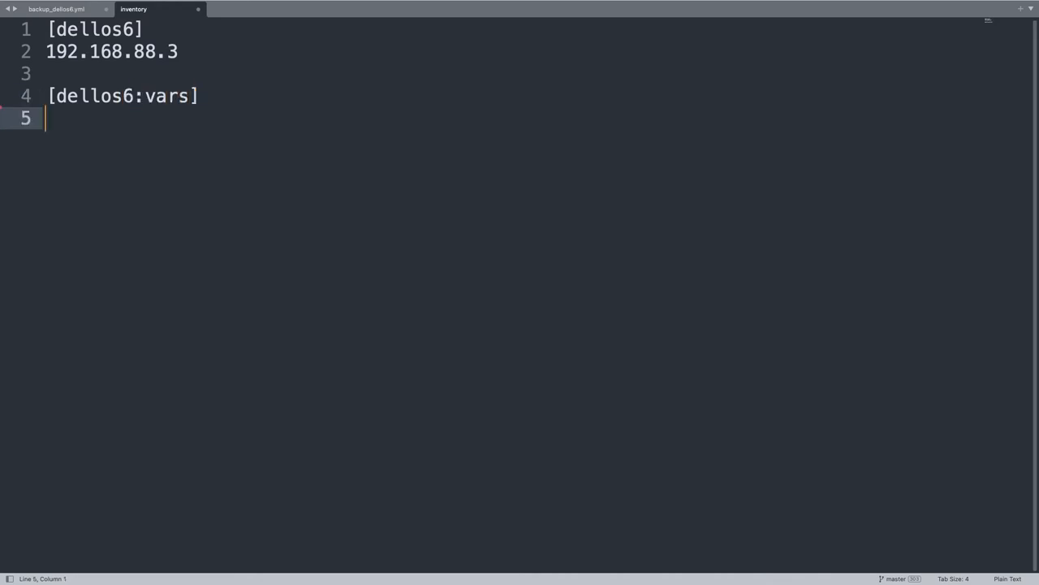
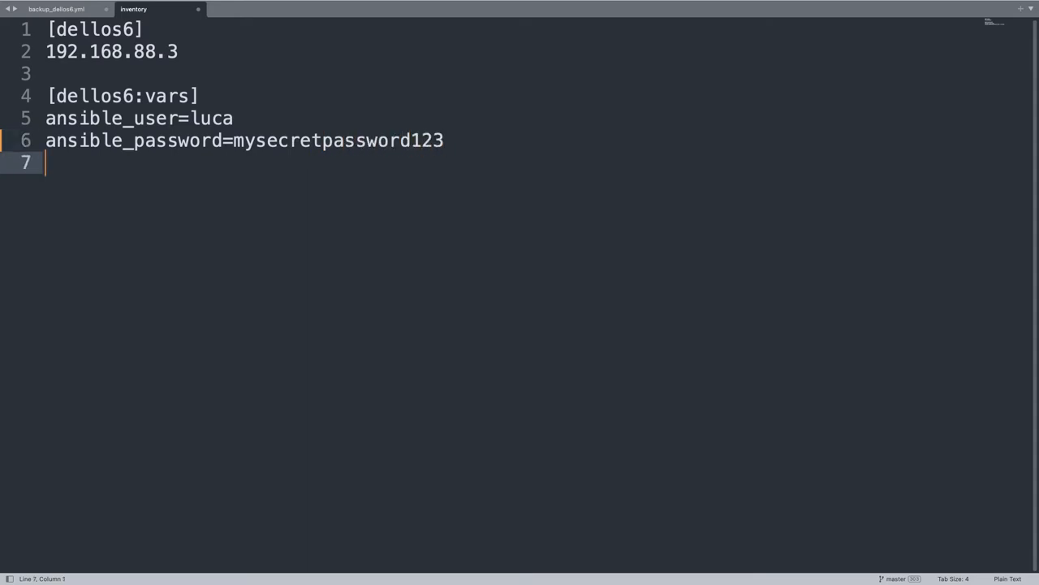
Add ansible_become=yes and ansible_become_methos=enable lines.
{"action": "type", "text": "an"}
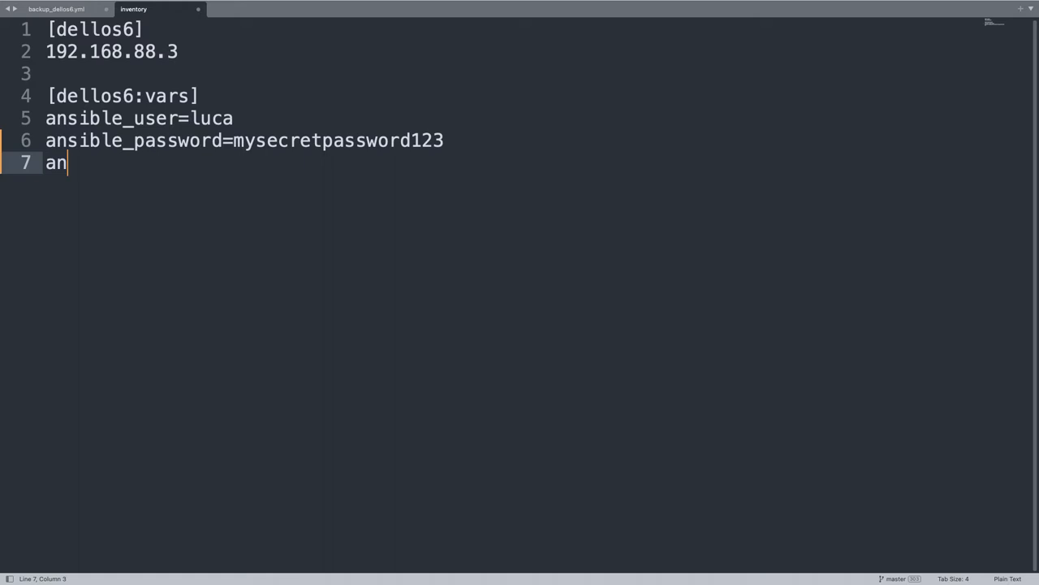
{"action": "type", "text": "sible_"}
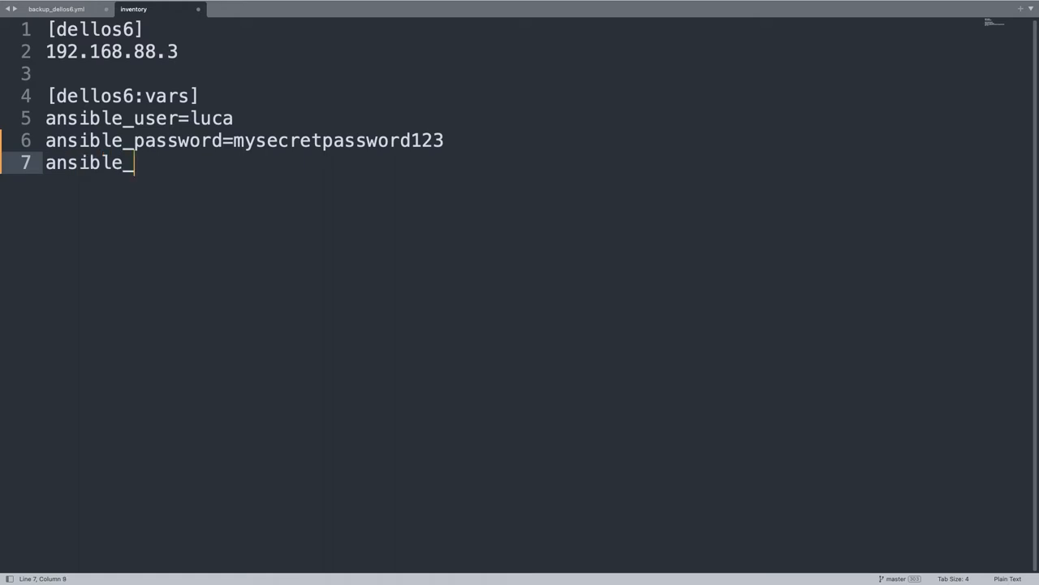
{"action": "type", "text": "become="}
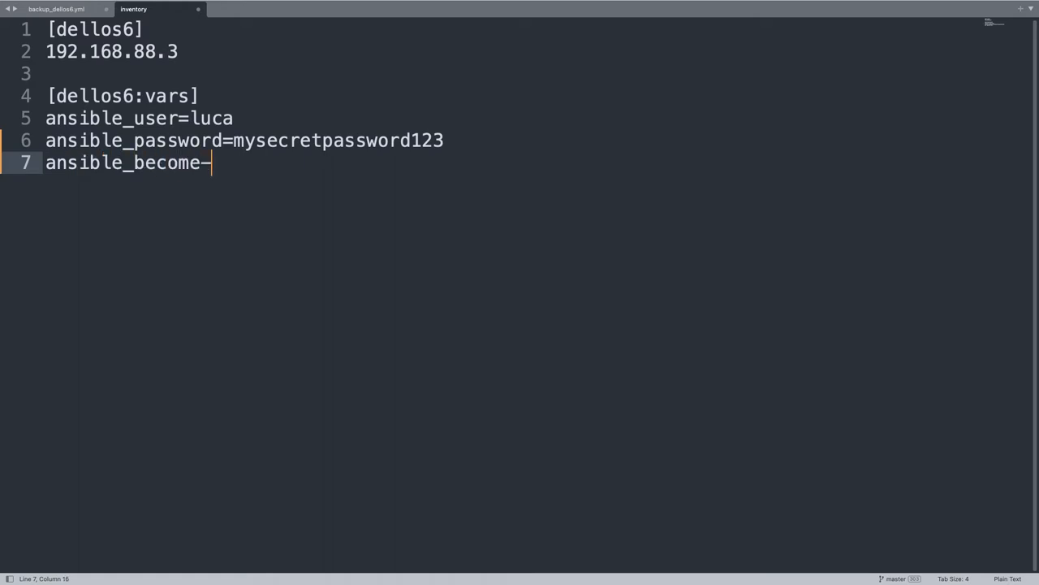
{"action": "type", "text": "=yes"}
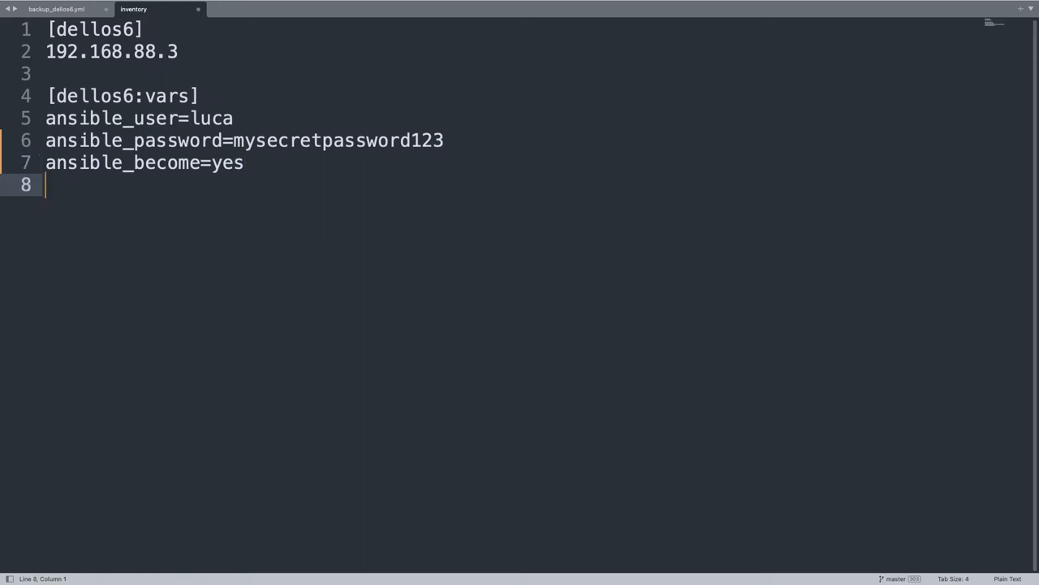
{"action": "type", "text": "ansible"}
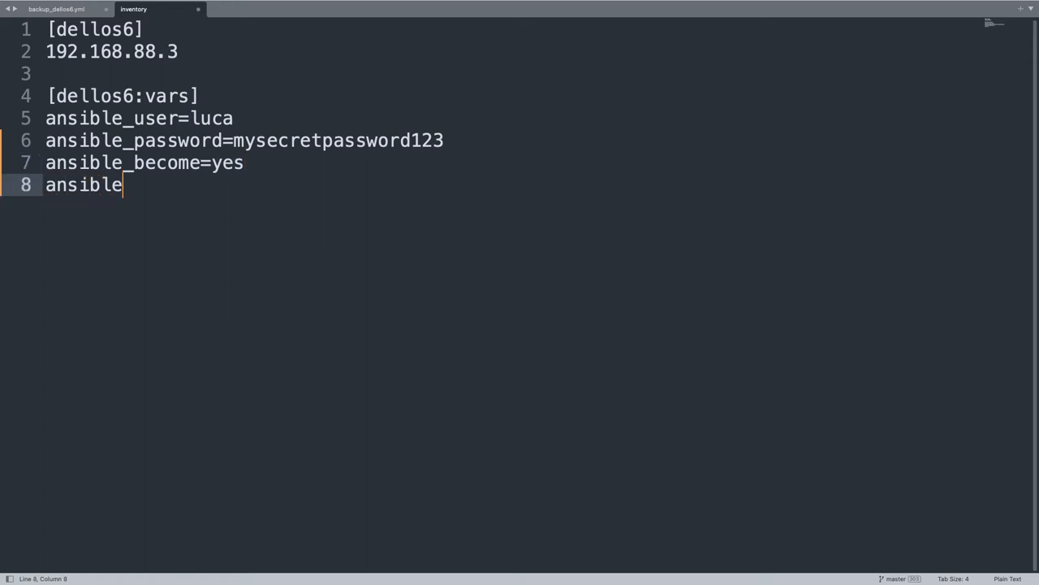
{"action": "type", "text": "_be"}
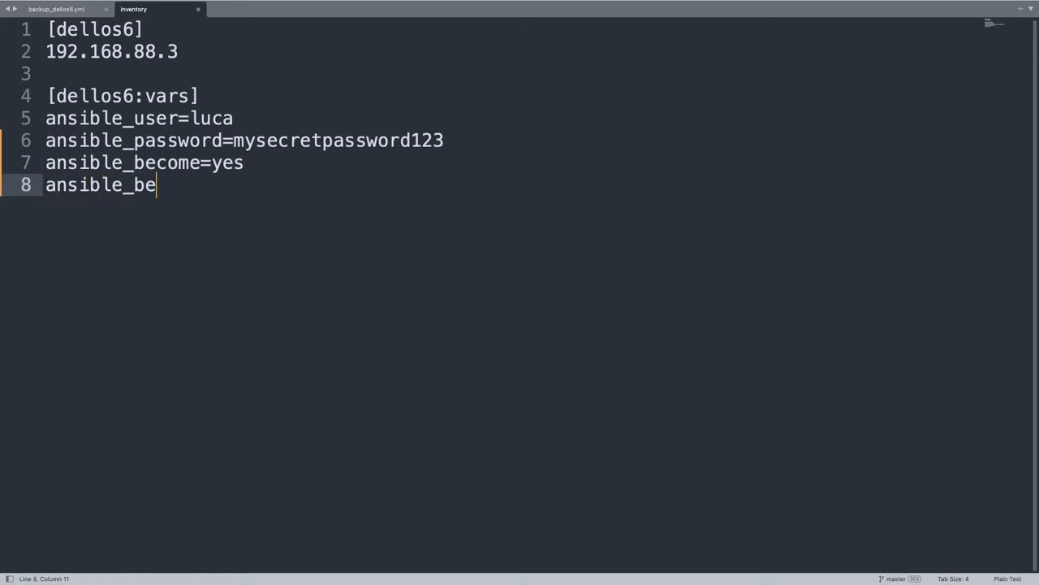
{"action": "type", "text": "come_me"}
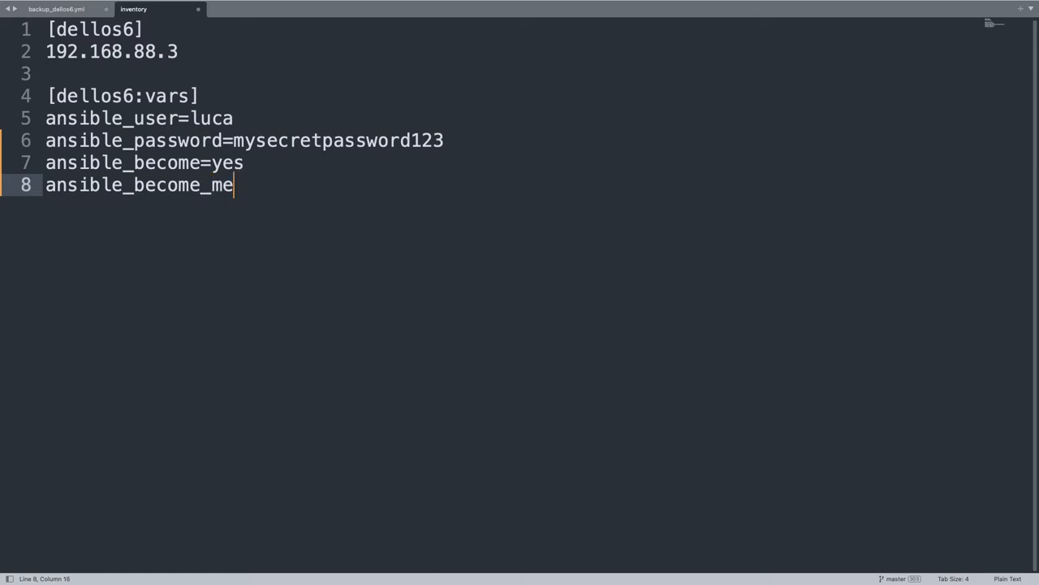
{"action": "type", "text": "thos="}
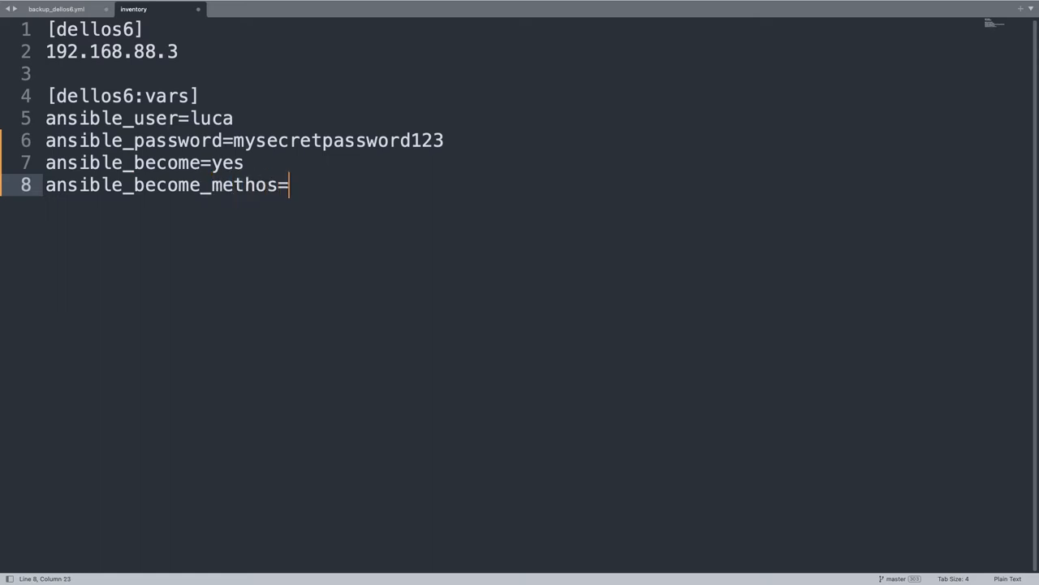
{"action": "type", "text": "enabl"}
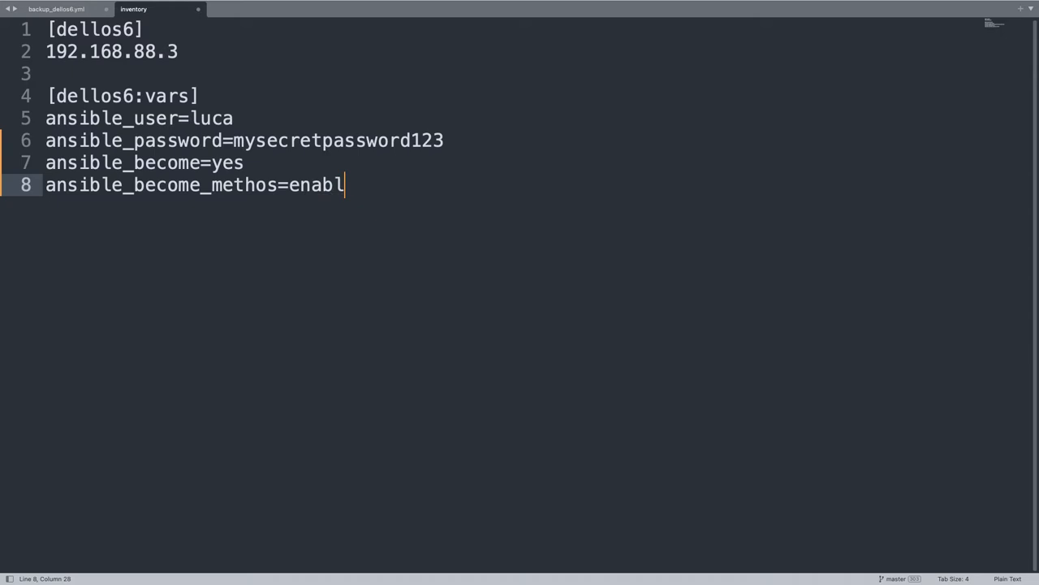
{"action": "key", "text": "enter"}
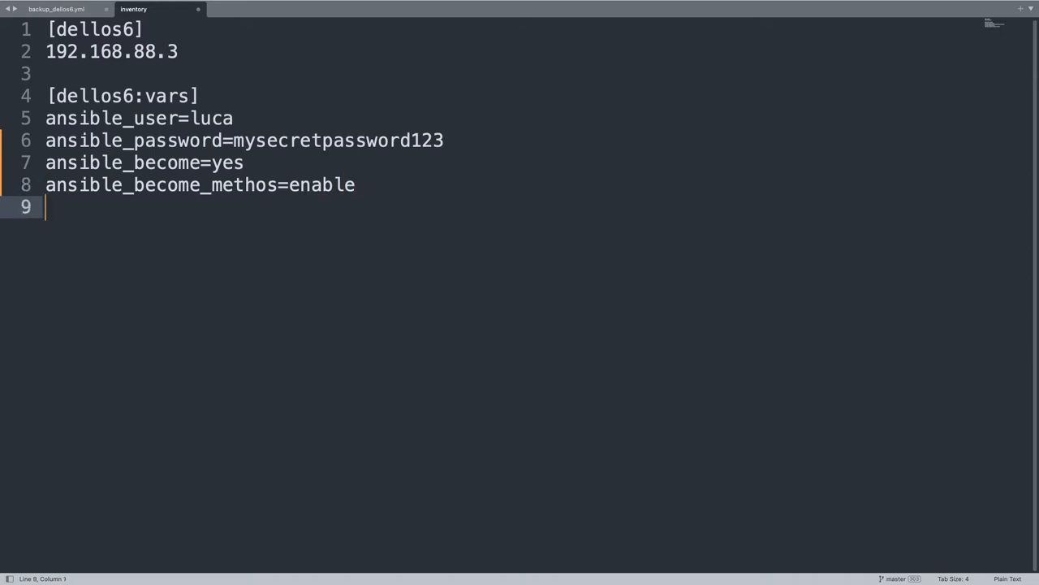
Set ansible_connection to ansible.netcommon.network_cli in the inventory.
{"action": "type", "text": "ansible"}
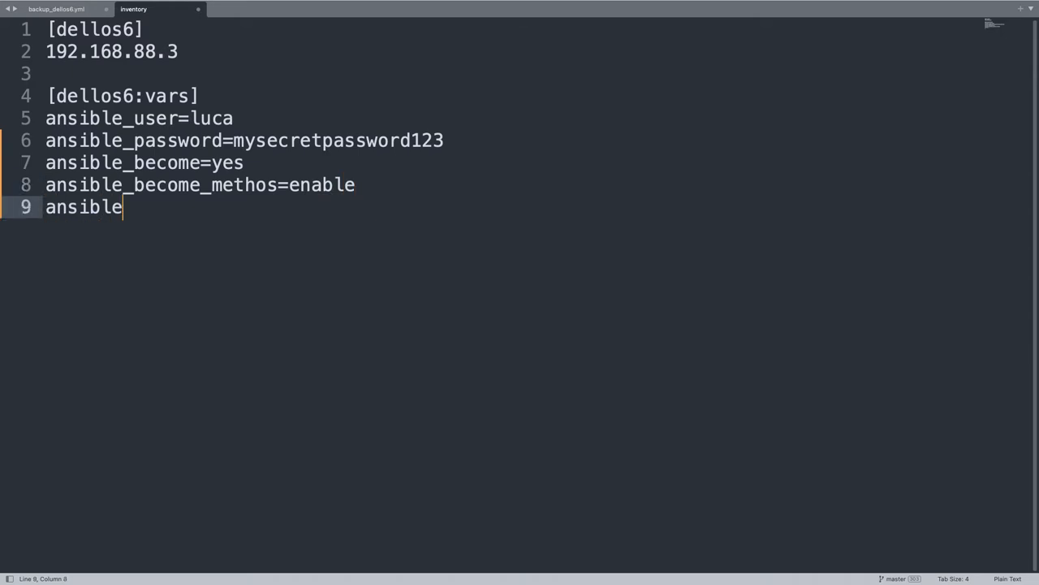
{"action": "type", "text": "_connectio"}
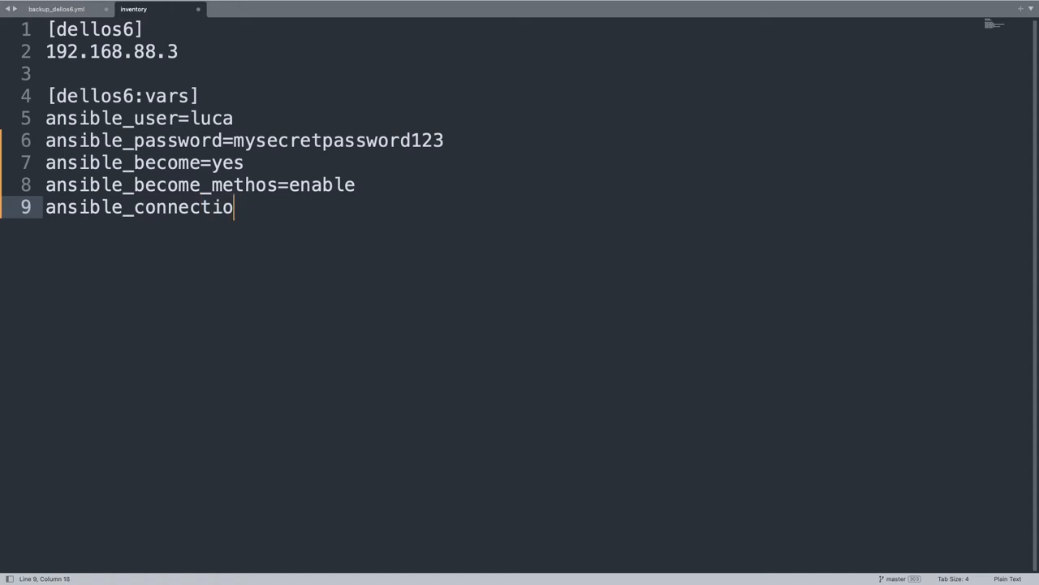
{"action": "type", "text": "n=ansi"}
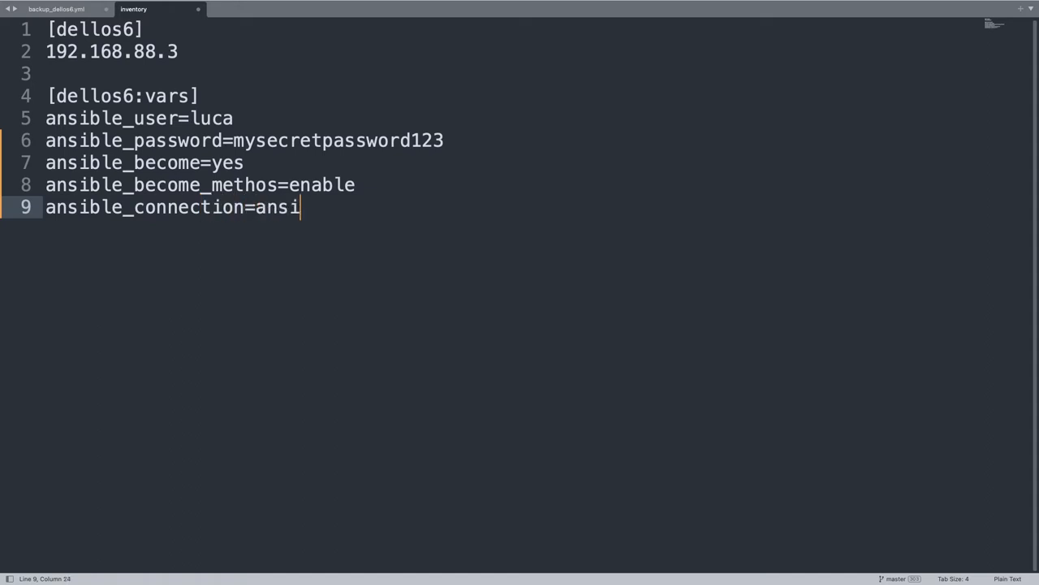
{"action": "type", "text": "ble."}
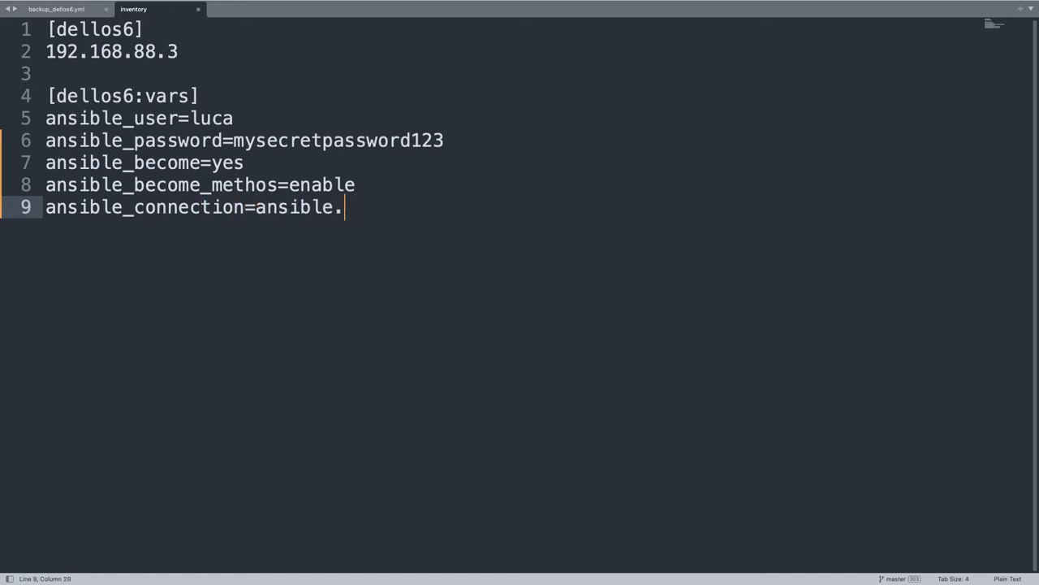
{"action": "type", "text": "netcommon"}
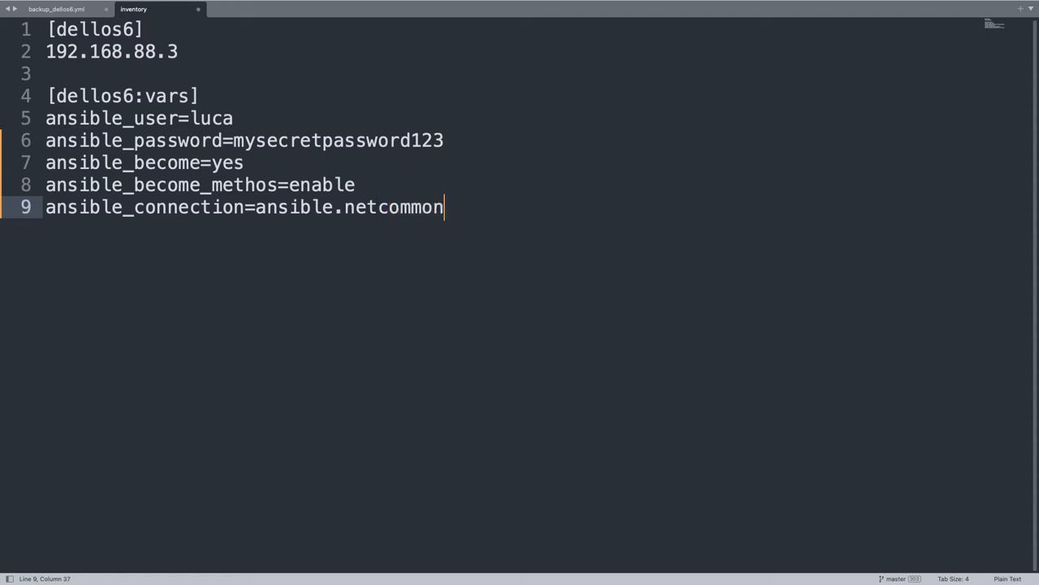
{"action": "type", "text": ".n"}
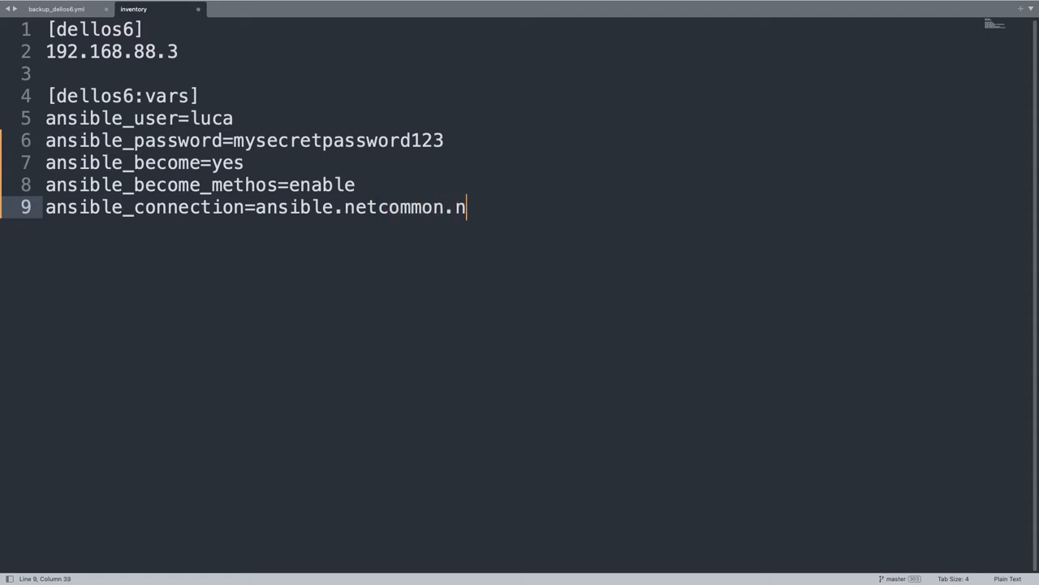
{"action": "type", "text": "etwork"}
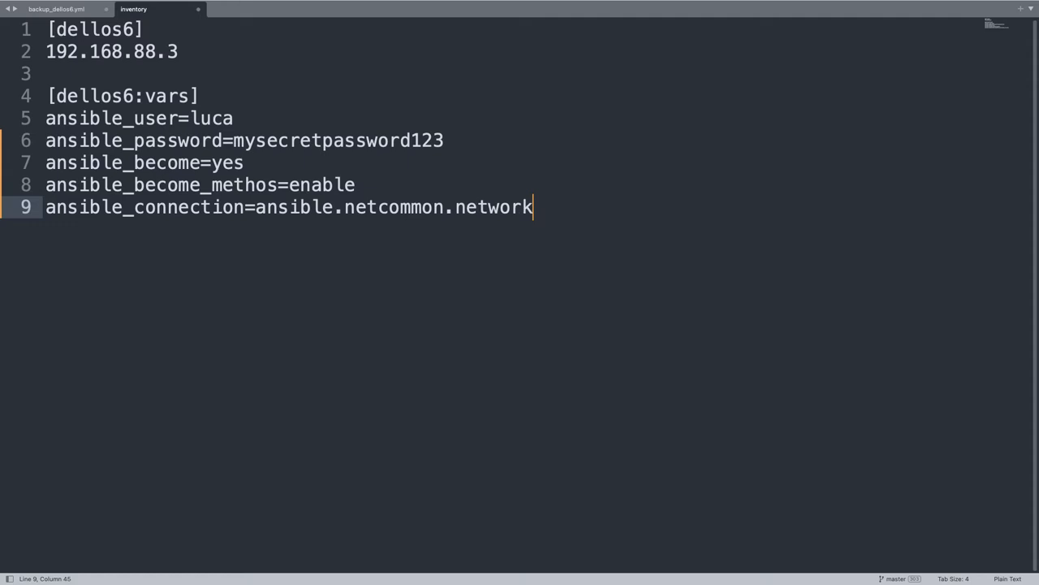
{"action": "type", "text": "_cli"}
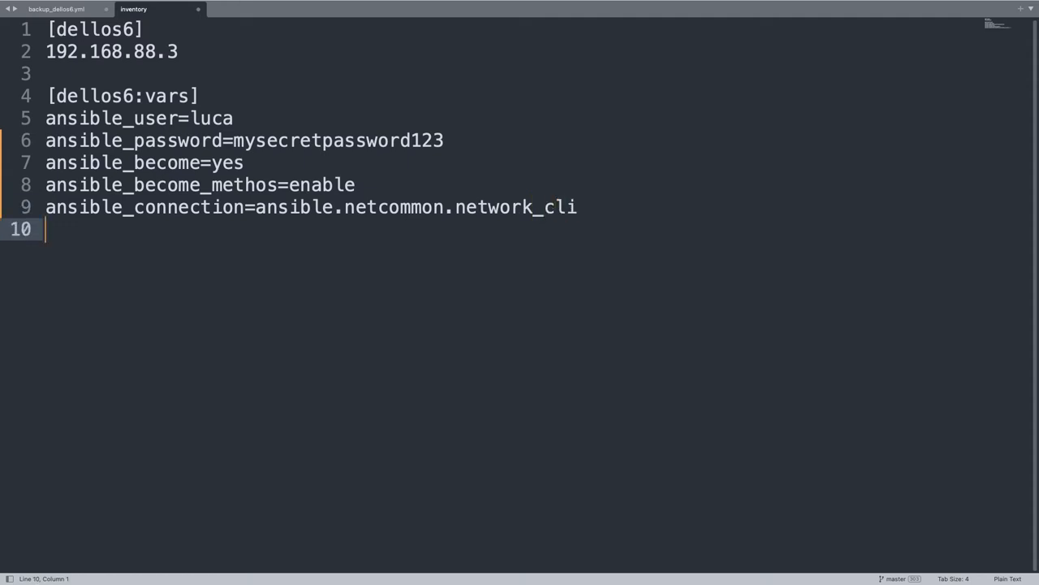
Set ansible_network_os to dellemc.os6.os6.
{"action": "type", "text": "ansibl"}
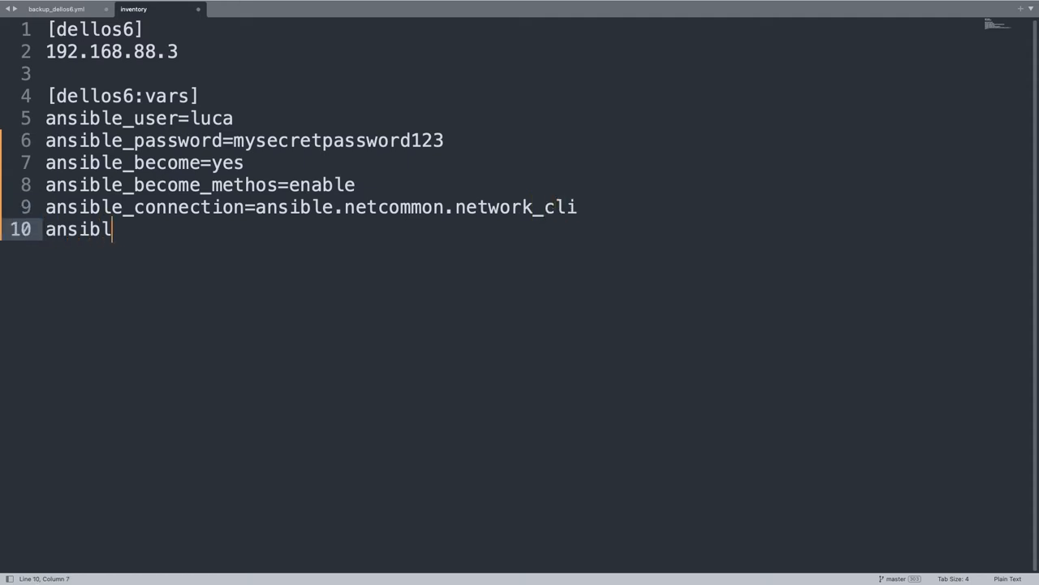
{"action": "type", "text": "e_netw"}
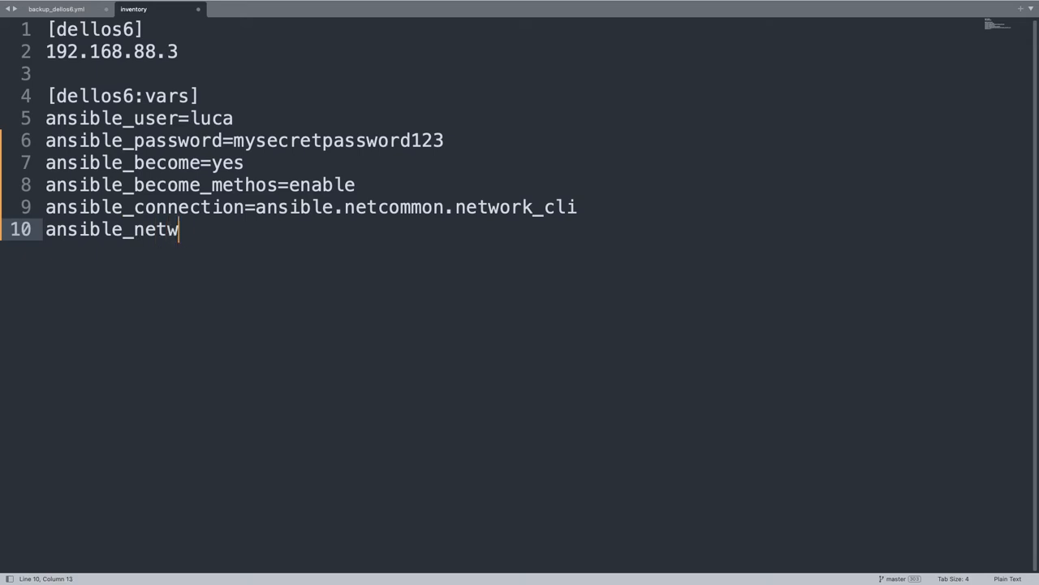
{"action": "type", "text": "ork_o"}
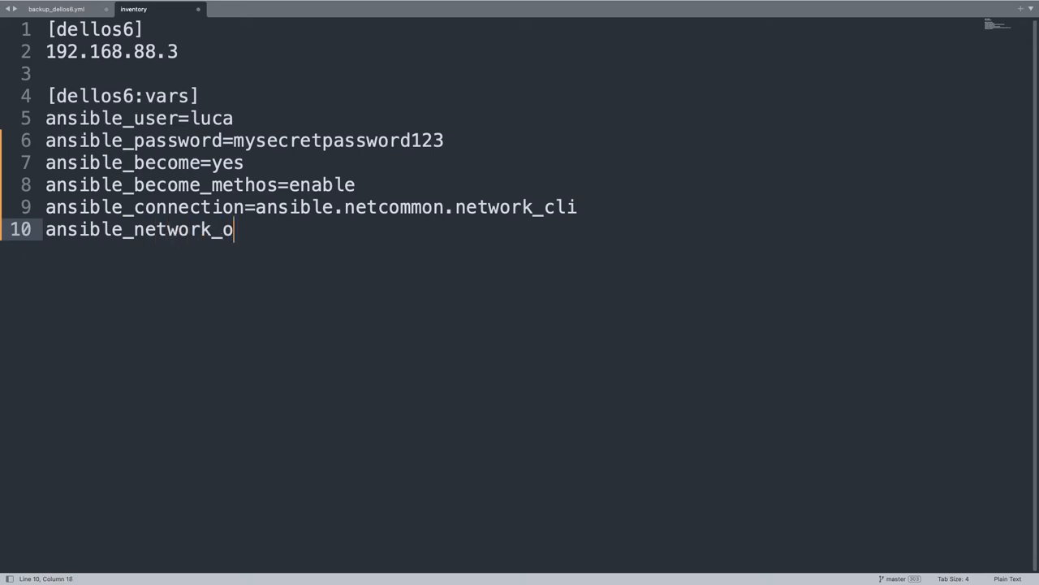
{"action": "type", "text": "s=de"}
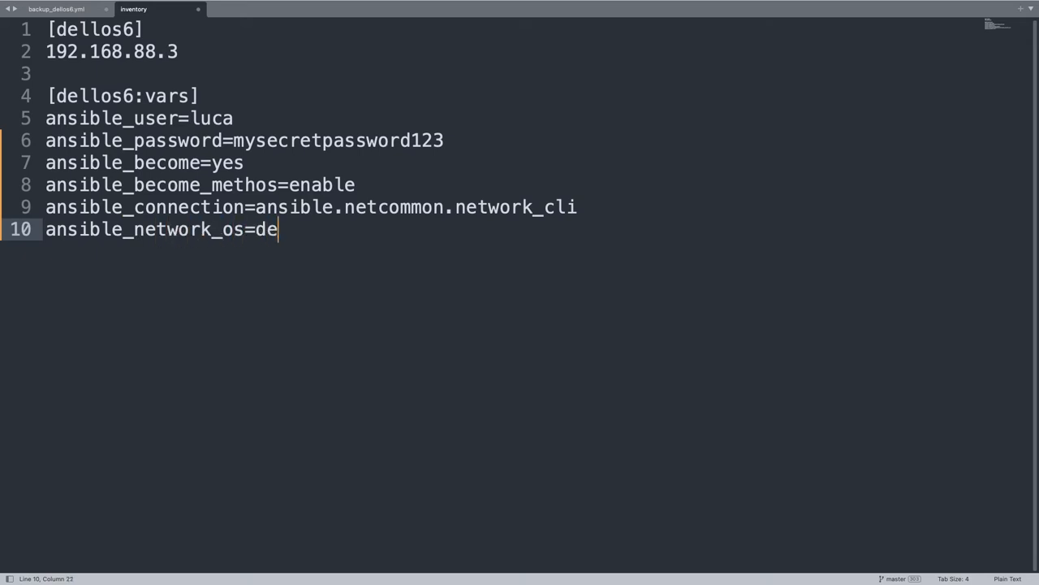
{"action": "type", "text": "ll"}
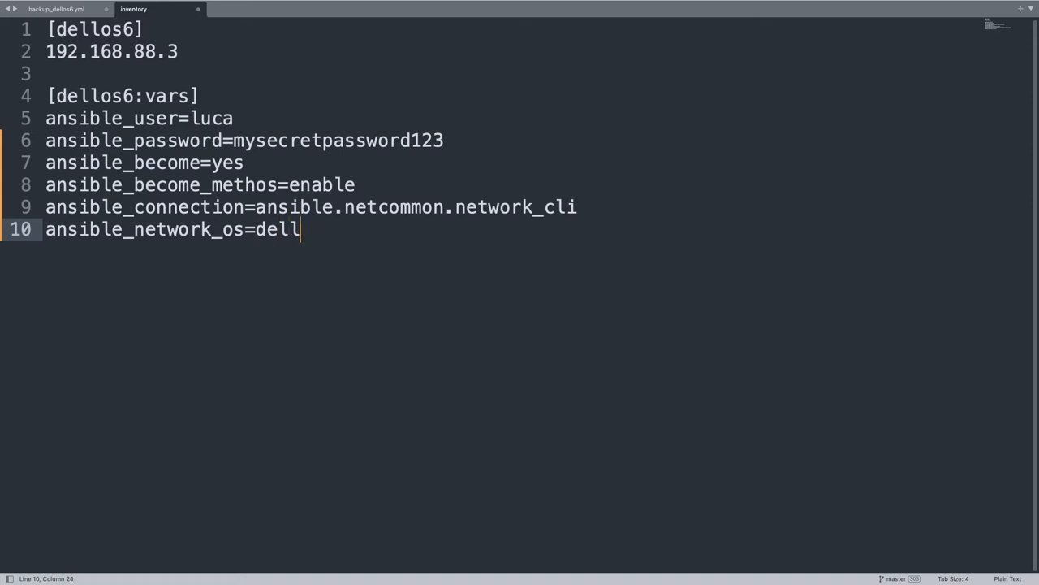
{"action": "type", "text": "emc."}
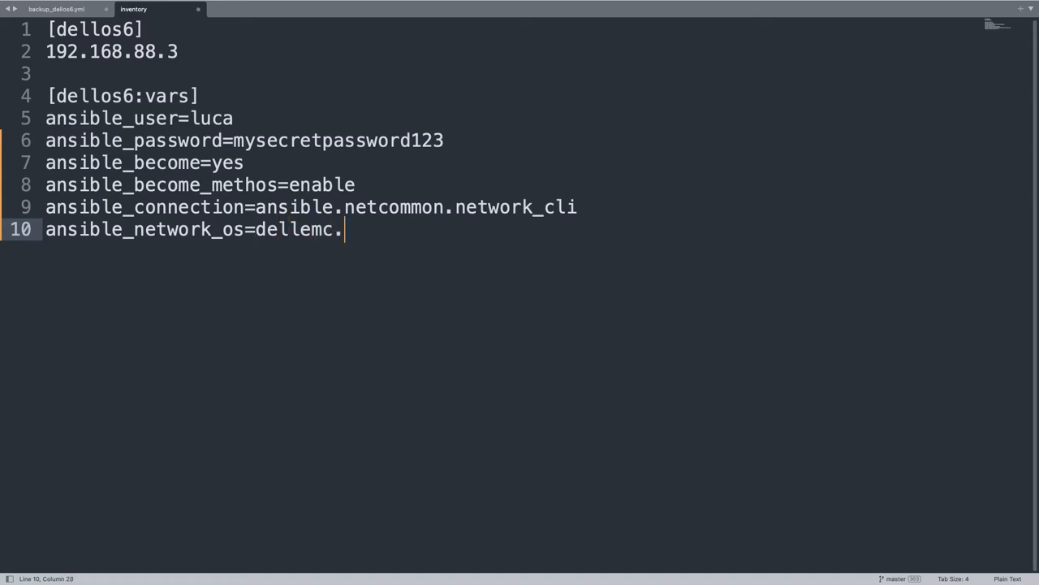
{"action": "type", "text": "os6."}
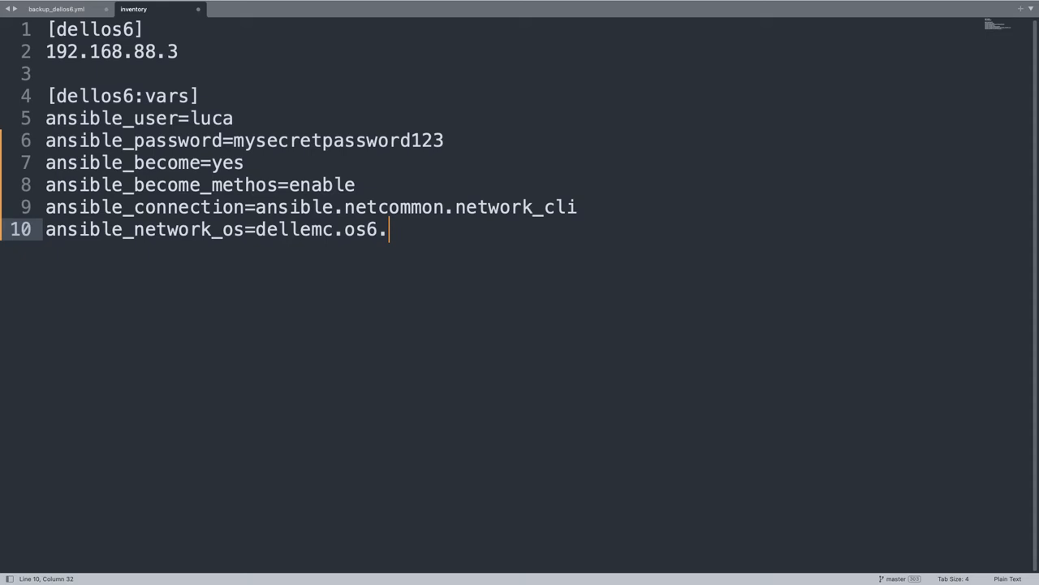
{"action": "type", "text": "os6"}
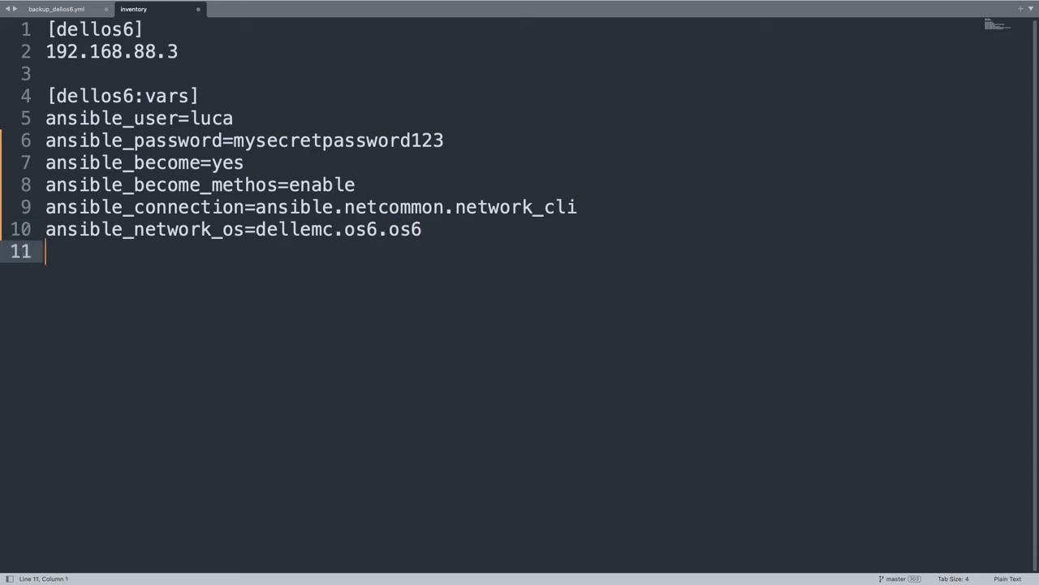
Set ansible_command_timeout=120, then switch to the empty backup_dellos6.yml playbook.
{"action": "type", "text": "ansi"}
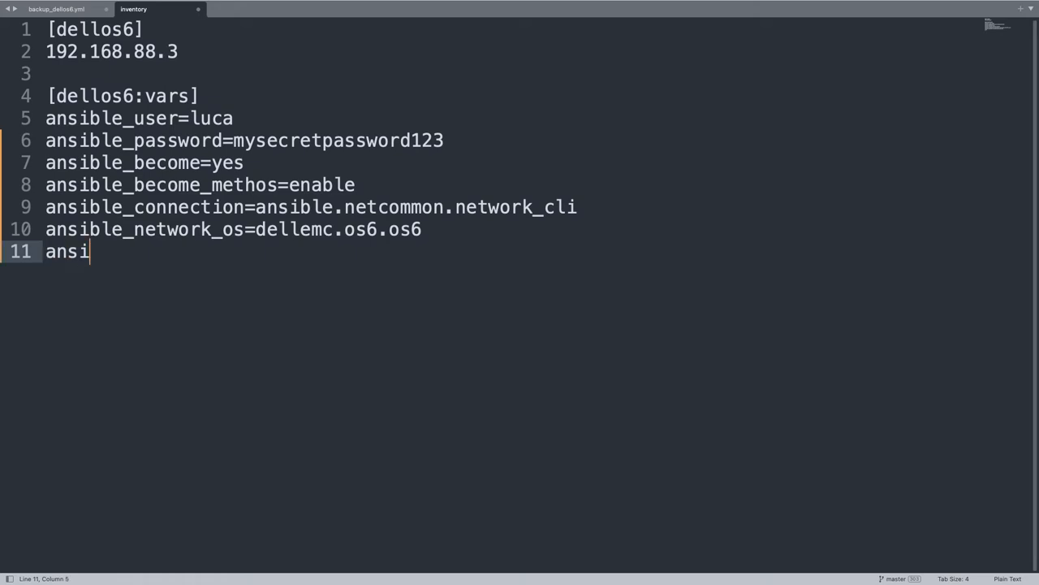
{"action": "type", "text": "ble_comm"}
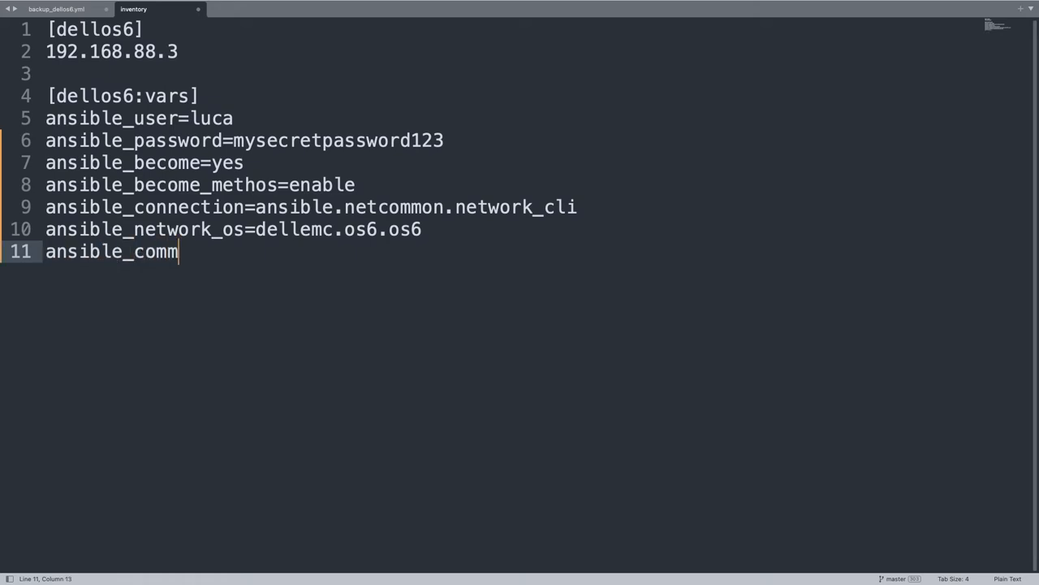
{"action": "type", "text": "and_"}
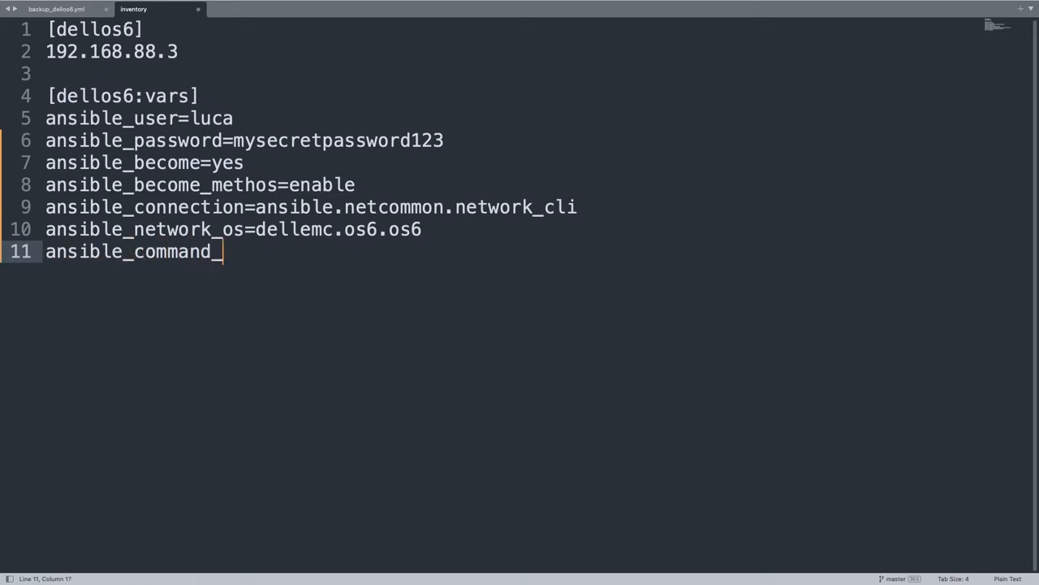
{"action": "type", "text": "timeo"}
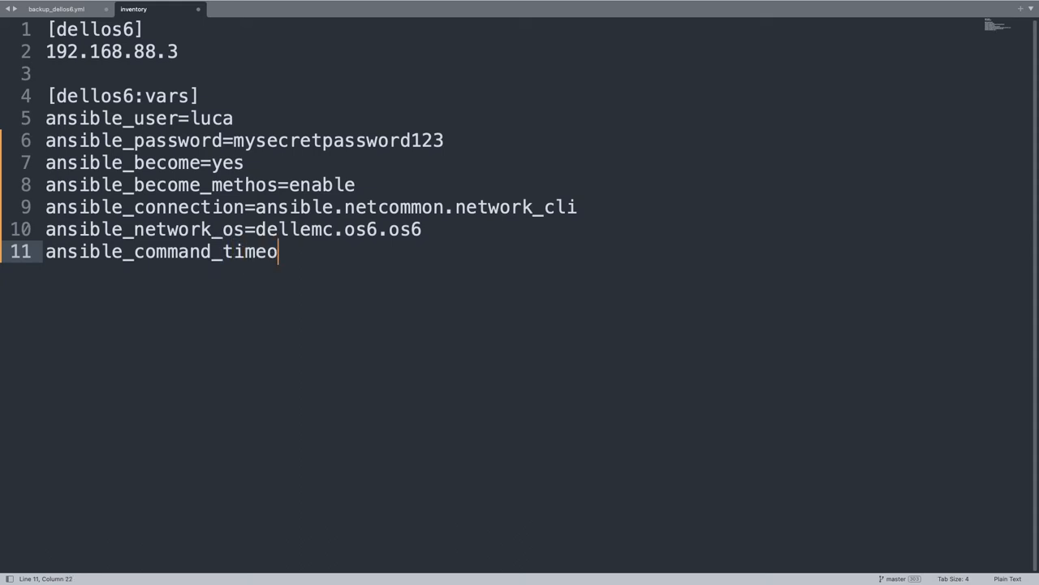
{"action": "type", "text": "ut=12"}
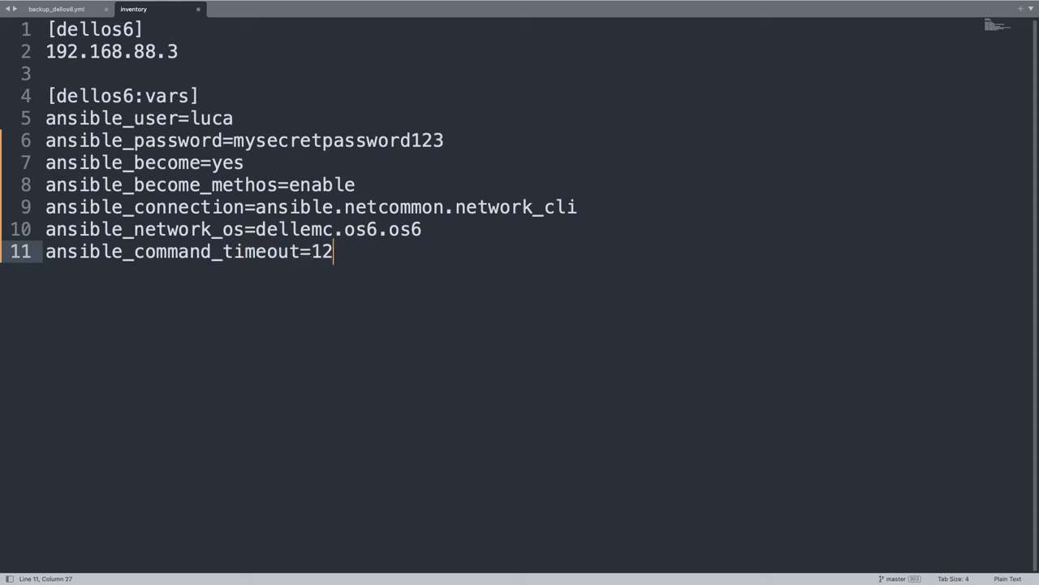
{"action": "type", "text": "0"}
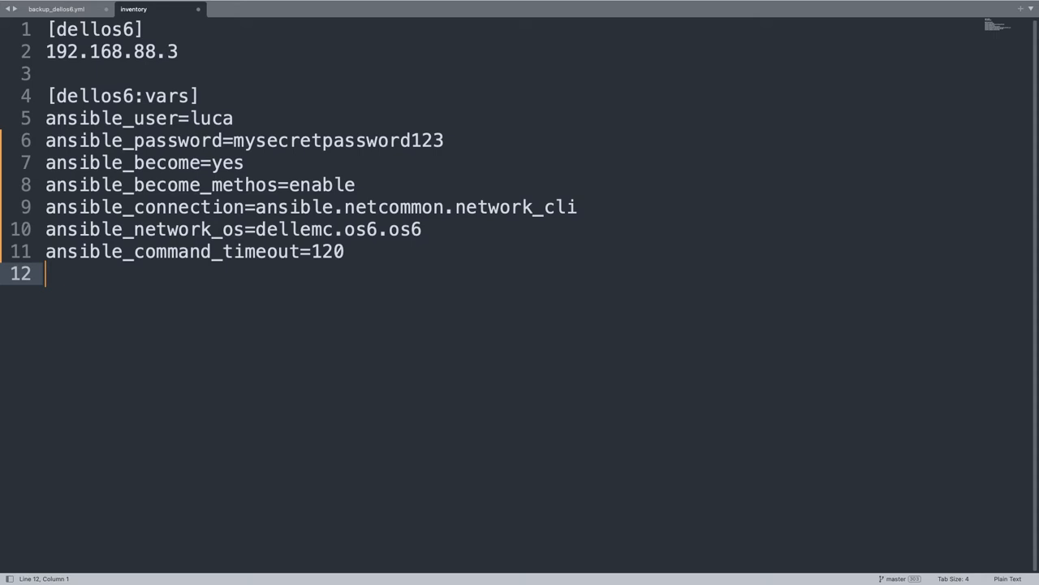
{"action": "left_click", "coordinate": [55, 9]}
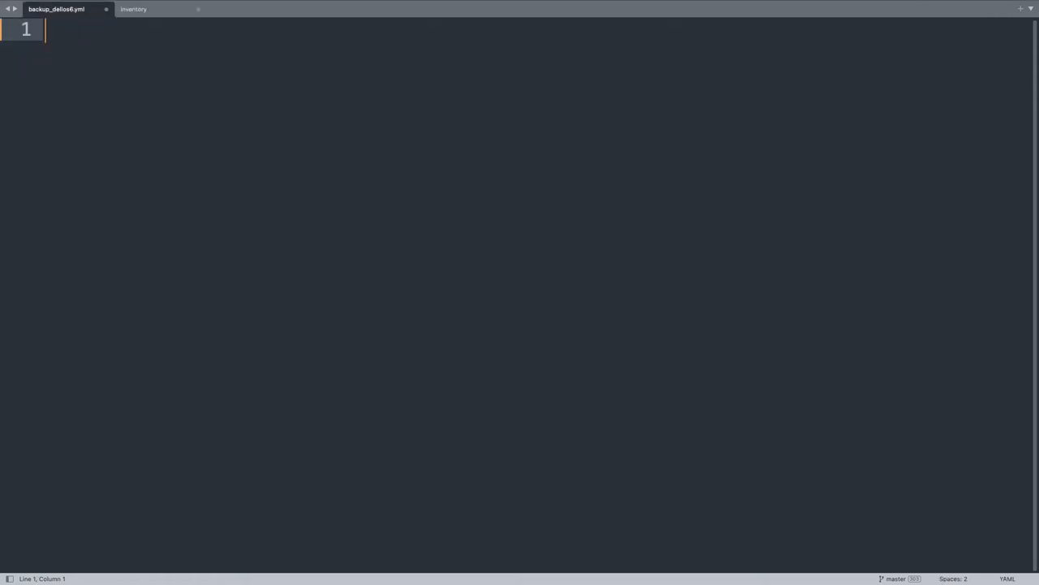
Write the play header: Backup DNOS6, hosts dellos6, gather_facts false.
{"action": "type", "text": "---"}
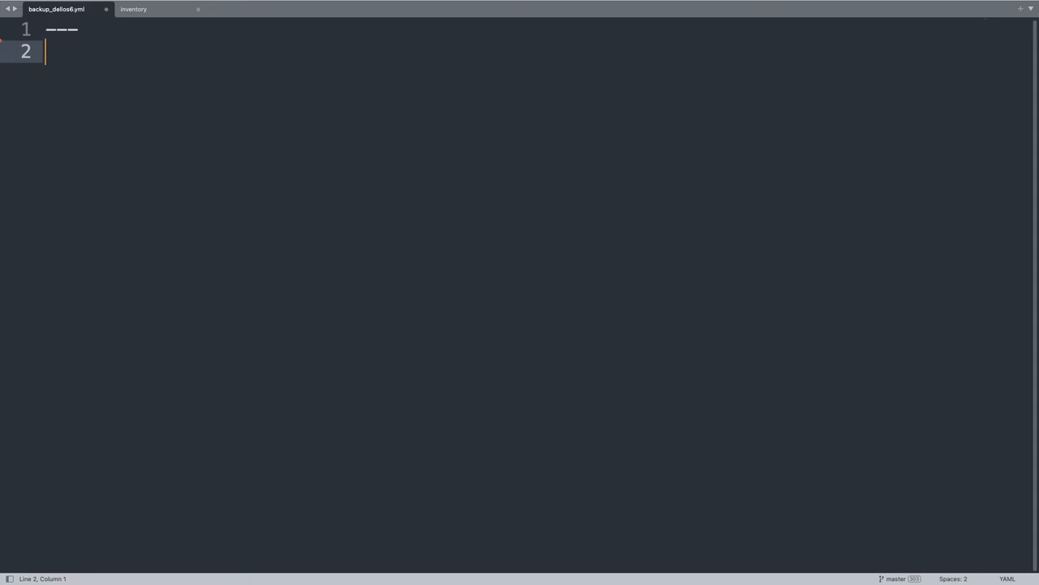
{"action": "type", "text": "- nam"}
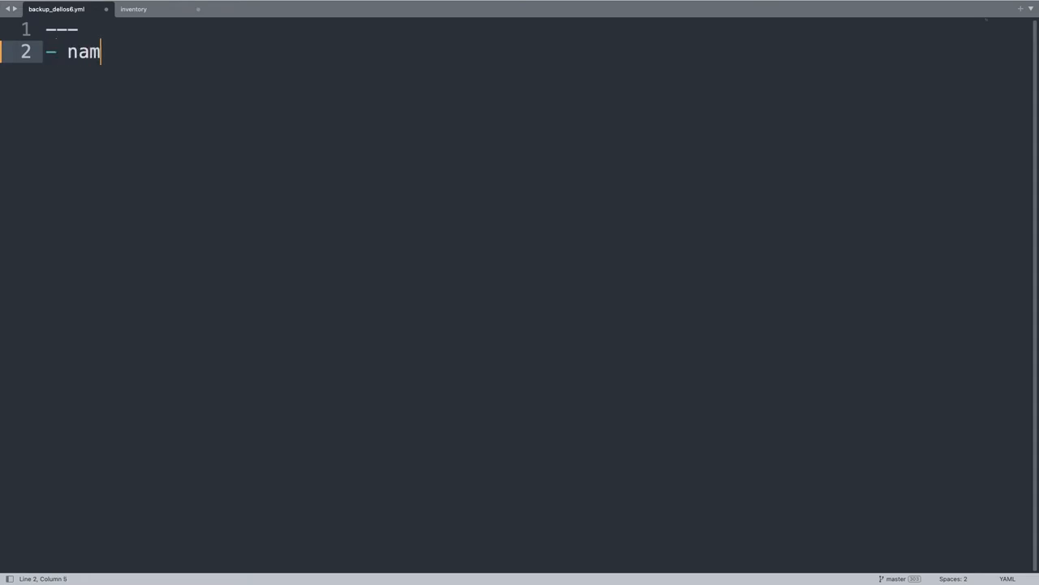
{"action": "type", "text": "e: Bac"}
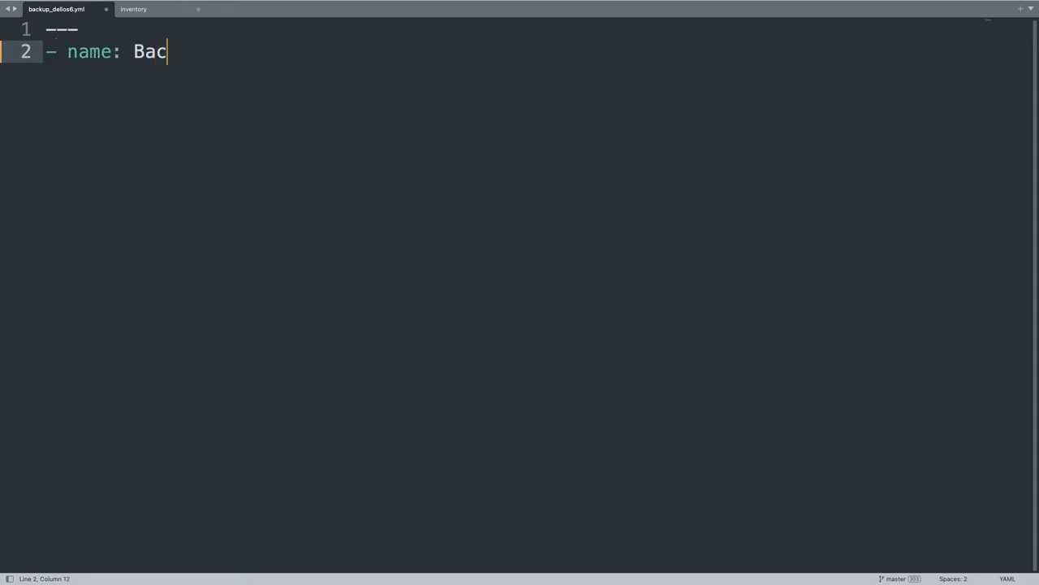
{"action": "type", "text": "kup DNOS6"}
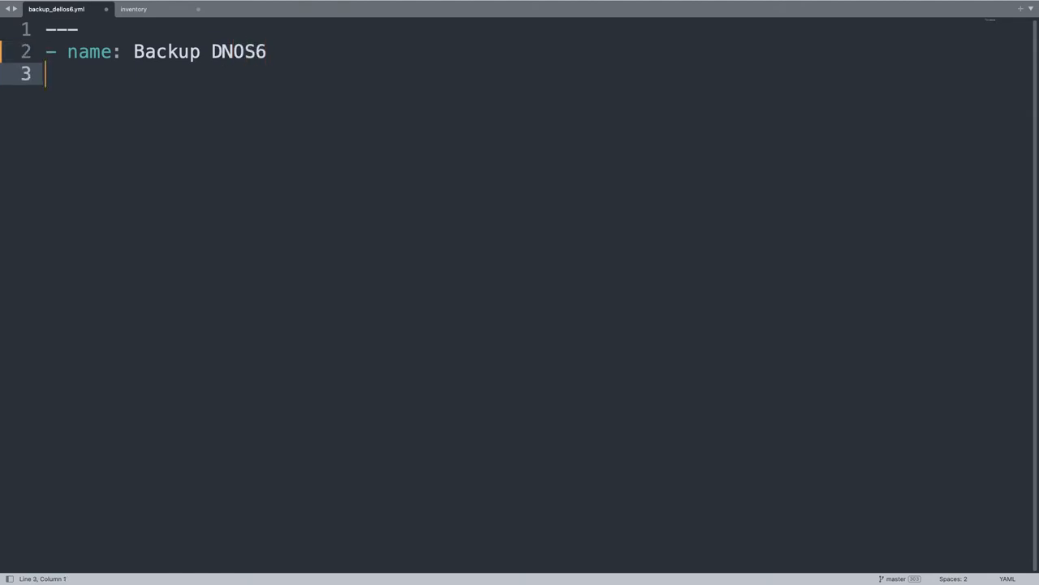
{"action": "type", "text": "host"}
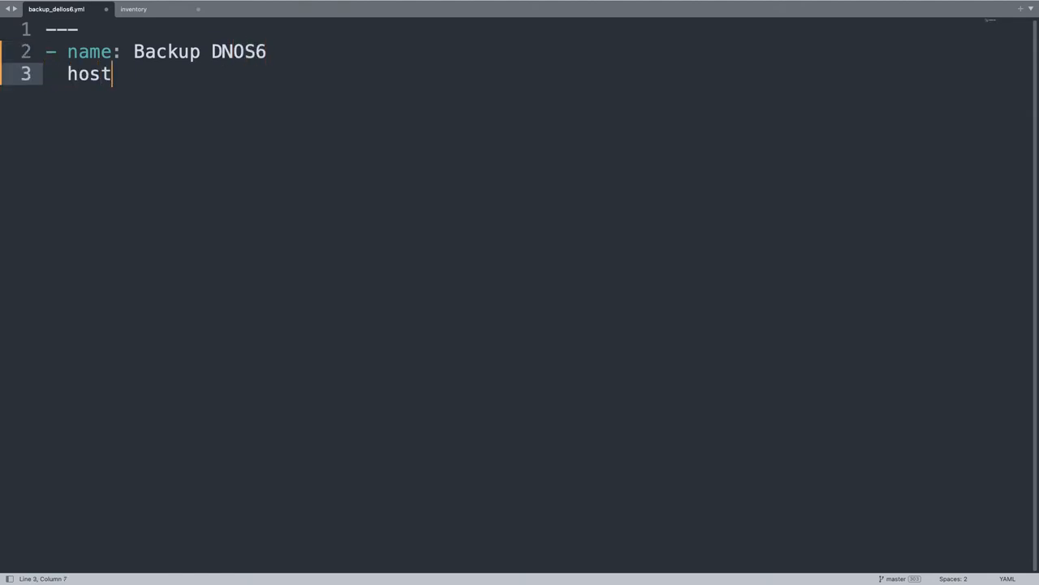
{"action": "type", "text": "s: dellos6"}
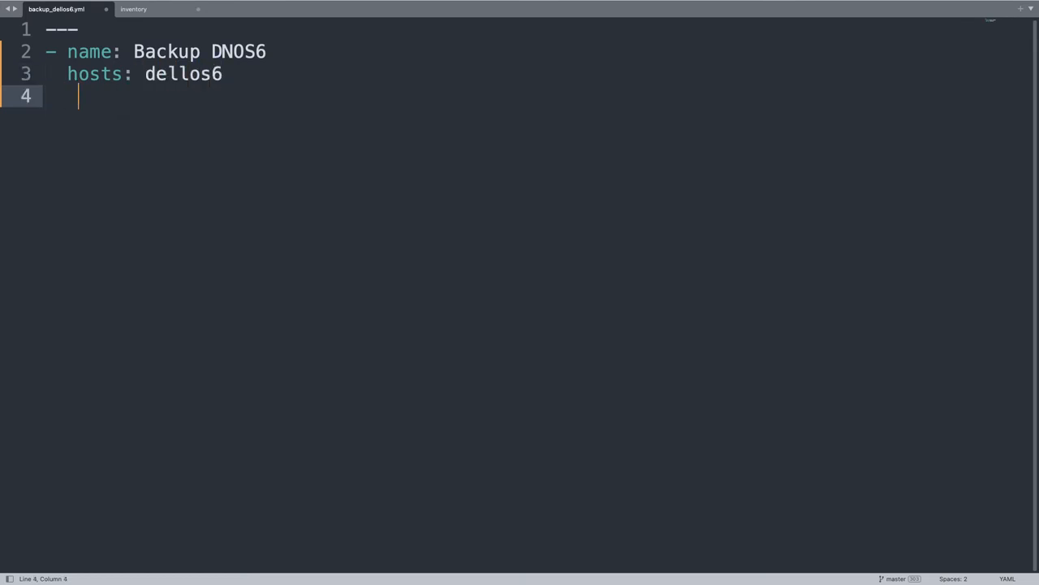
{"action": "type", "text": "ga"}
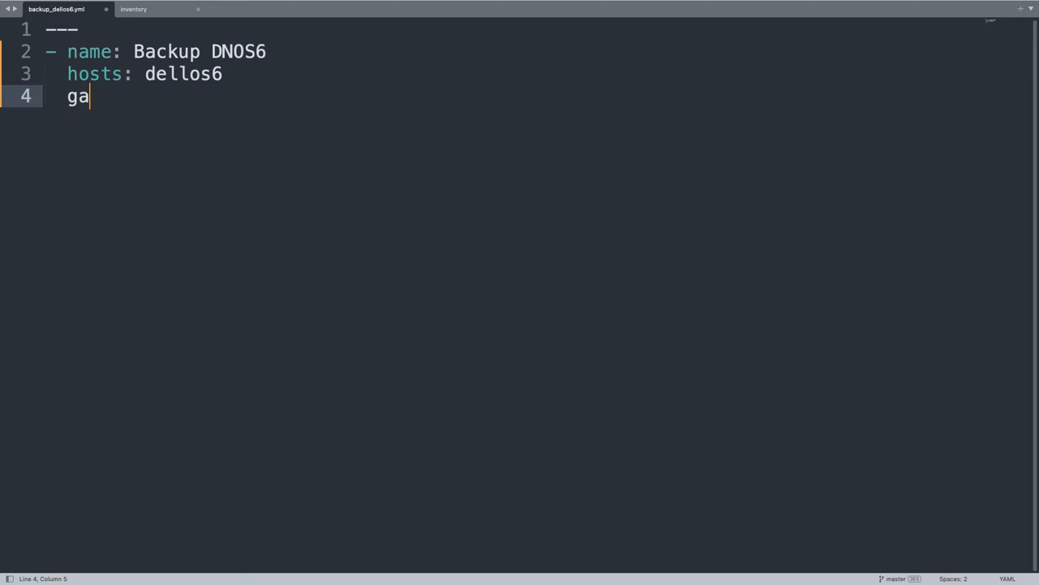
{"action": "type", "text": "ther_fact"}
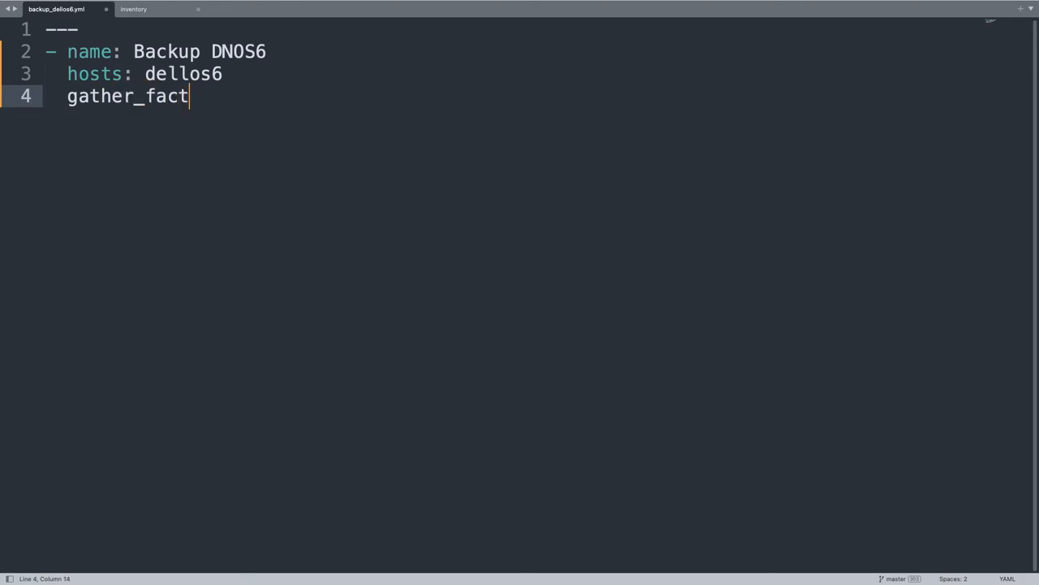
{"action": "type", "text": "s: fals"}
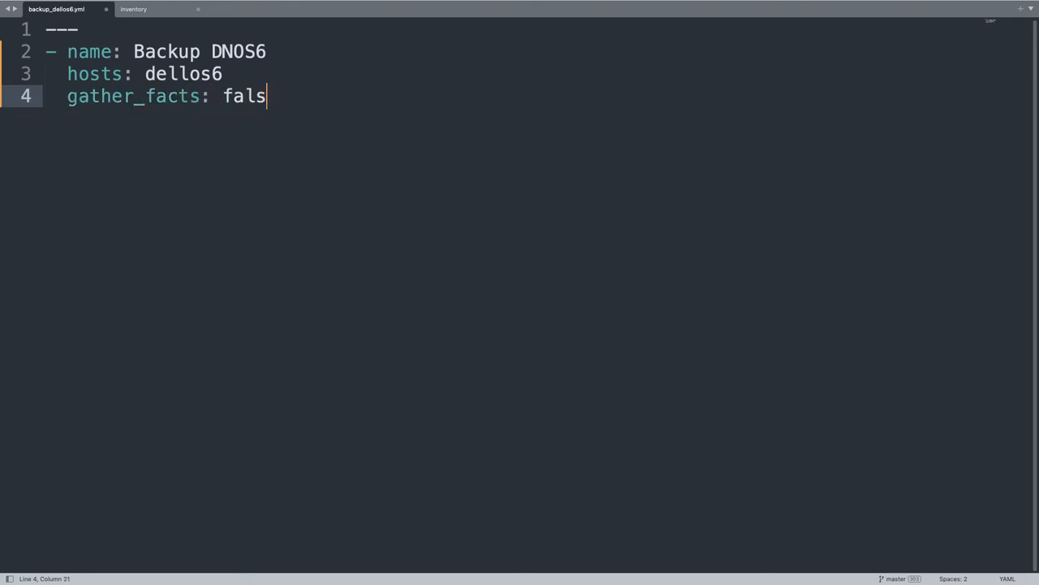
{"action": "key", "text": "enter"}
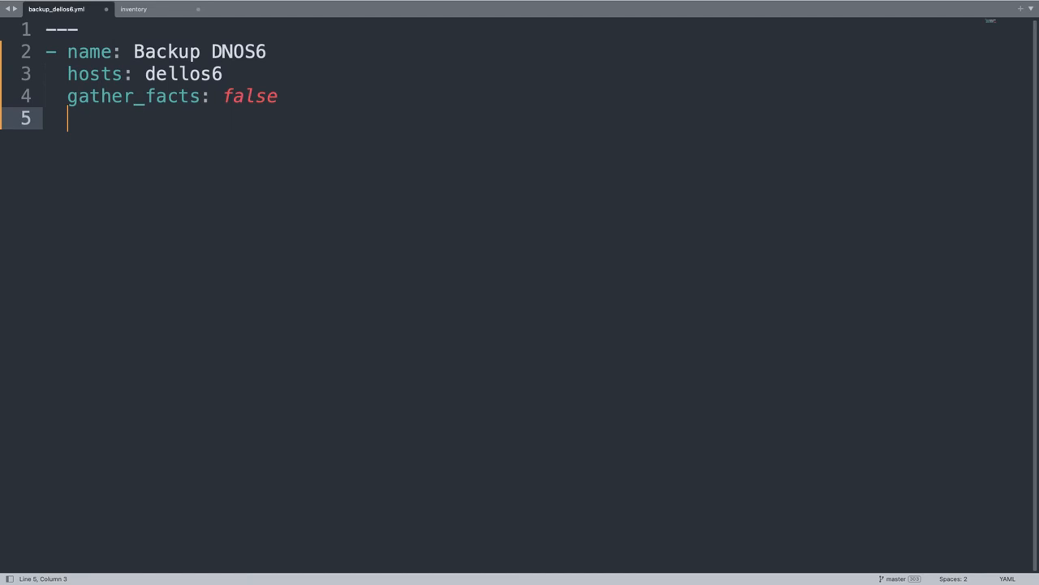
Add vars with backup_dir /home/luca/network/backup and a tasks: key.
{"action": "type", "text": "vars:"}
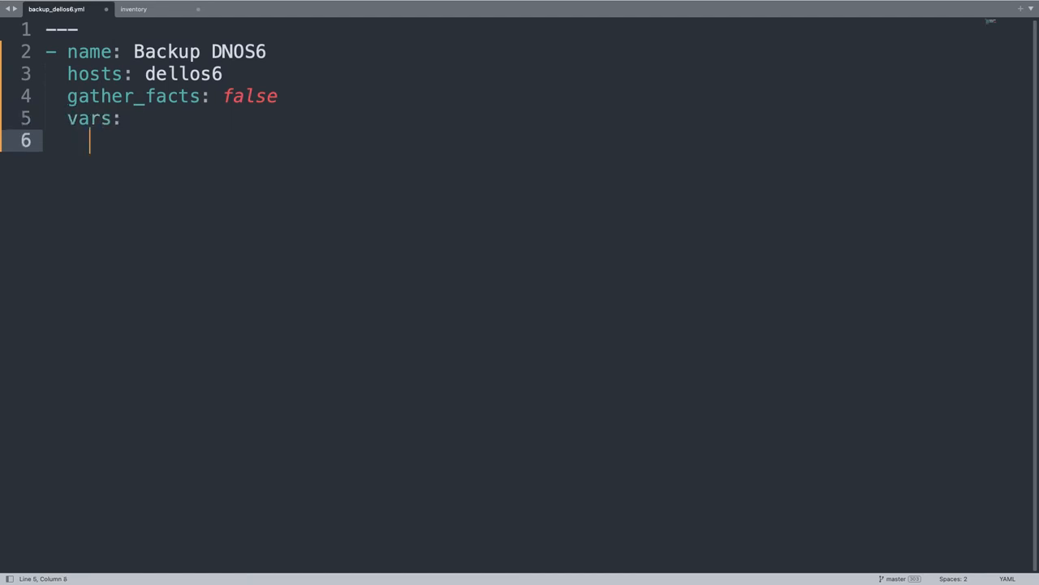
{"action": "type", "text": "backu"}
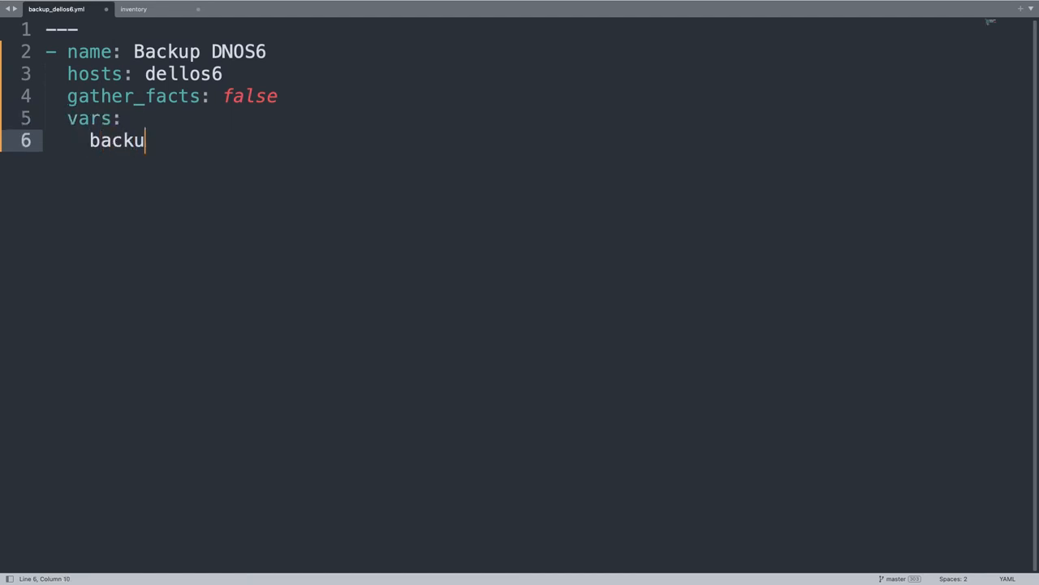
{"action": "type", "text": "p_dir;"}
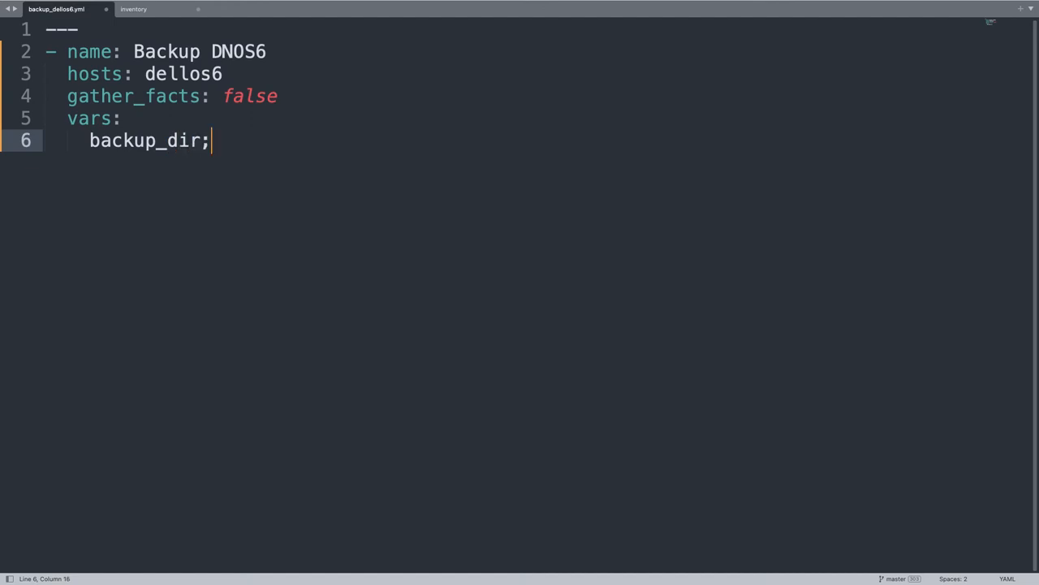
{"action": "key", "text": "Backspace"}
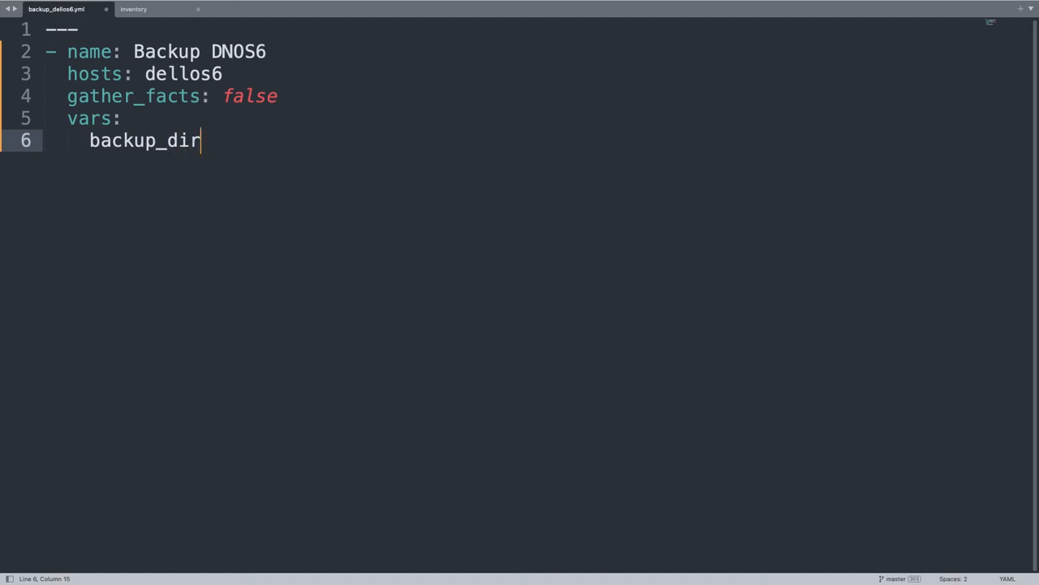
{"action": "type", "text": ": \""}
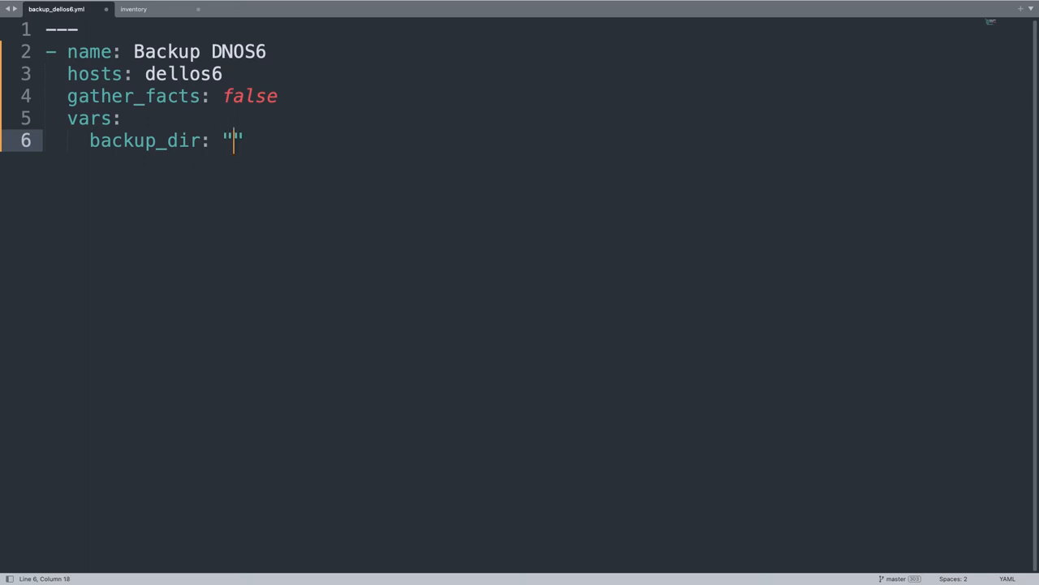
{"action": "type", "text": "/home/l"}
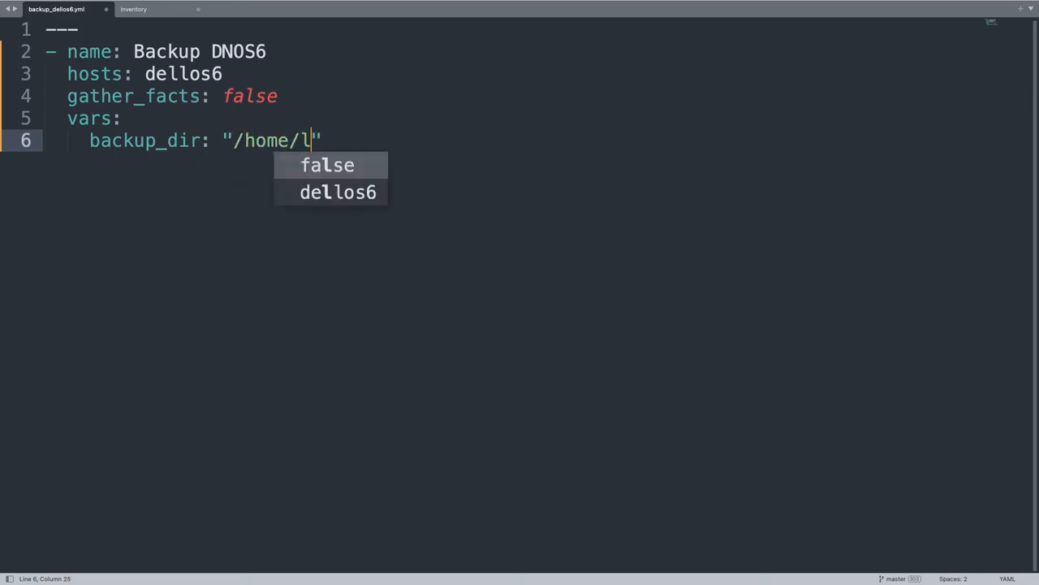
{"action": "type", "text": "uca/net"}
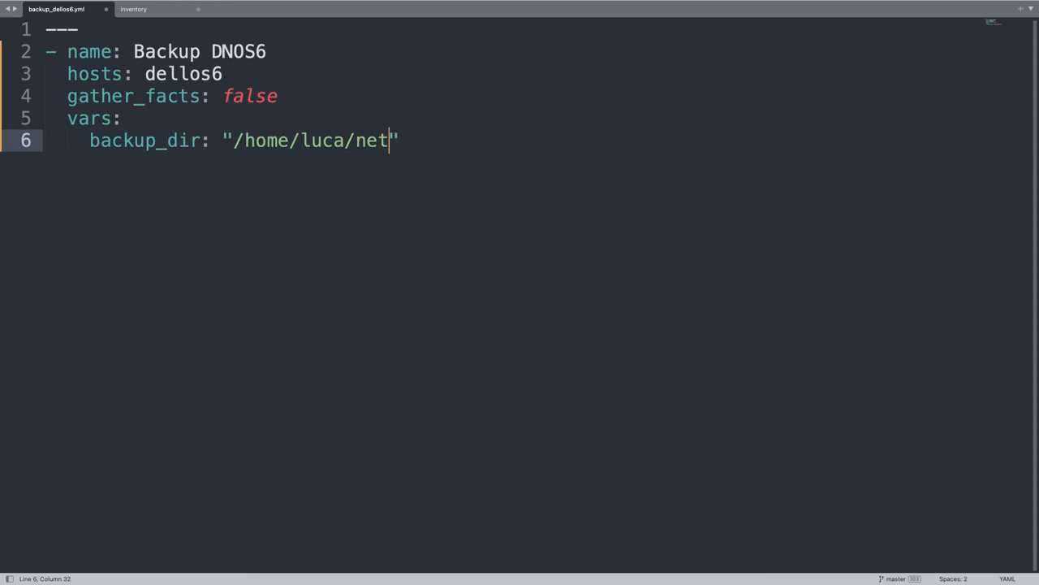
{"action": "type", "text": "work/"}
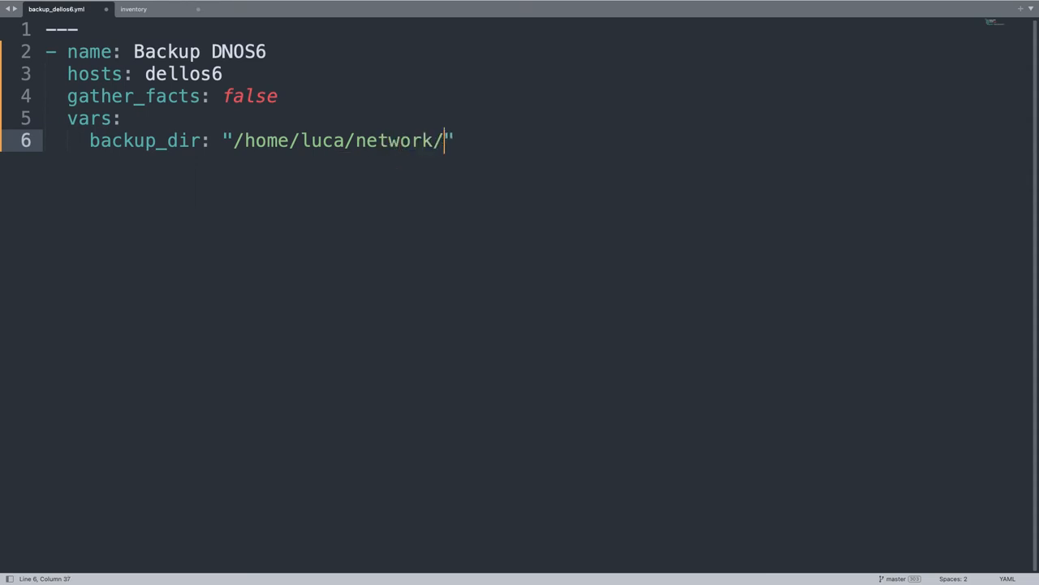
{"action": "type", "text": "backup"}
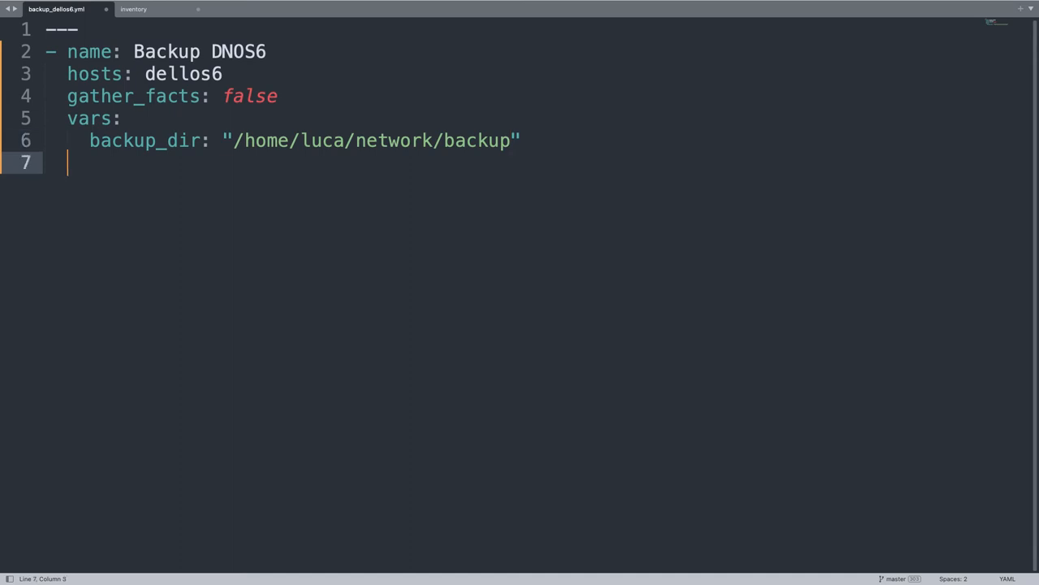
{"action": "type", "text": "tasks:"}
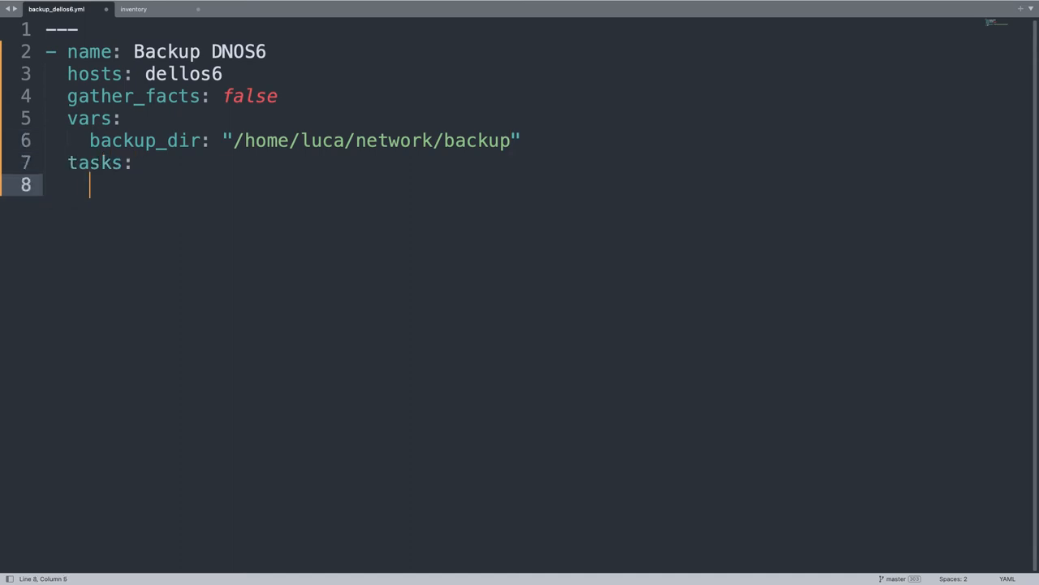
Add a 'Backup' task using dellemc.os6.os6_config with backup enabled.
{"action": "type", "text": "- name"}
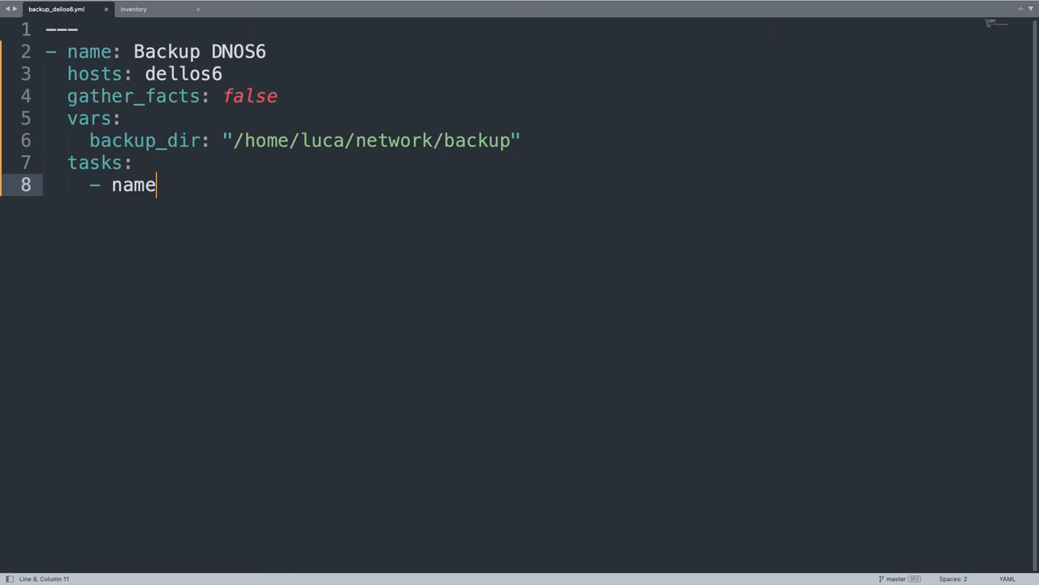
{"action": "type", "text": ": Backup"}
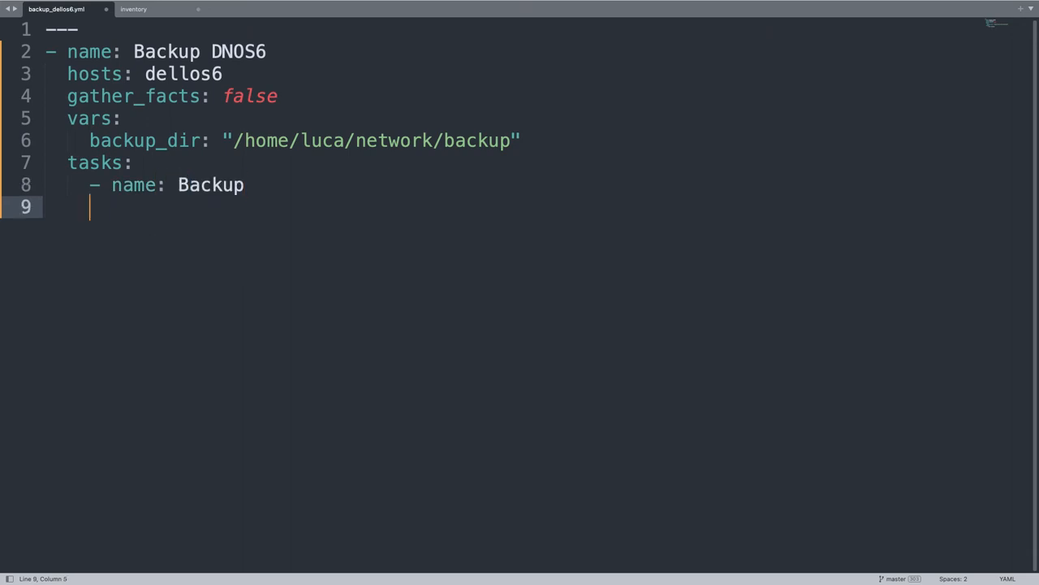
{"action": "type", "text": "dellemc."}
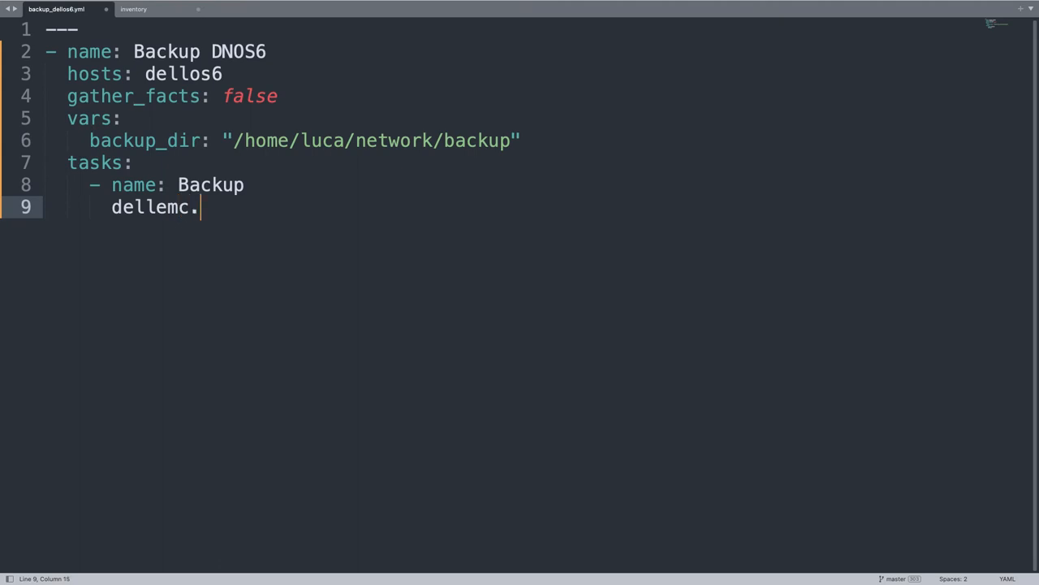
{"action": "type", "text": "os6"}
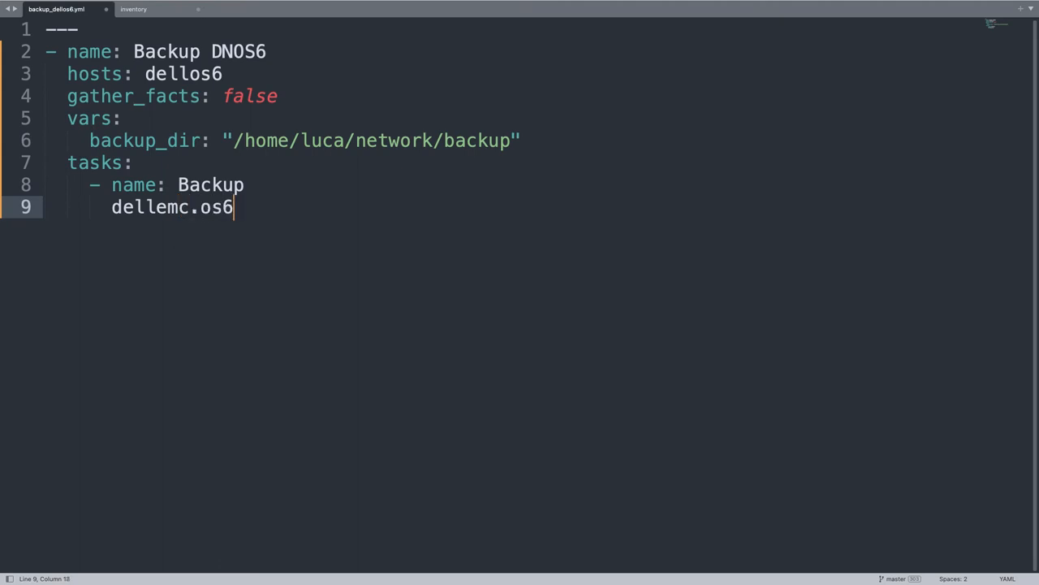
{"action": "type", "text": "_"}
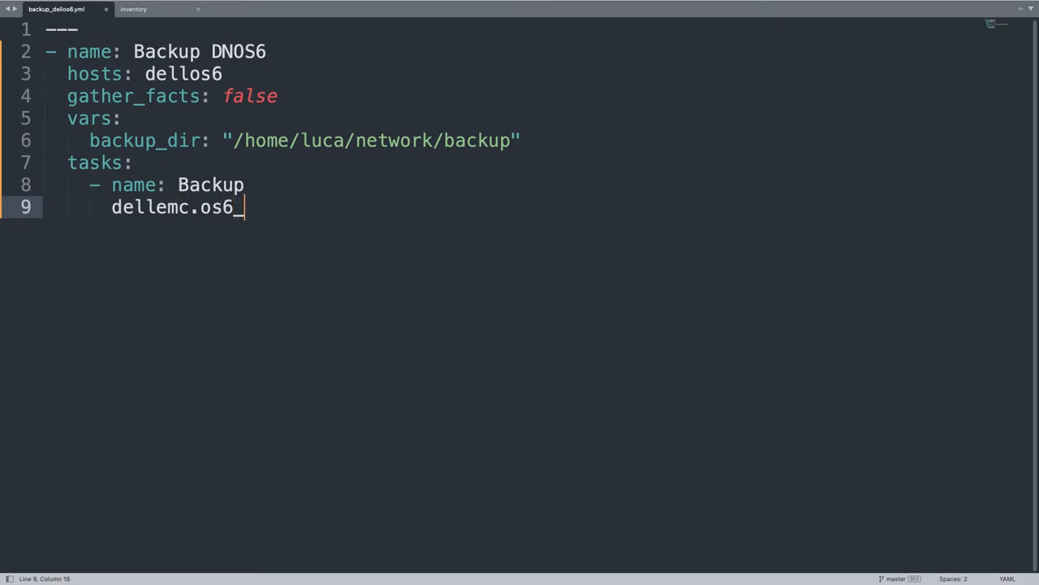
{"action": "type", "text": ".os"}
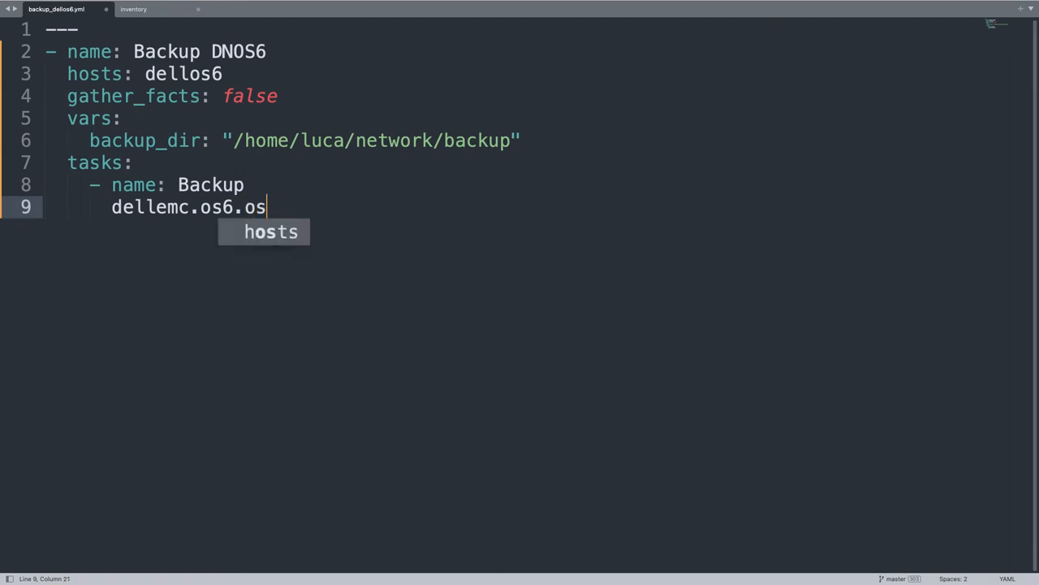
{"action": "type", "text": "6_"}
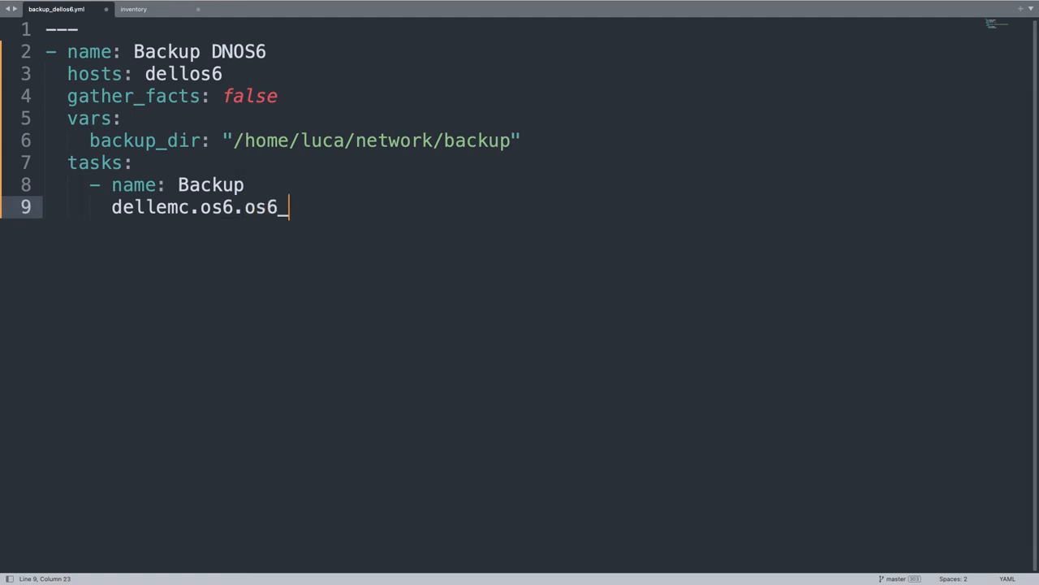
{"action": "type", "text": "config:"}
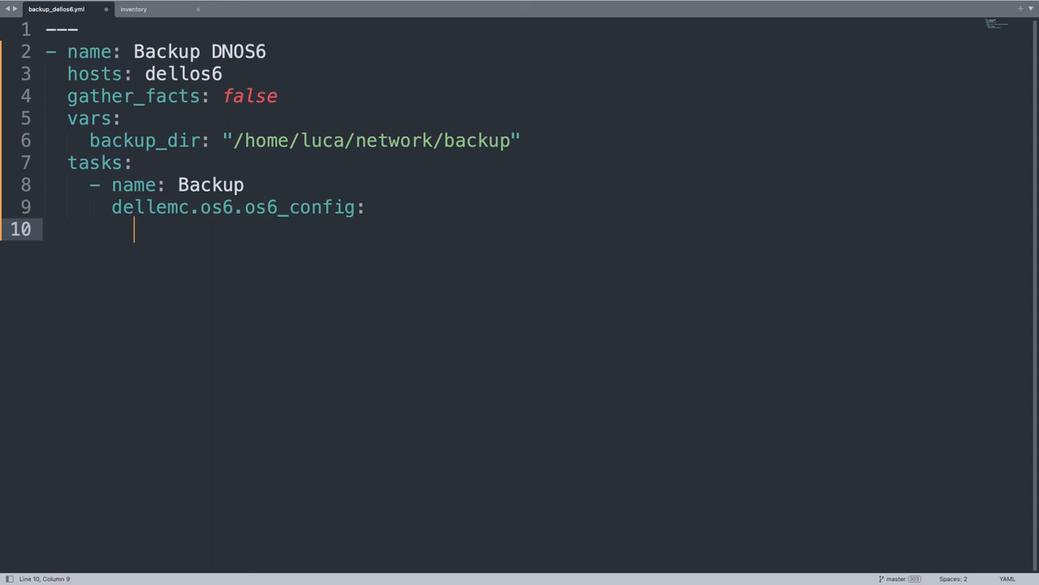
{"action": "type", "text": "backup: true"}
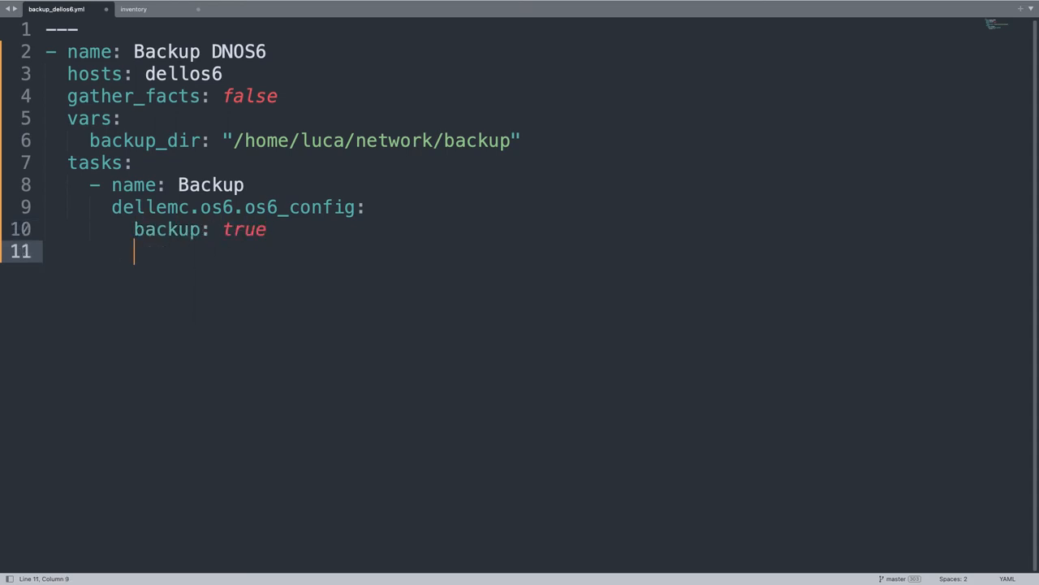
Set backup_options dir_path to "{{ backup_dir }}" and open requirements.yml.
{"action": "type", "text": "backup_op"}
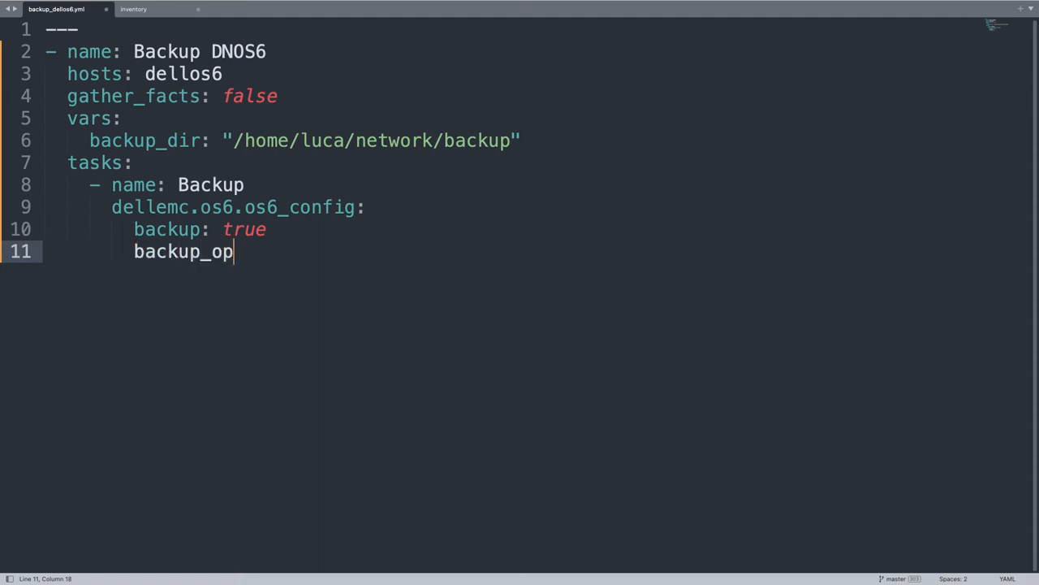
{"action": "type", "text": "tions:"}
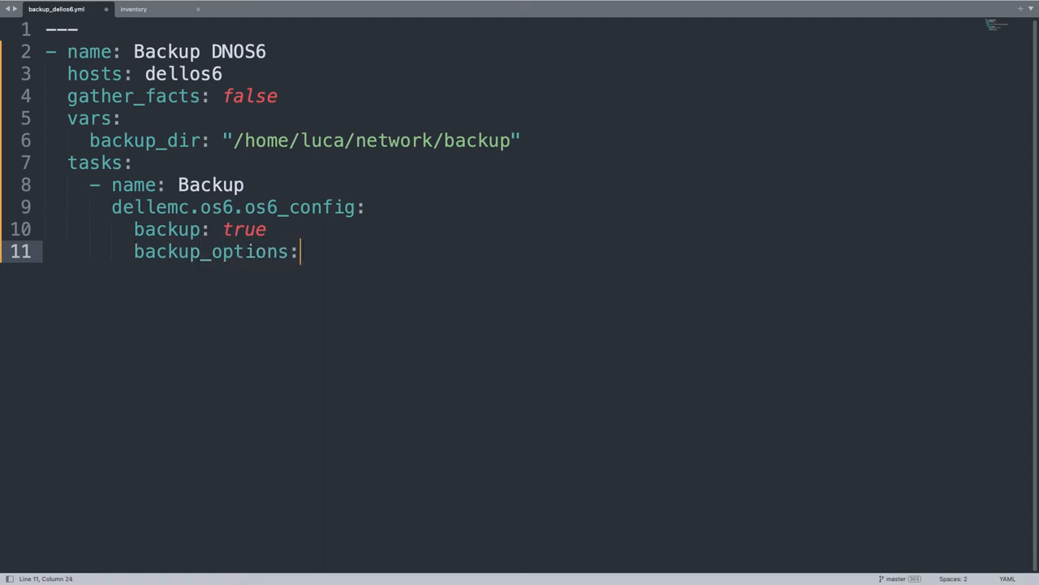
{"action": "type", "text": "di"}
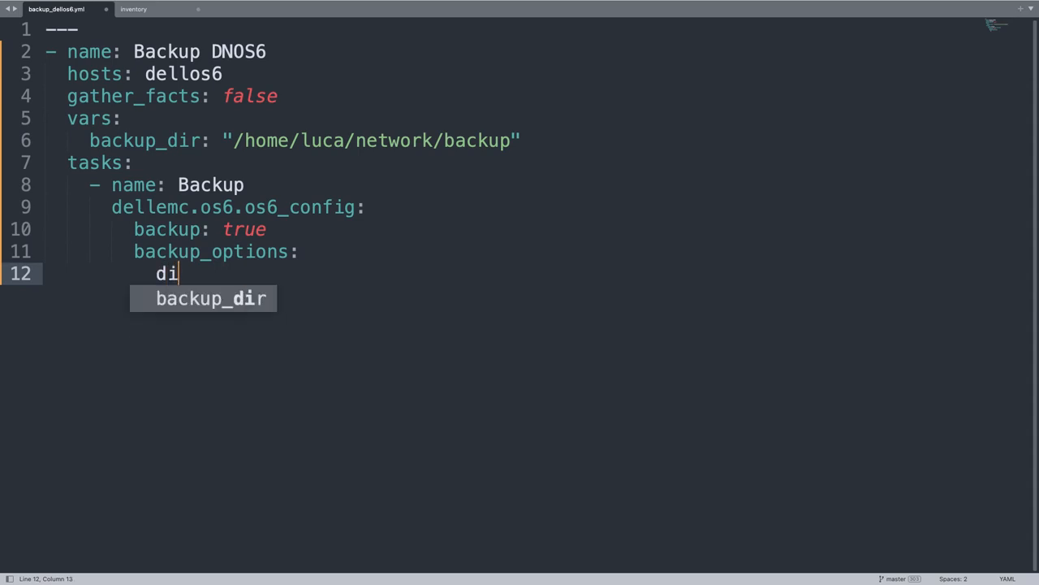
{"action": "type", "text": "r_path"}
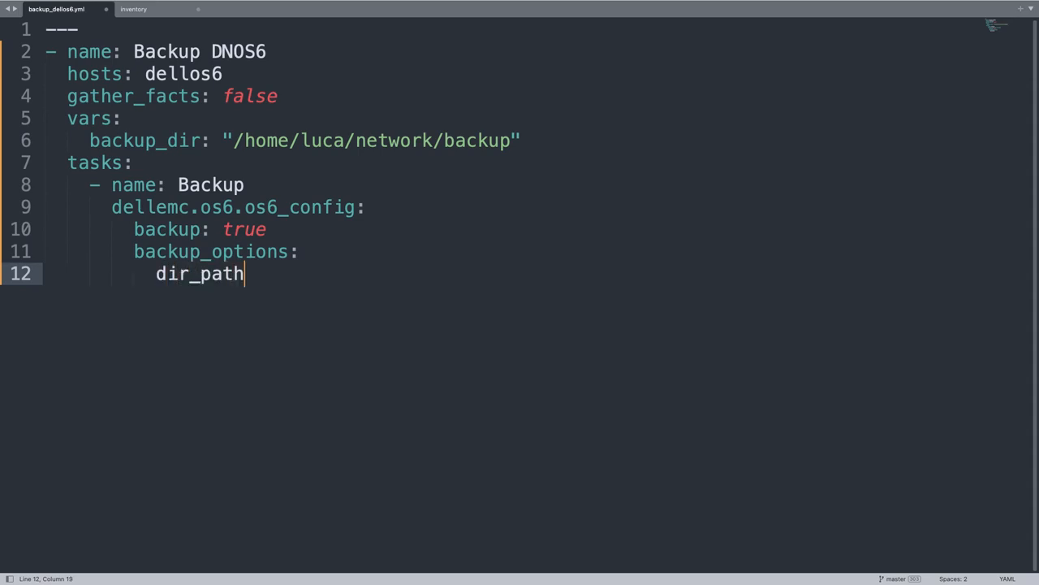
{"action": "type", "text": ": \"\""}
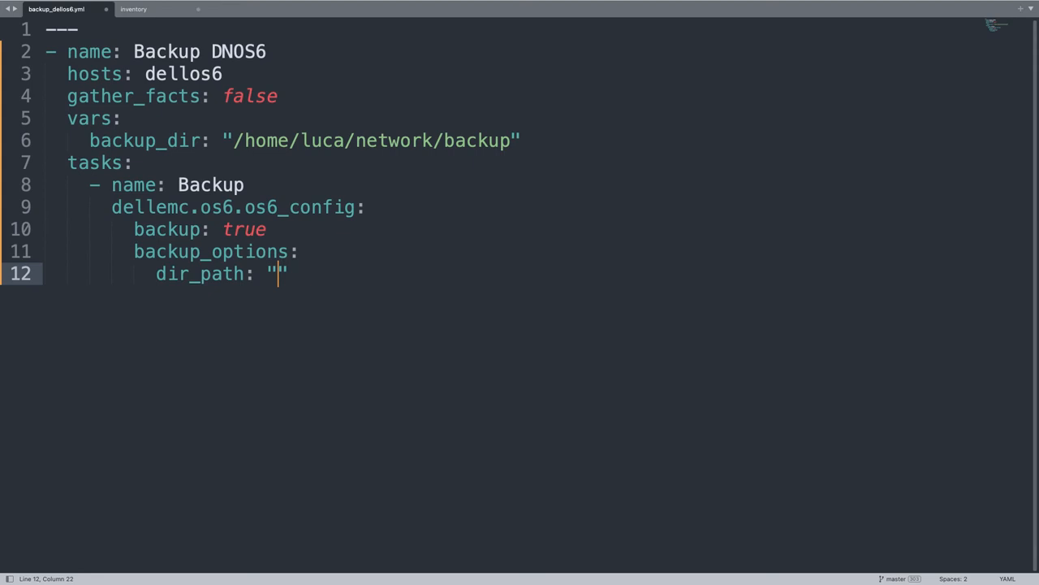
{"action": "type", "text": "{{"}
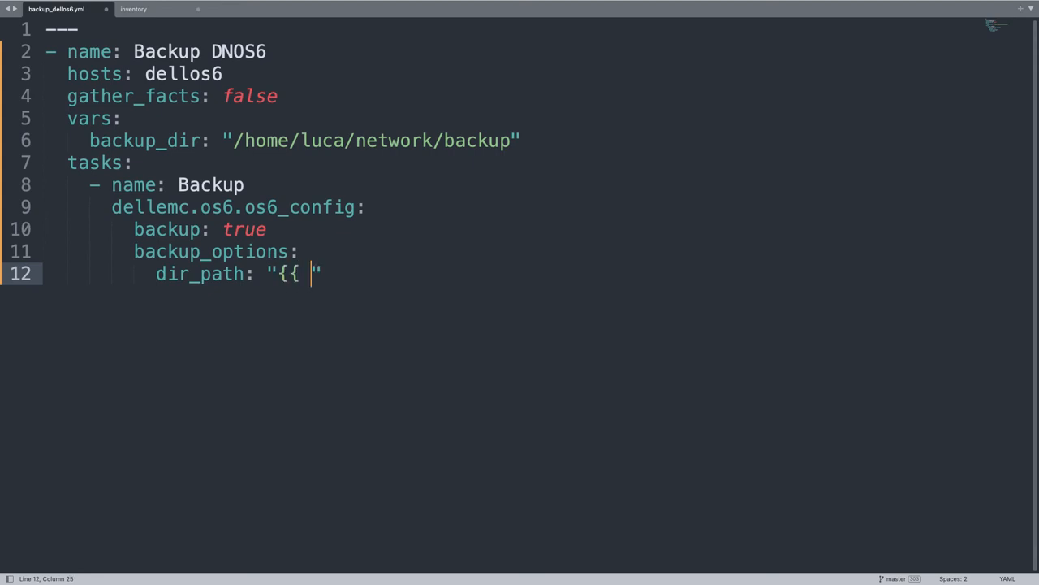
{"action": "type", "text": "backup_dir"}
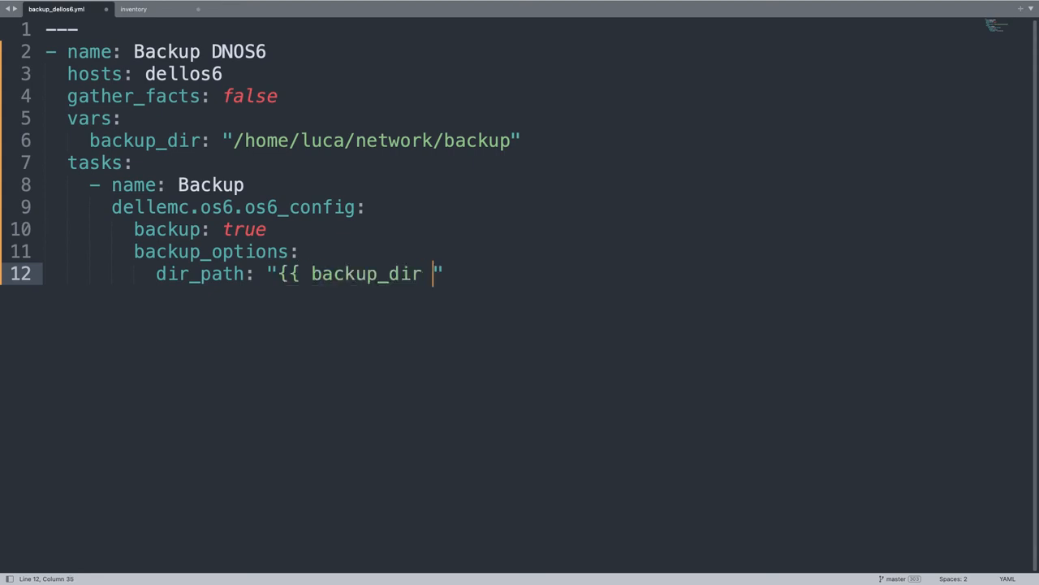
{"action": "type", "text": "}}"}
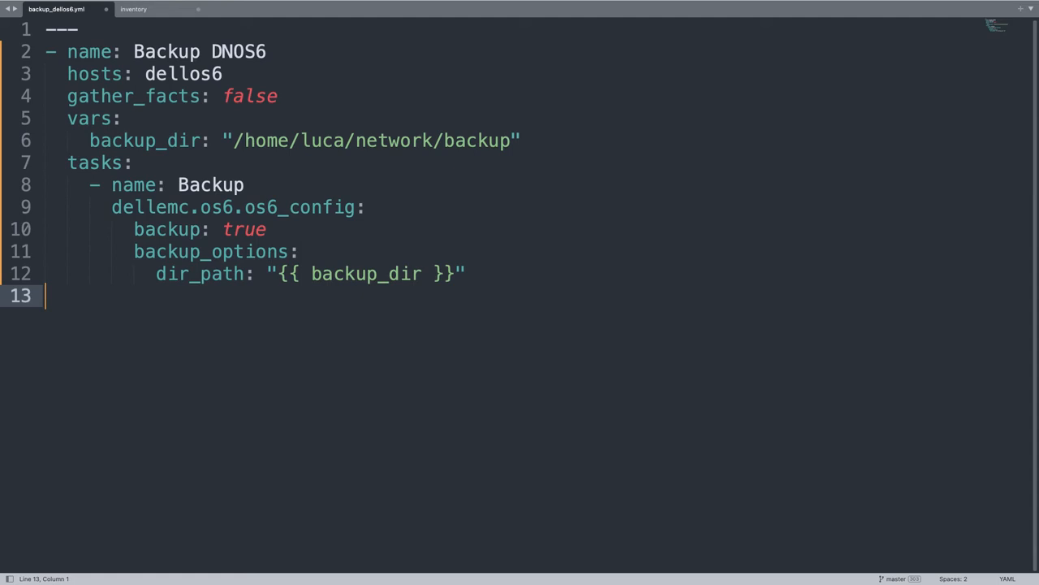
{"action": "left_click", "coordinate": [236, 9]}
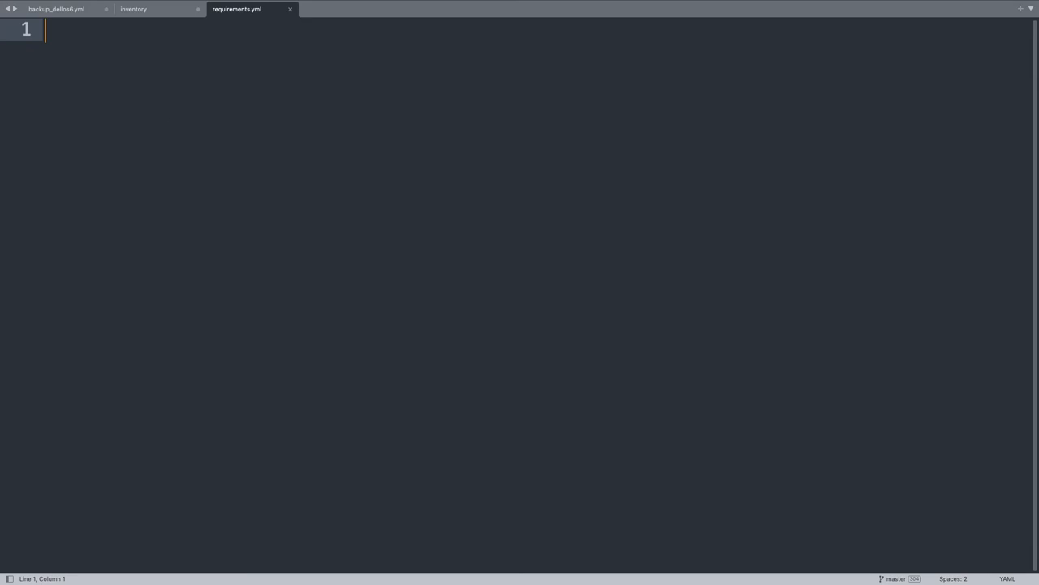
Type '---', 'collections:' and '- name: dellemc.os6' into requirements.yml.
{"action": "type", "text": "---"}
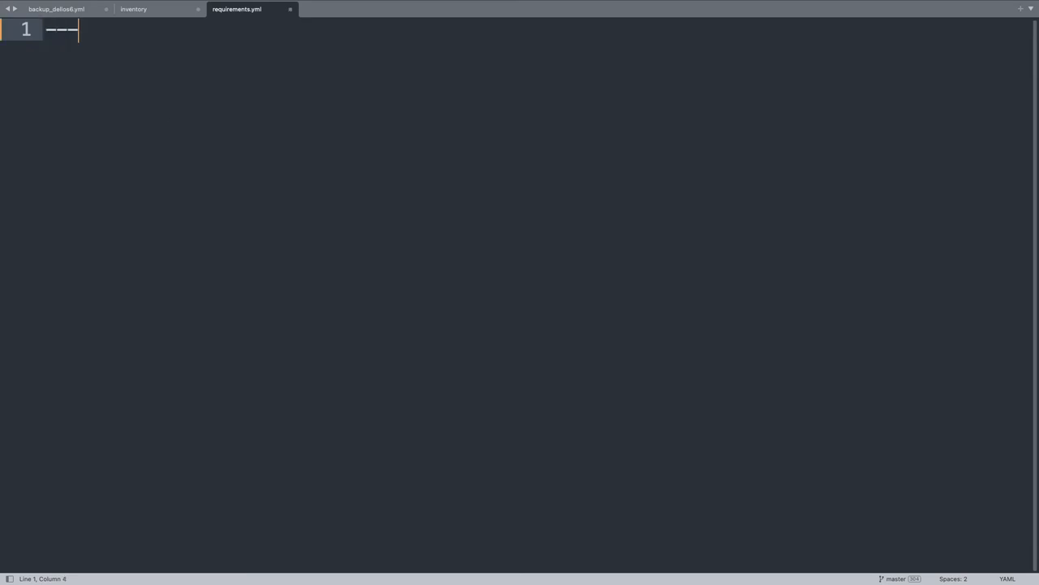
{"action": "type", "text": "colle"}
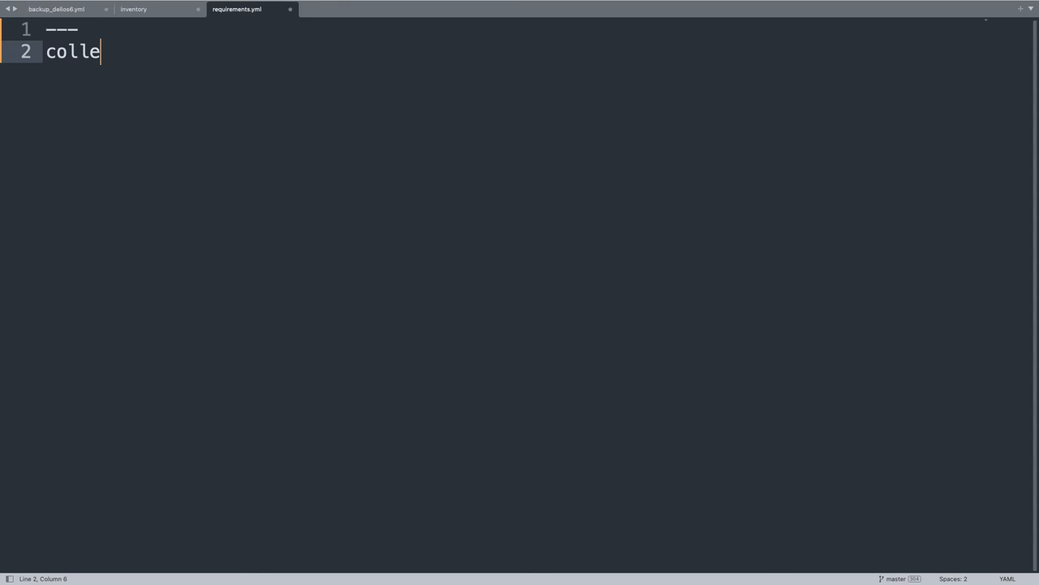
{"action": "type", "text": "ctions:"}
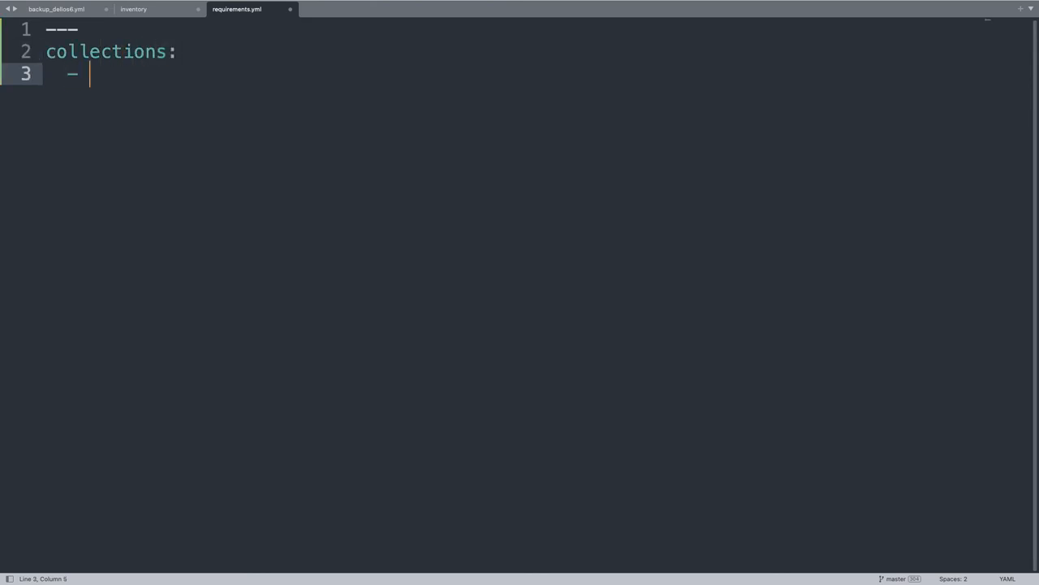
{"action": "type", "text": "name: de"}
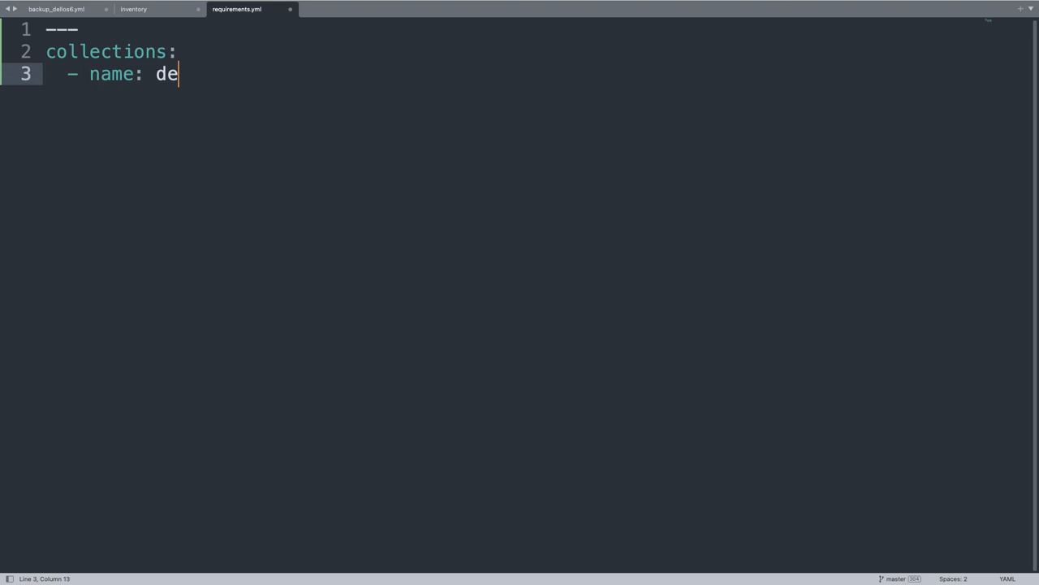
{"action": "type", "text": "llemc."}
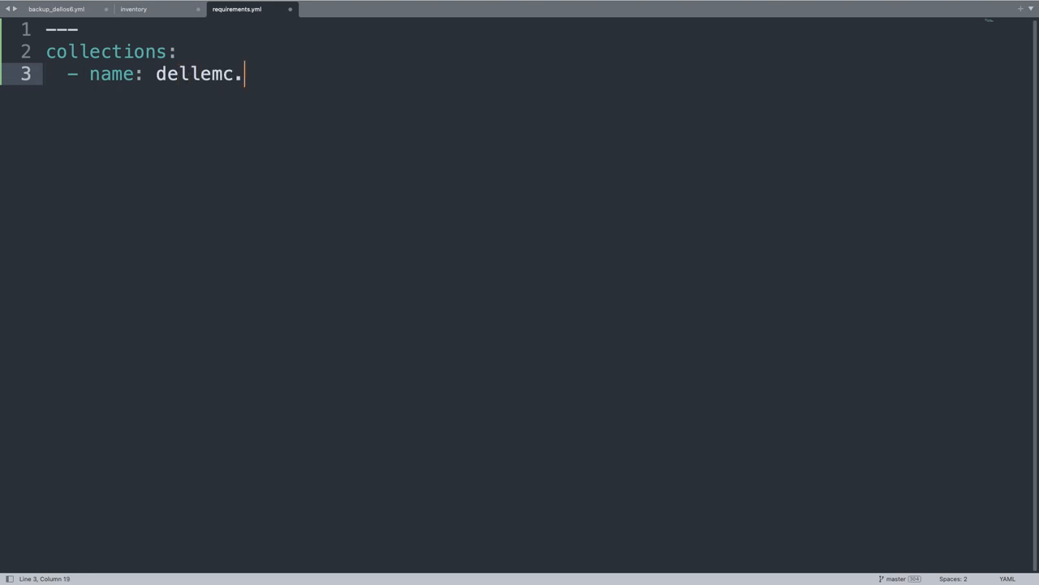
{"action": "type", "text": "os6"}
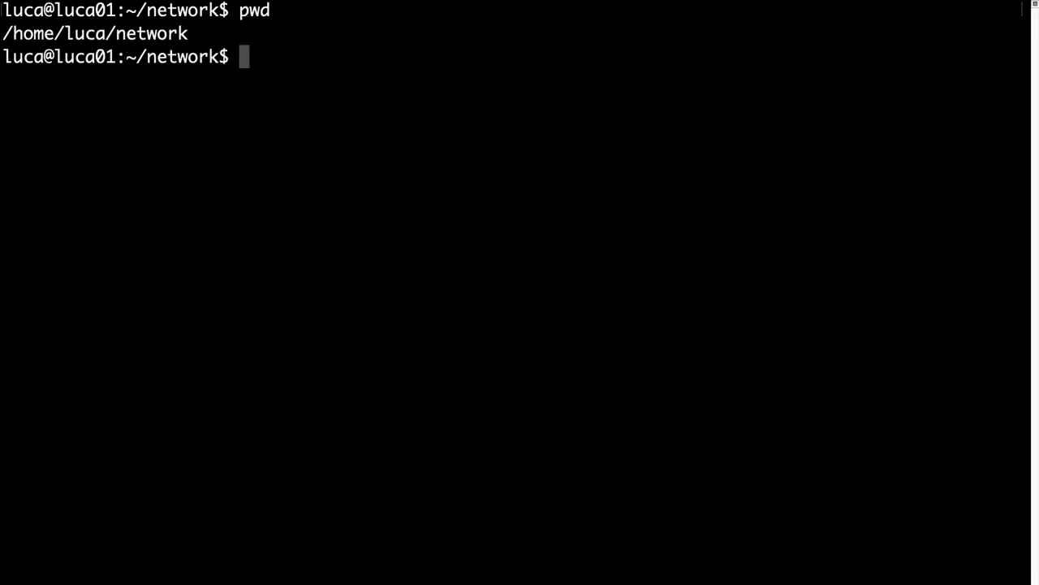
Install the required collections with ansible-galaxy install -r requirements.yml.
{"action": "type", "text": "ls"}
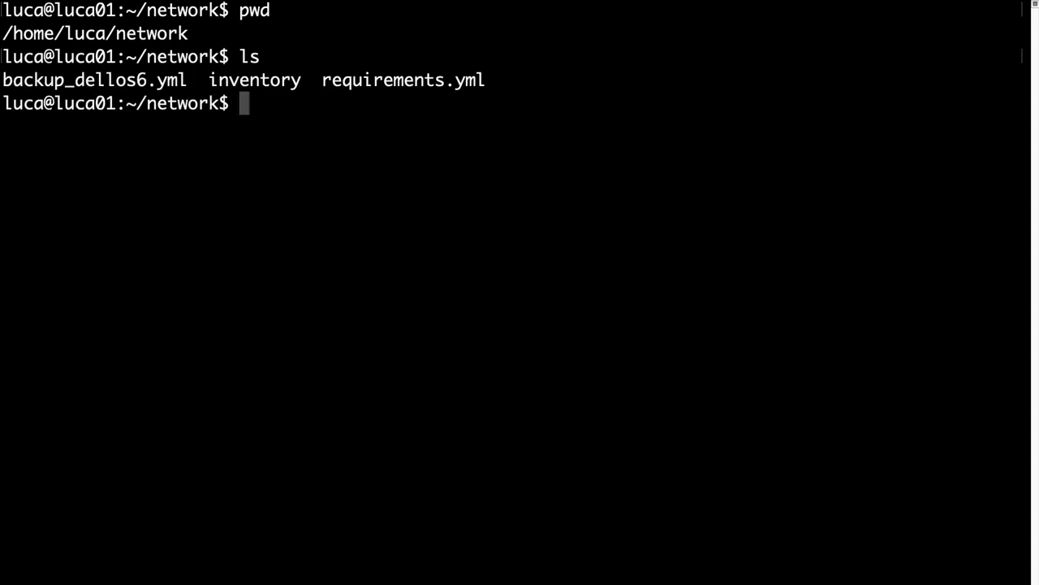
{"action": "type", "text": "a"}
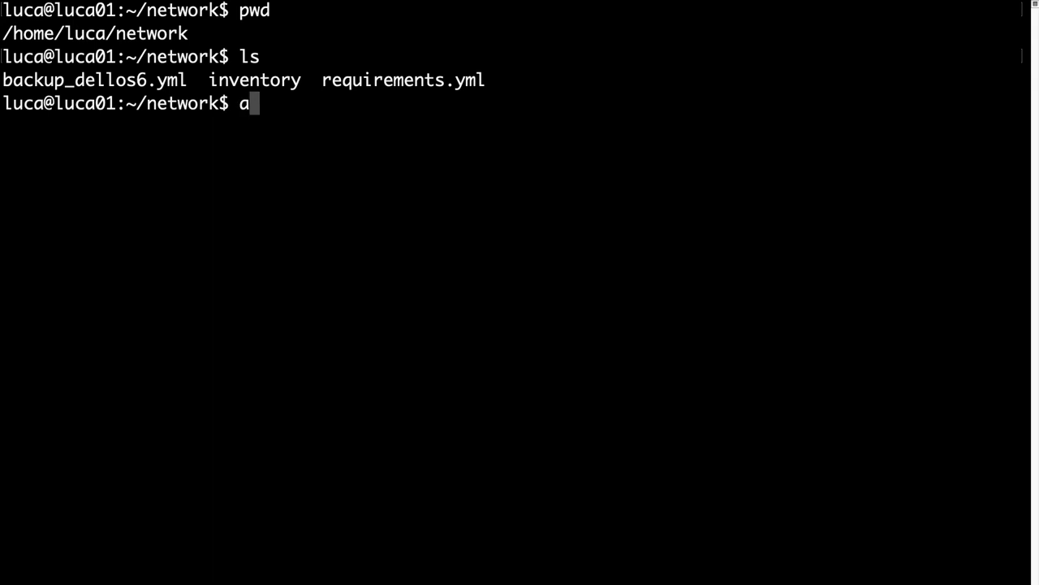
{"action": "type", "text": "nsible --version"}
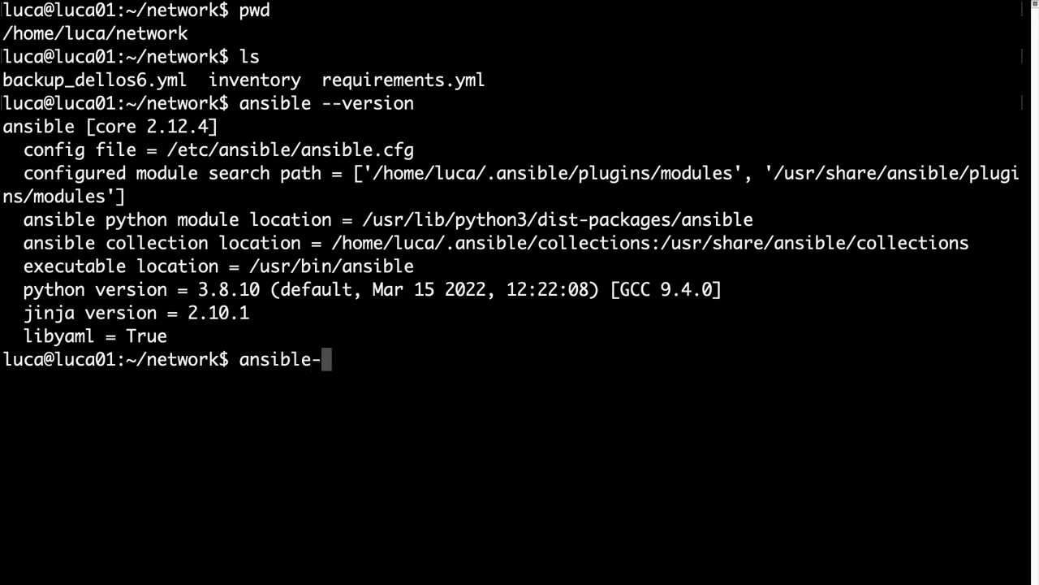
{"action": "type", "text": "galaxy ins"}
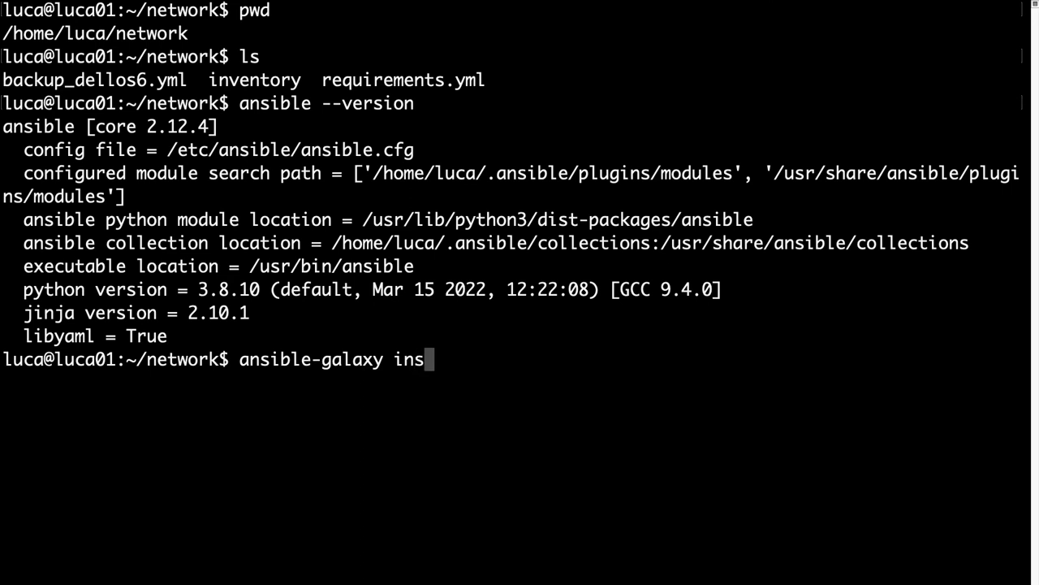
{"action": "type", "text": "tall -r"}
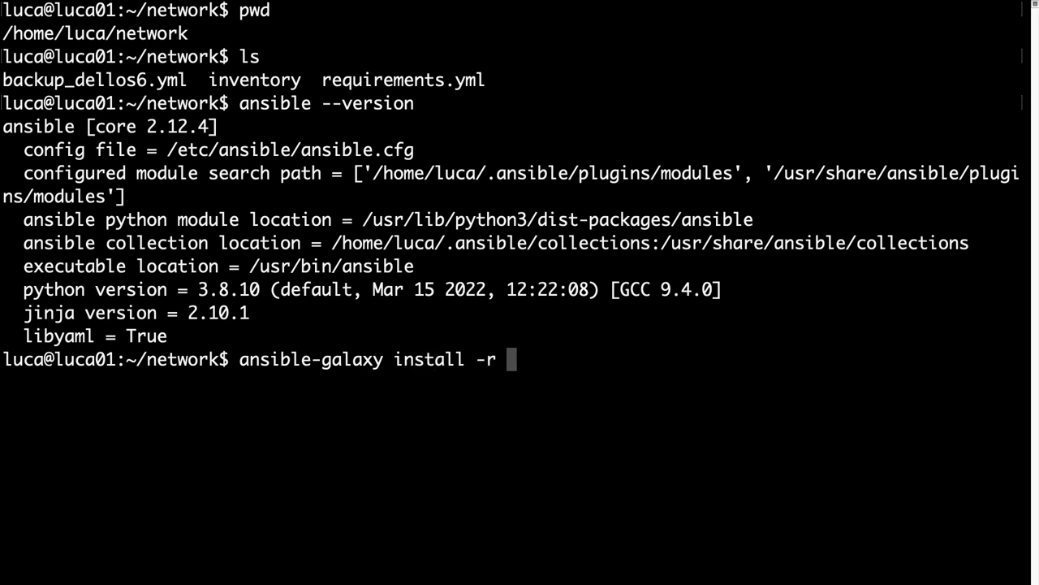
{"action": "type", "text": "requirements.yml"}
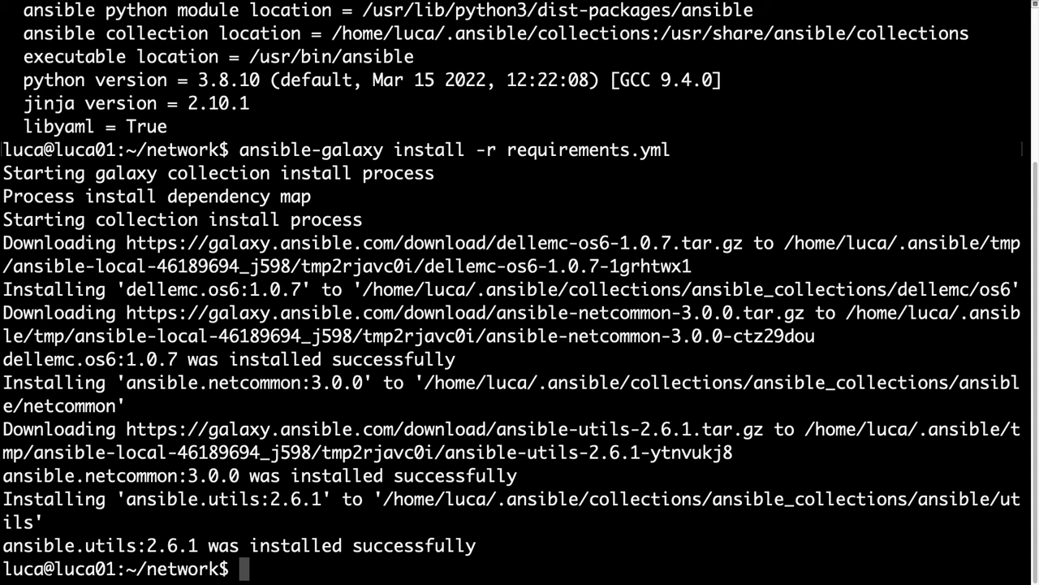
List installed collections with ansible-galaxy collection list to verify them.
{"action": "type", "text": "ansible"}
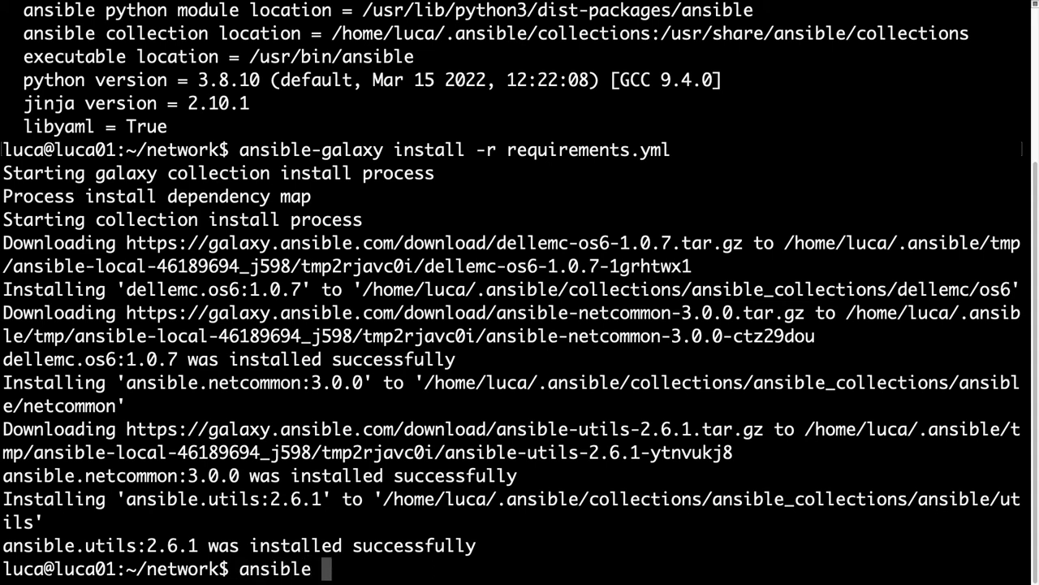
{"action": "type", "text": "-galaxy collection list"}
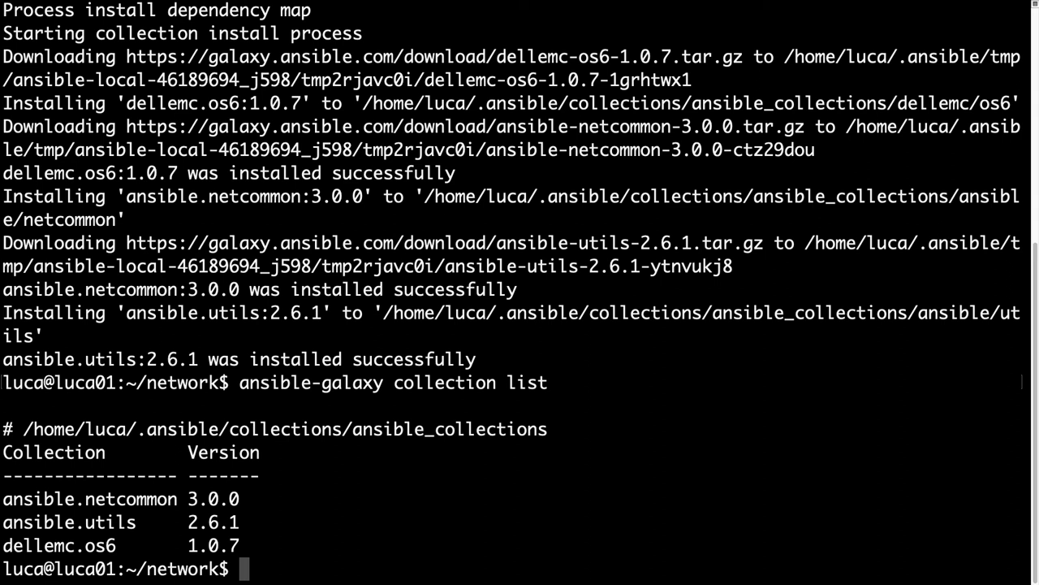
{"action": "type", "text": "ansible-"}
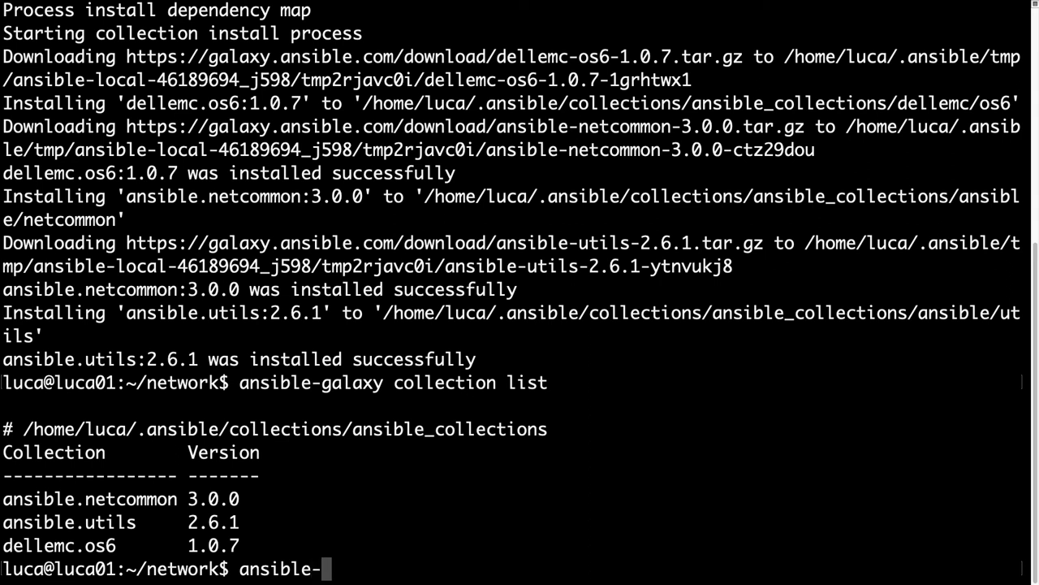
Run ansible-playbook -i inventory backup_dellos6.yml.
{"action": "type", "text": "playbook -i"}
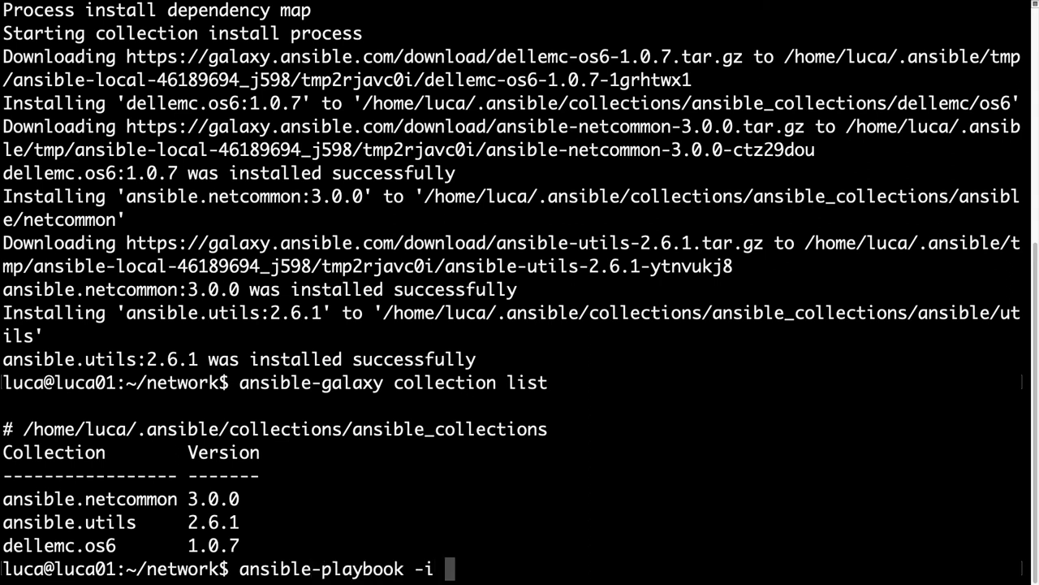
{"action": "type", "text": "inventory"}
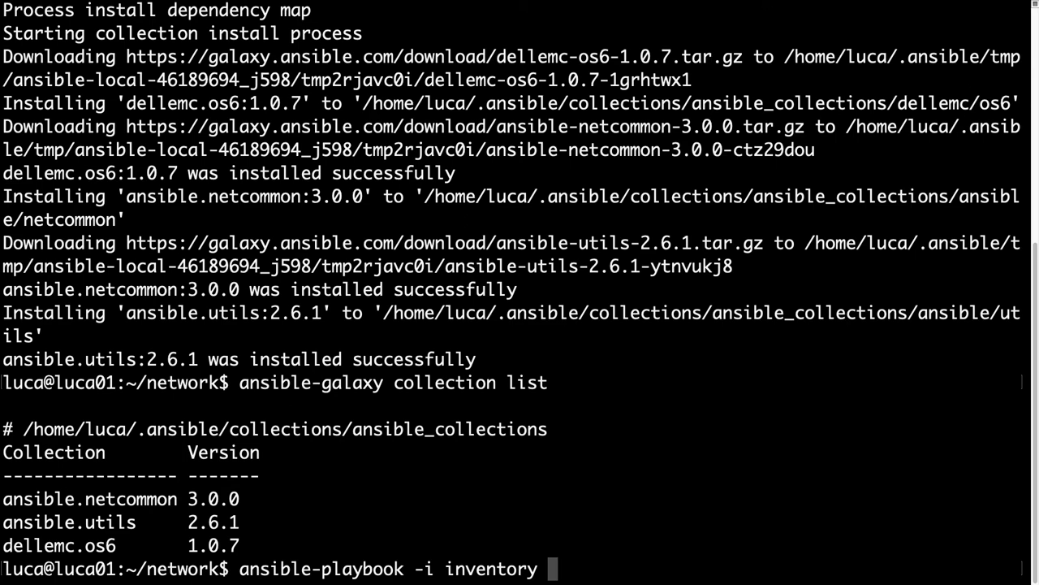
{"action": "type", "text": "backup_dellos6.yml"}
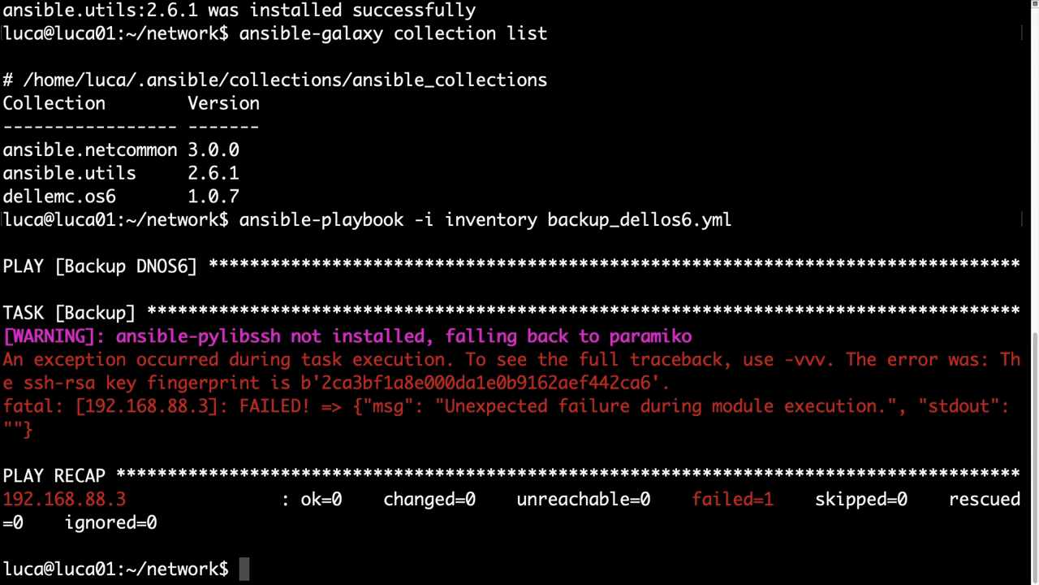
{"action": "type", "text": "ssh luca"}
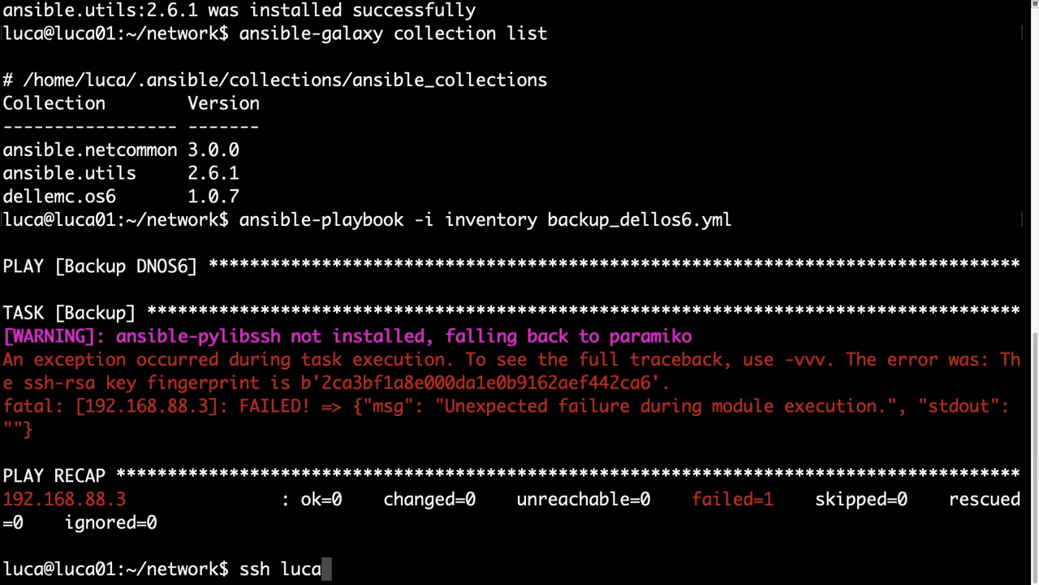
{"action": "type", "text": "@192.168.88.3"}
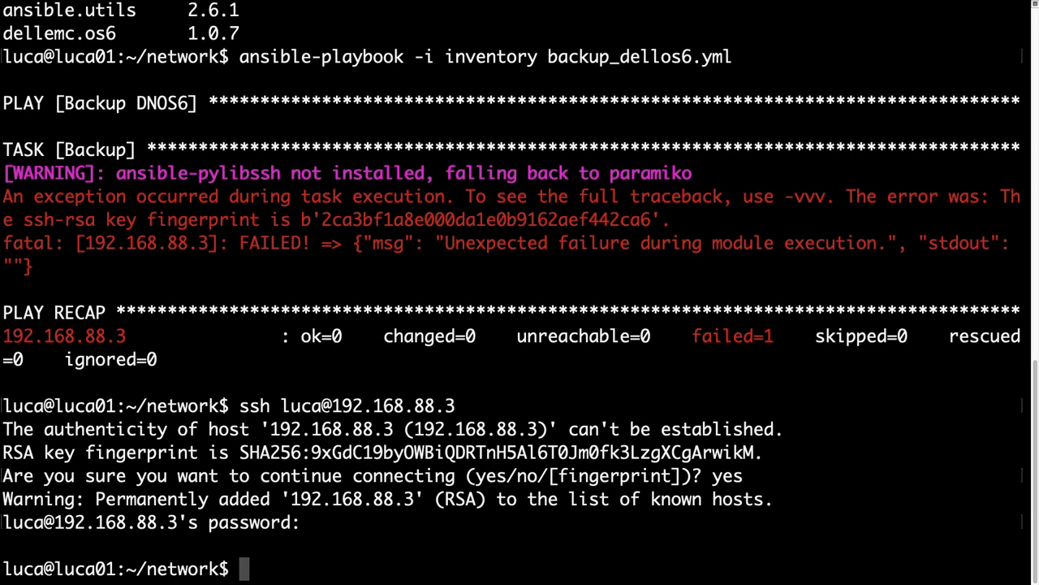
{"action": "type", "text": "ssh luca@192.168.88.3"}
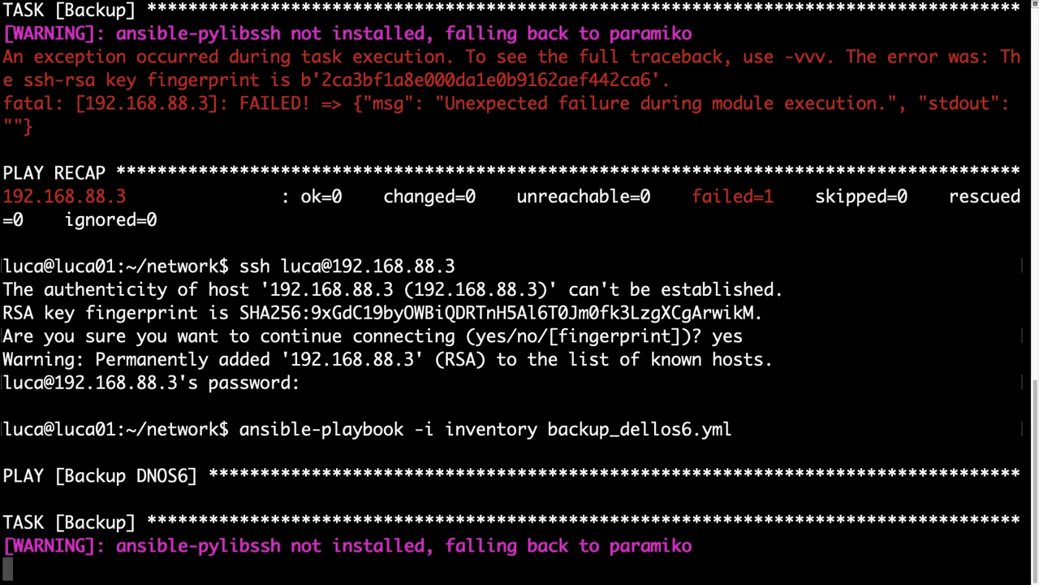
{"action": "scroll", "scroll_direction": "down", "scroll_amount": 3}
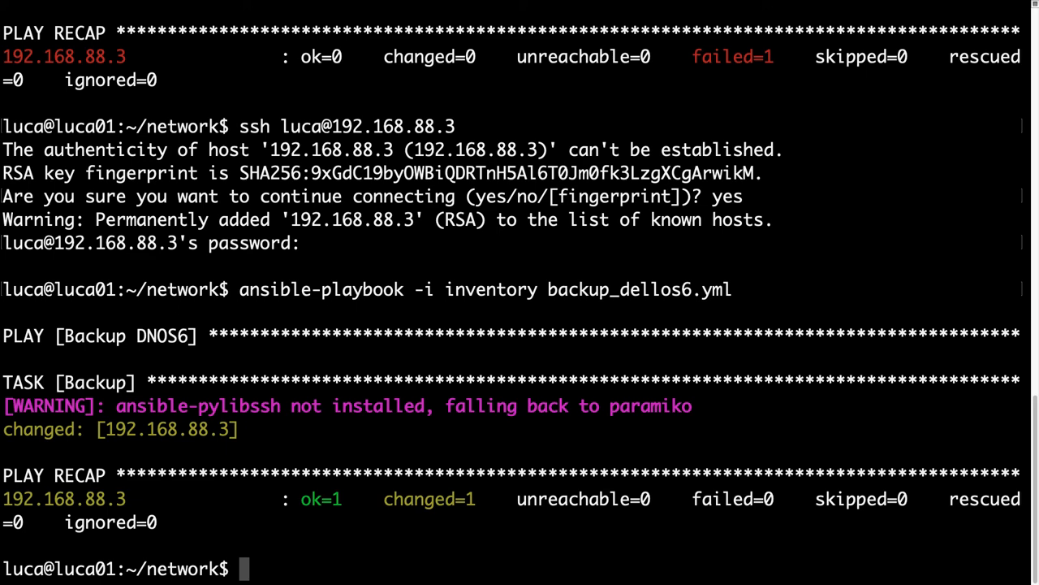
List the project and backup folders, then rerun the backup playbook.
{"action": "type", "text": "ls"}
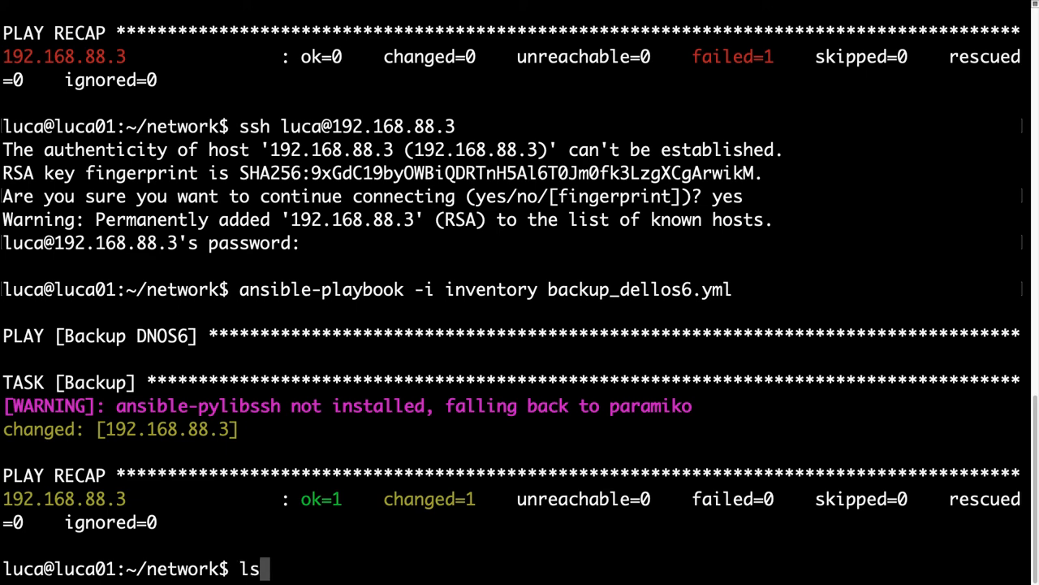
{"action": "key", "text": "Return"}
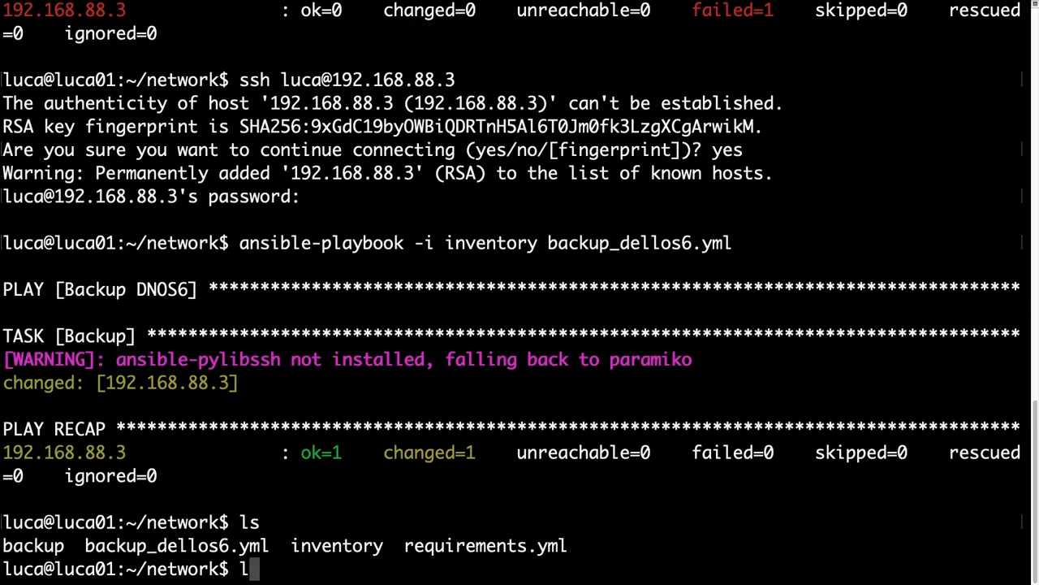
{"action": "type", "text": "s -al backup"}
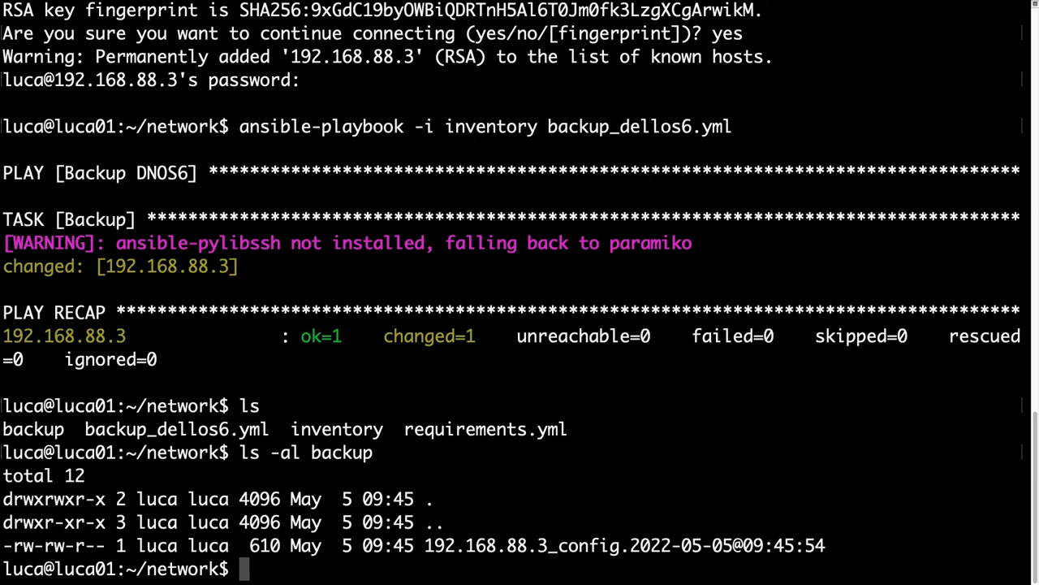
{"action": "type", "text": "ls -al backup"}
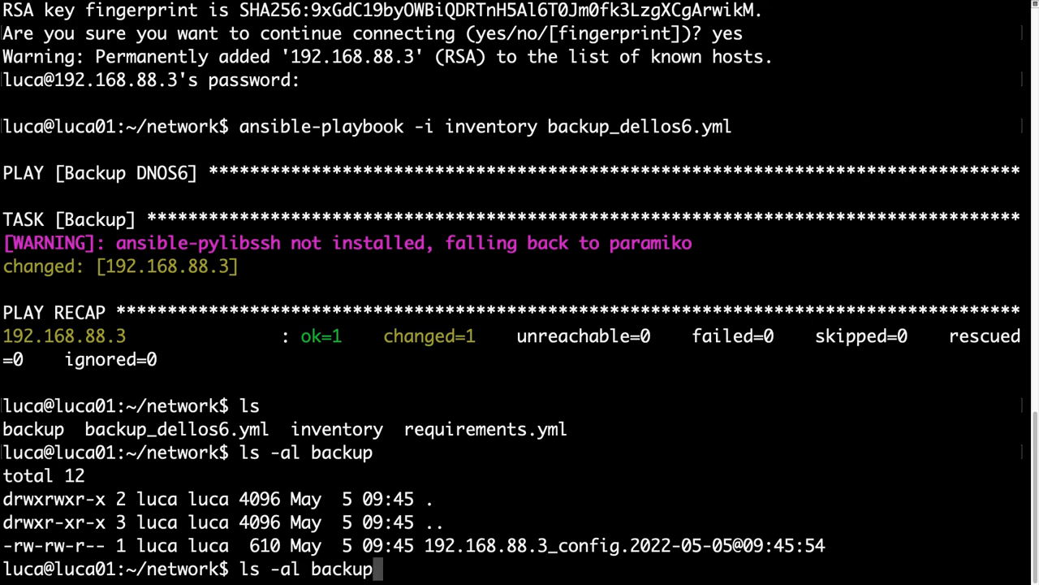
{"action": "type", "text": "ansible-playbook -i inventory backup_dellos6.yml"}
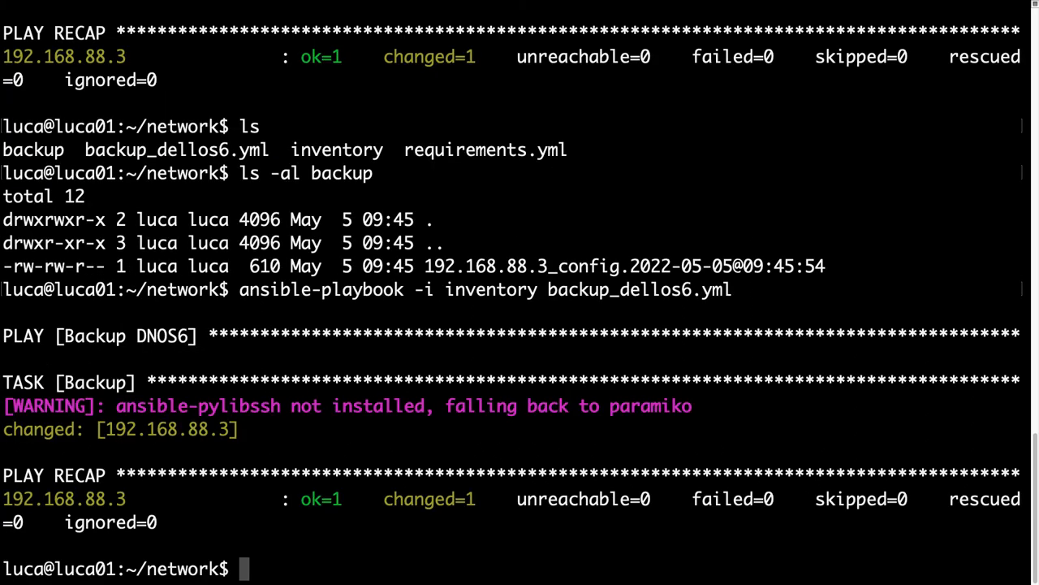
Rerun the backup playbook, list the backup folder and inspect the saved config files.
{"action": "type", "text": "ansible-playbook -i inventory backup_dellos6.yml"}
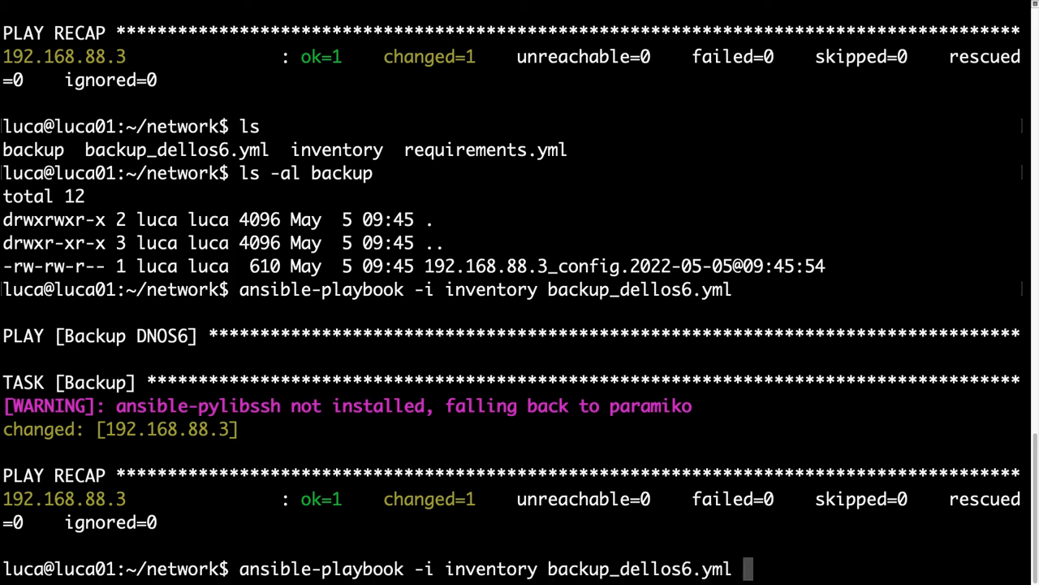
{"action": "type", "text": "ls -al backup"}
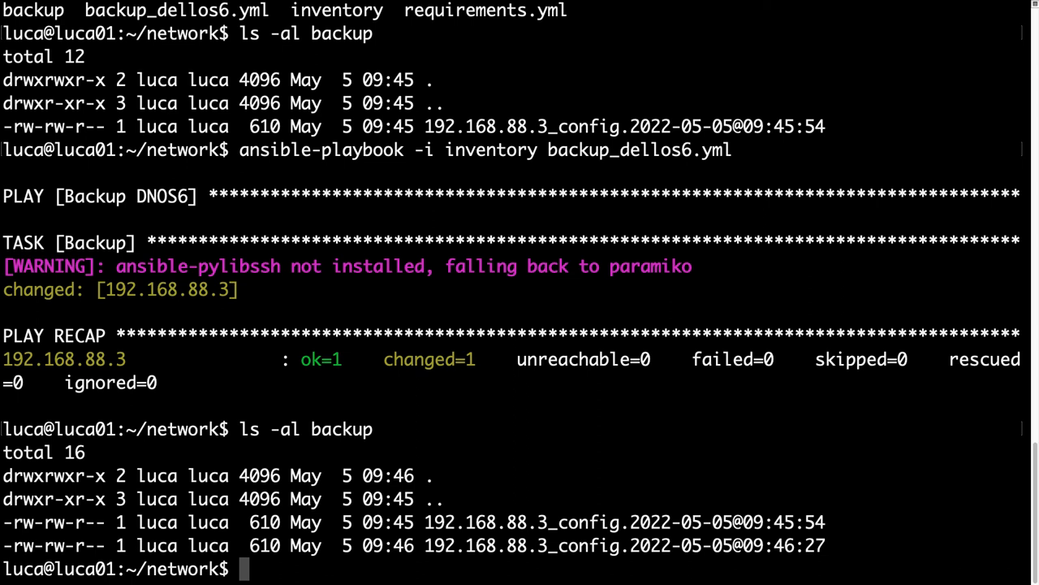
{"action": "type", "text": "less"}
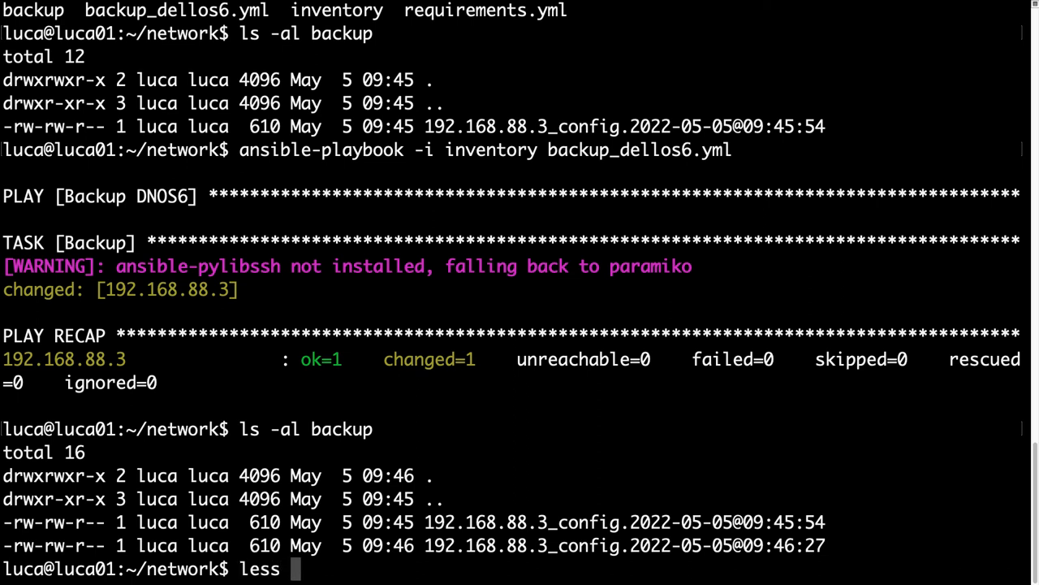
{"action": "type", "text": "backup"}
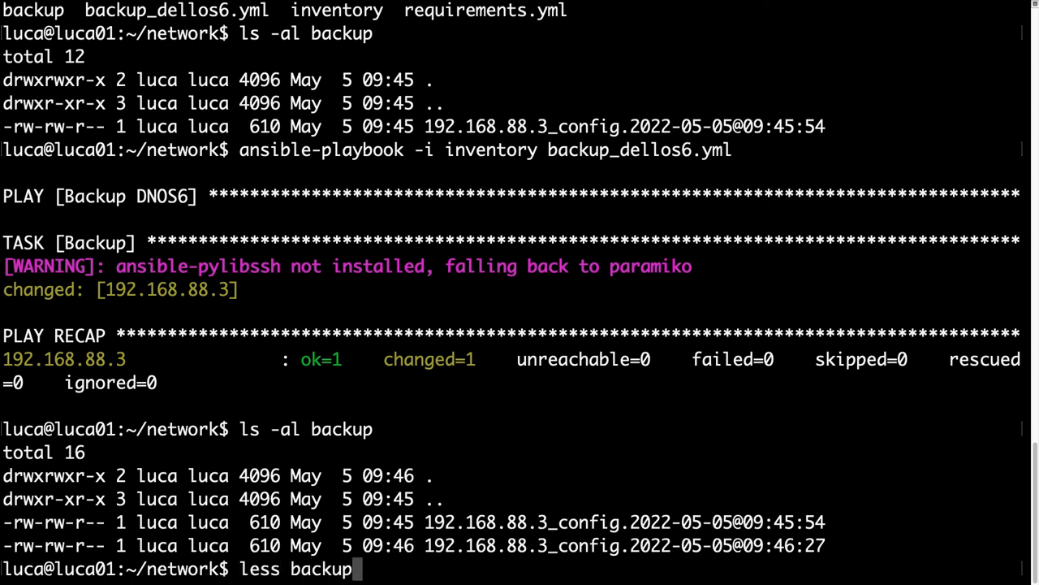
{"action": "key", "text": "BackSpace"}
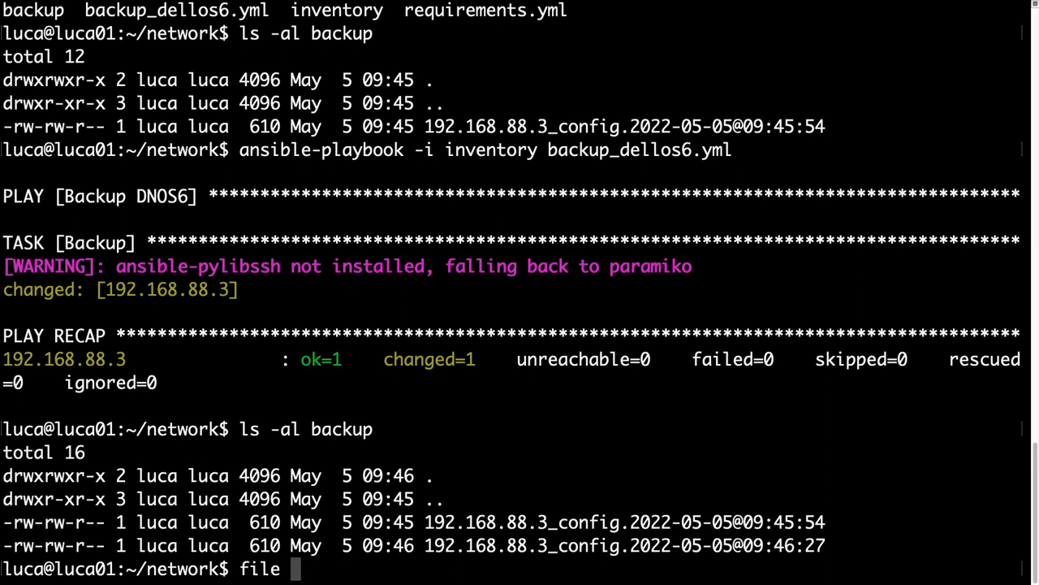
{"action": "type", "text": "backup/"}
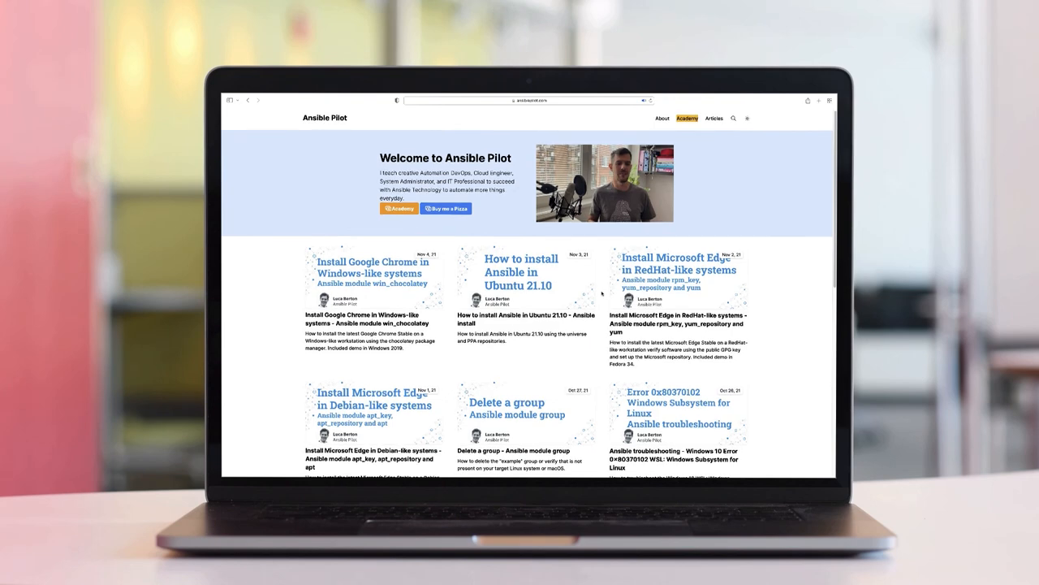
{"action": "scroll", "scroll_direction": "down", "scroll_amount": 3}
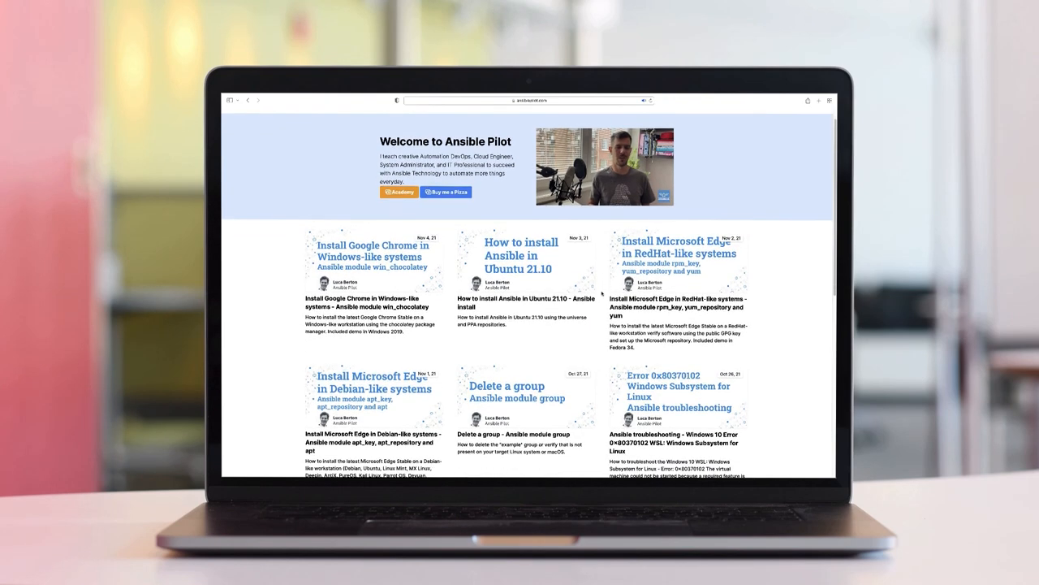
{"action": "scroll", "scroll_direction": "down", "scroll_amount": 3}
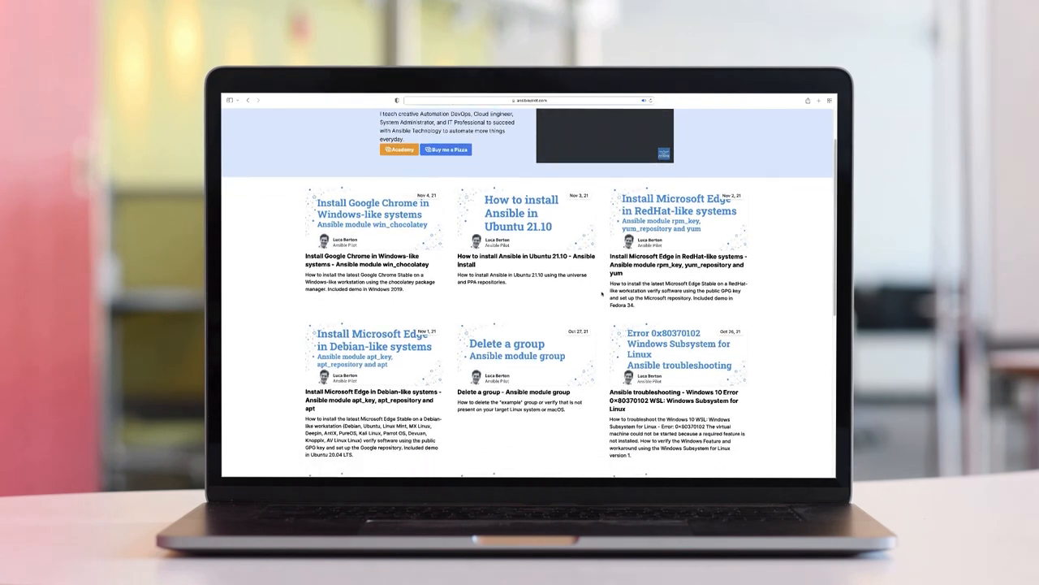
{"action": "scroll", "scroll_direction": "down", "scroll_amount": 3}
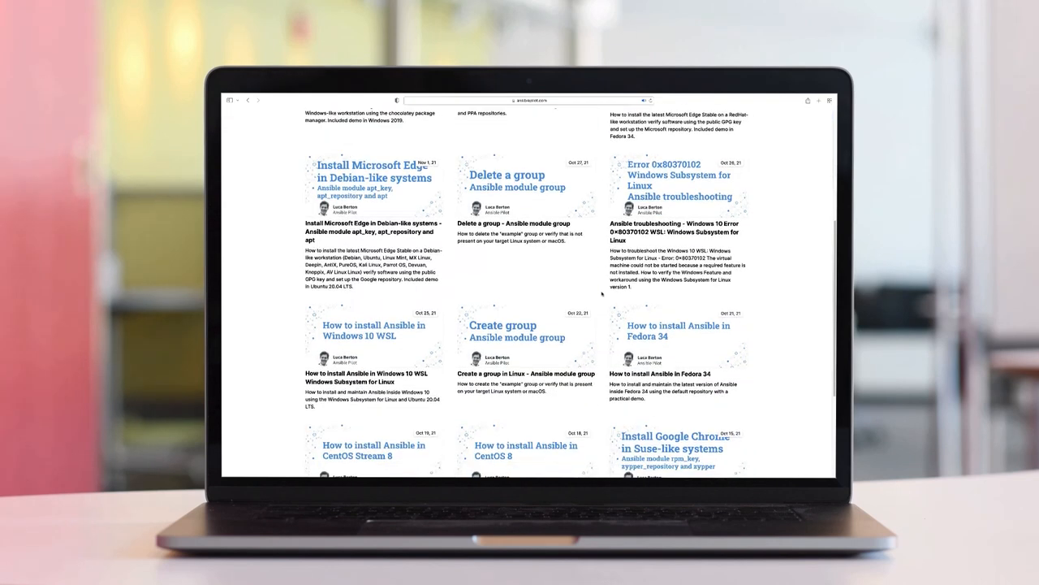
{"action": "scroll", "scroll_direction": "down", "scroll_amount": 3}
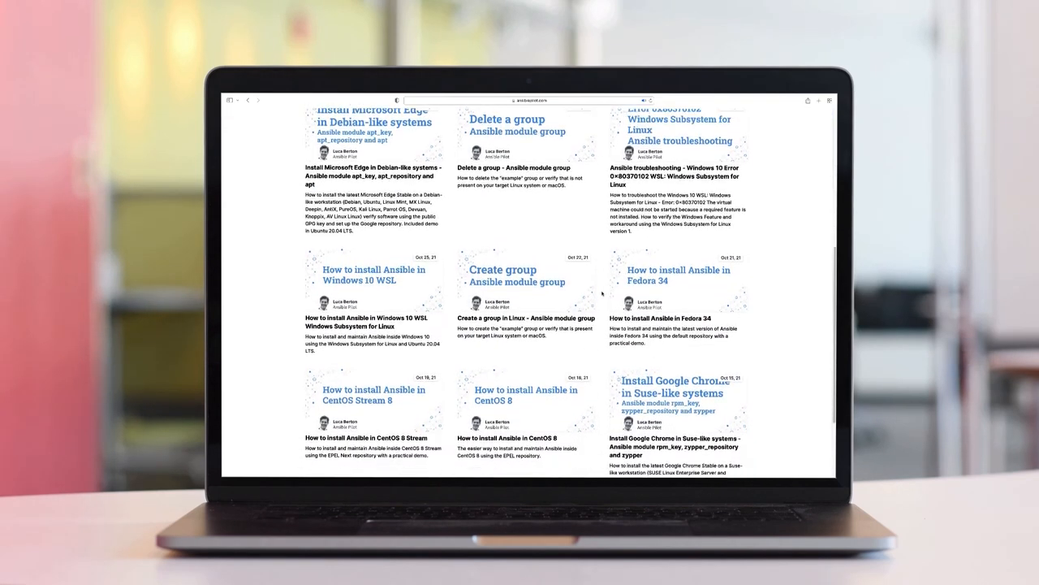
{"action": "scroll", "scroll_direction": "down", "scroll_amount": 3}
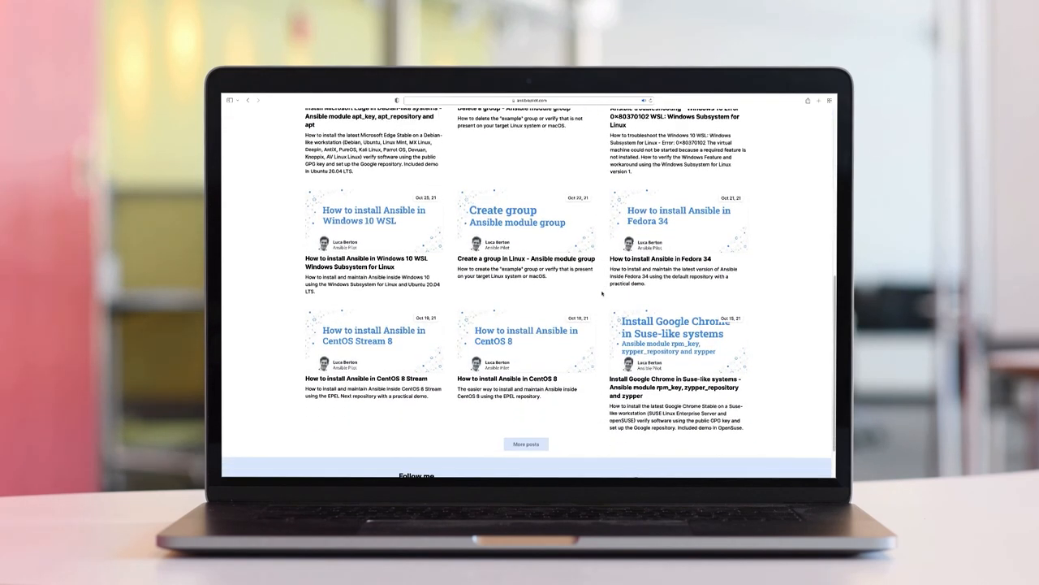